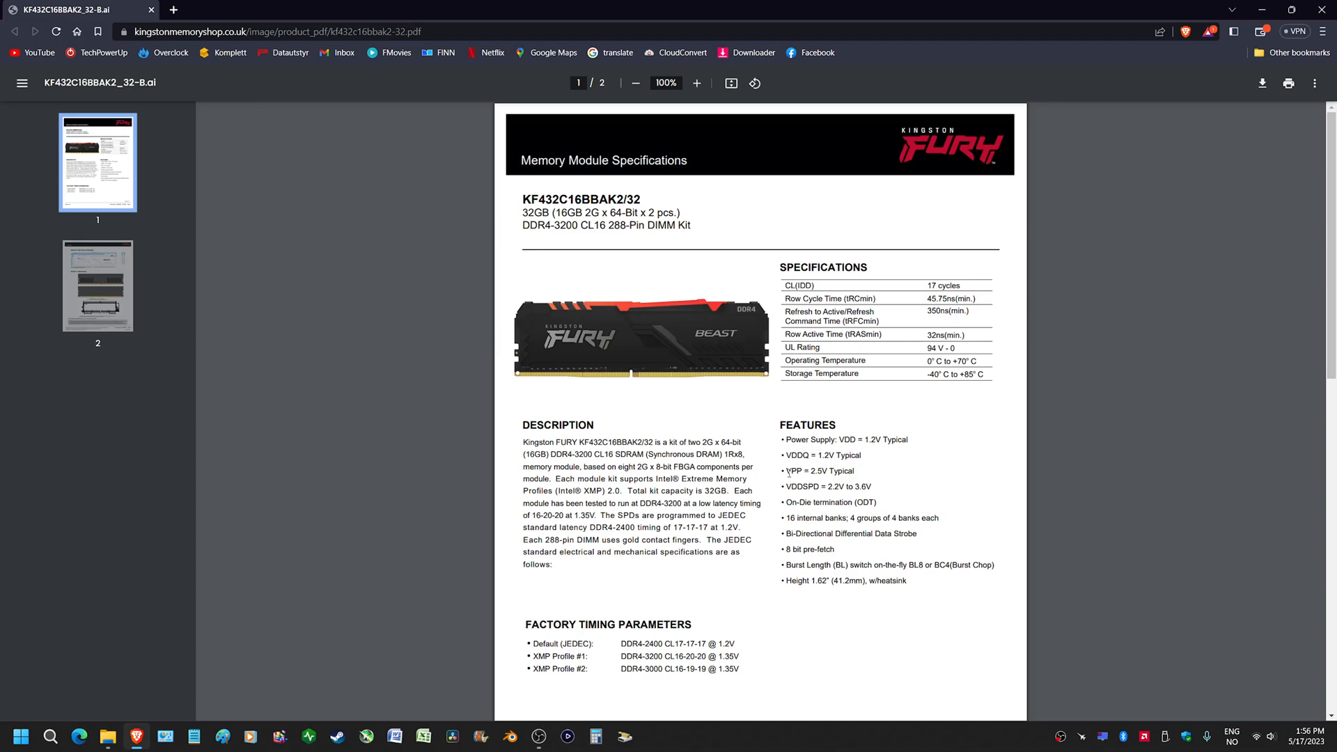
- Scroll through the KF432C16BBAK2/32 spec sheet past the factory timings to the page-2 heat spreader drawing
{"action": "scroll", "scroll_direction": "down", "scroll_amount": 3}
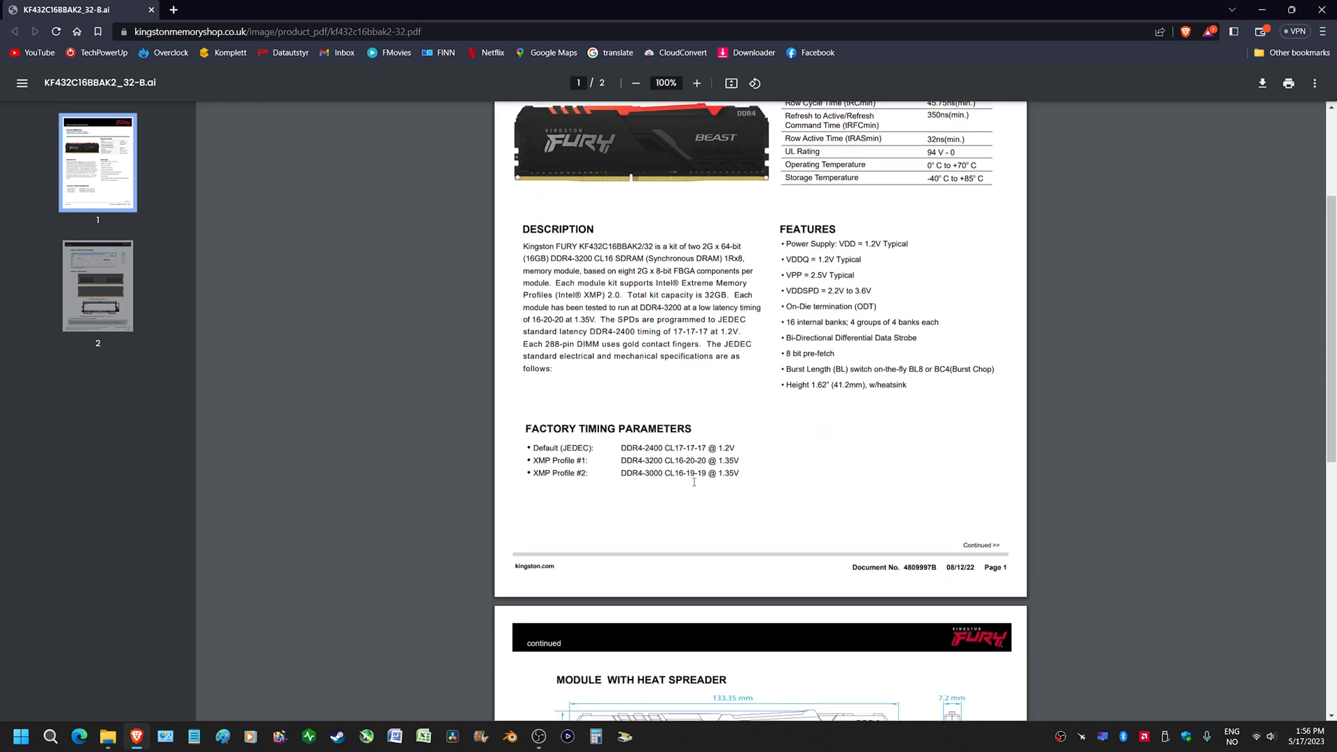
{"action": "scroll", "scroll_direction": "down", "scroll_amount": 3}
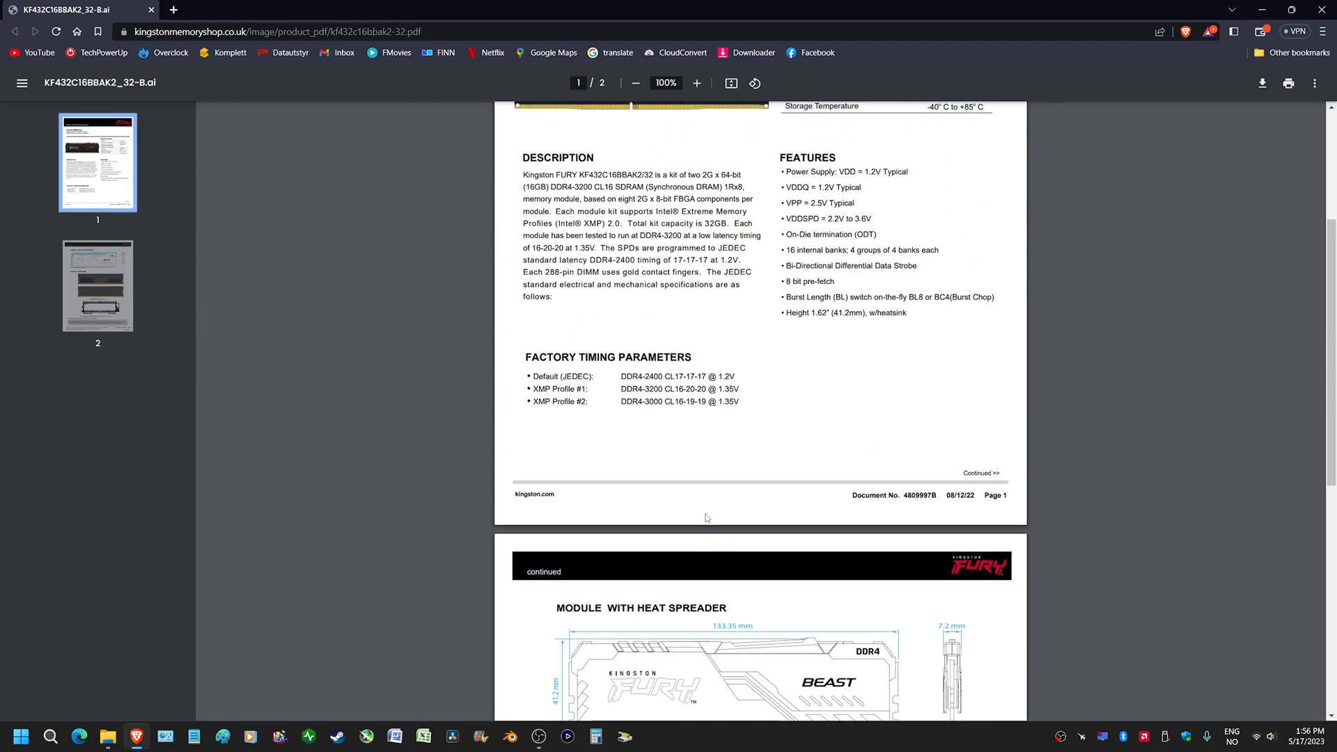
{"action": "scroll", "scroll_direction": "down", "scroll_amount": 3}
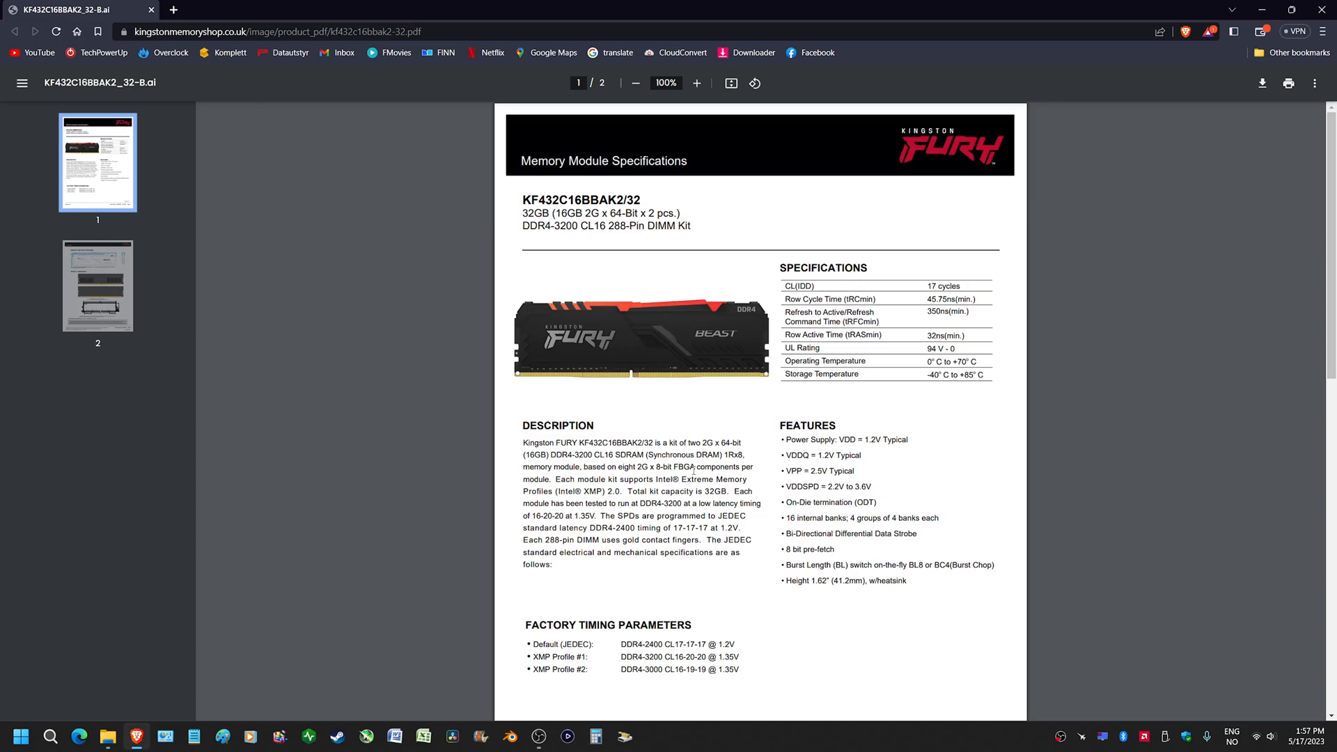
{"action": "scroll", "scroll_direction": "down", "scroll_amount": 3}
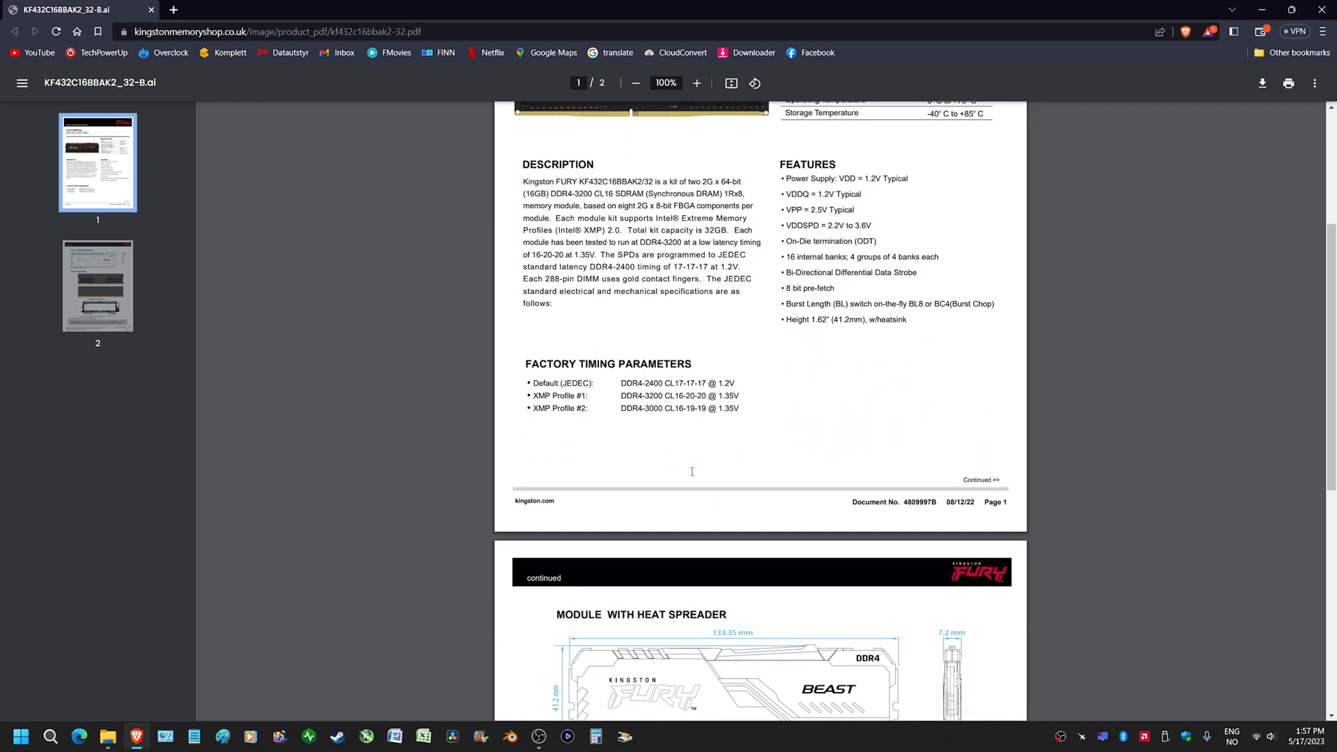
{"action": "scroll", "scroll_direction": "down", "scroll_amount": 3}
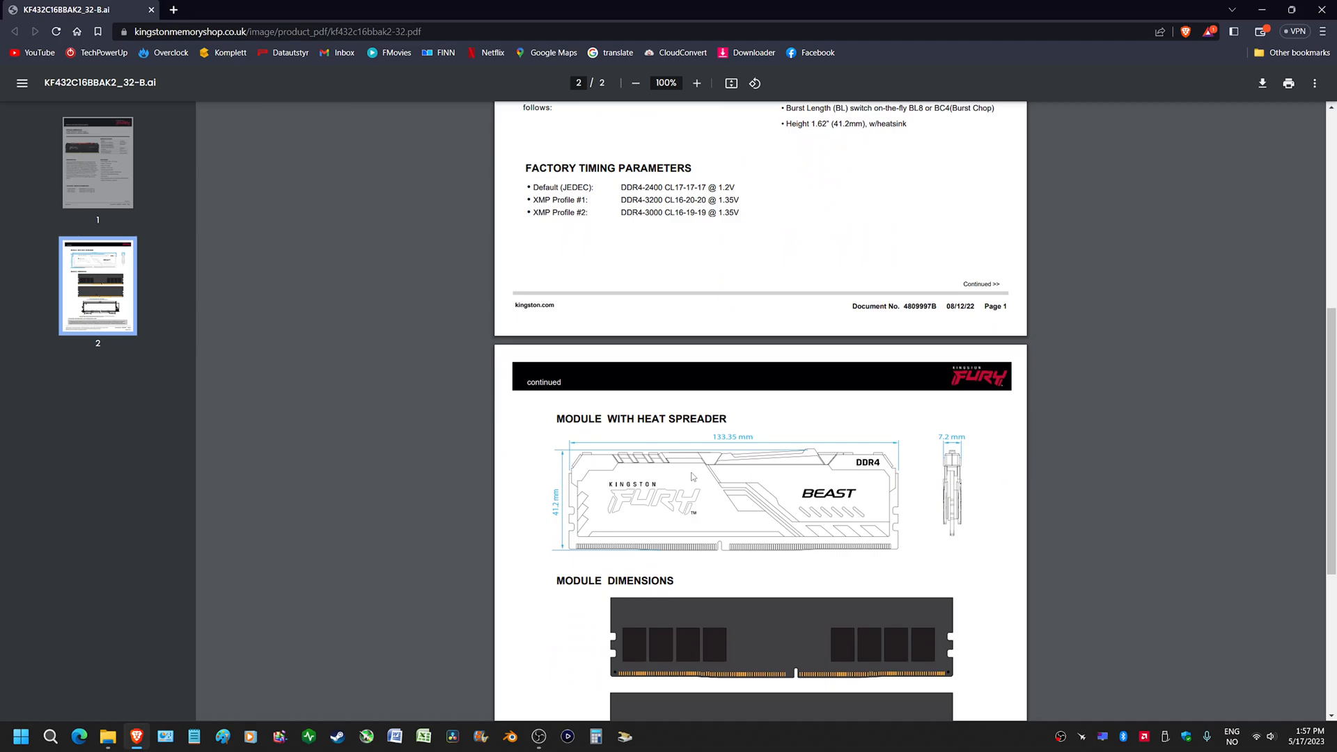
{"action": "scroll", "scroll_direction": "down", "scroll_amount": 3}
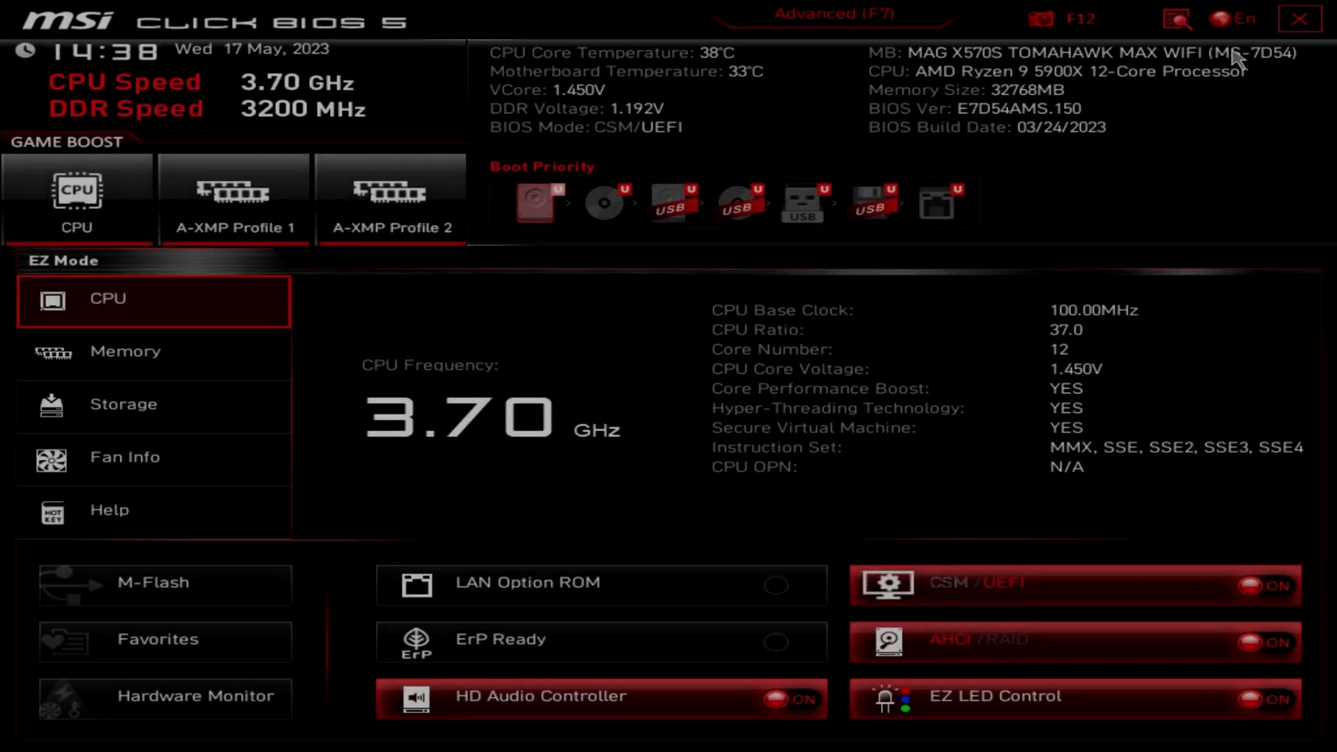
- Switch to Advanced mode and load Overclocking Profile 3 (Hynix AJR), confirming with Yes
{"action": "left_click", "coordinate": [835, 14]}
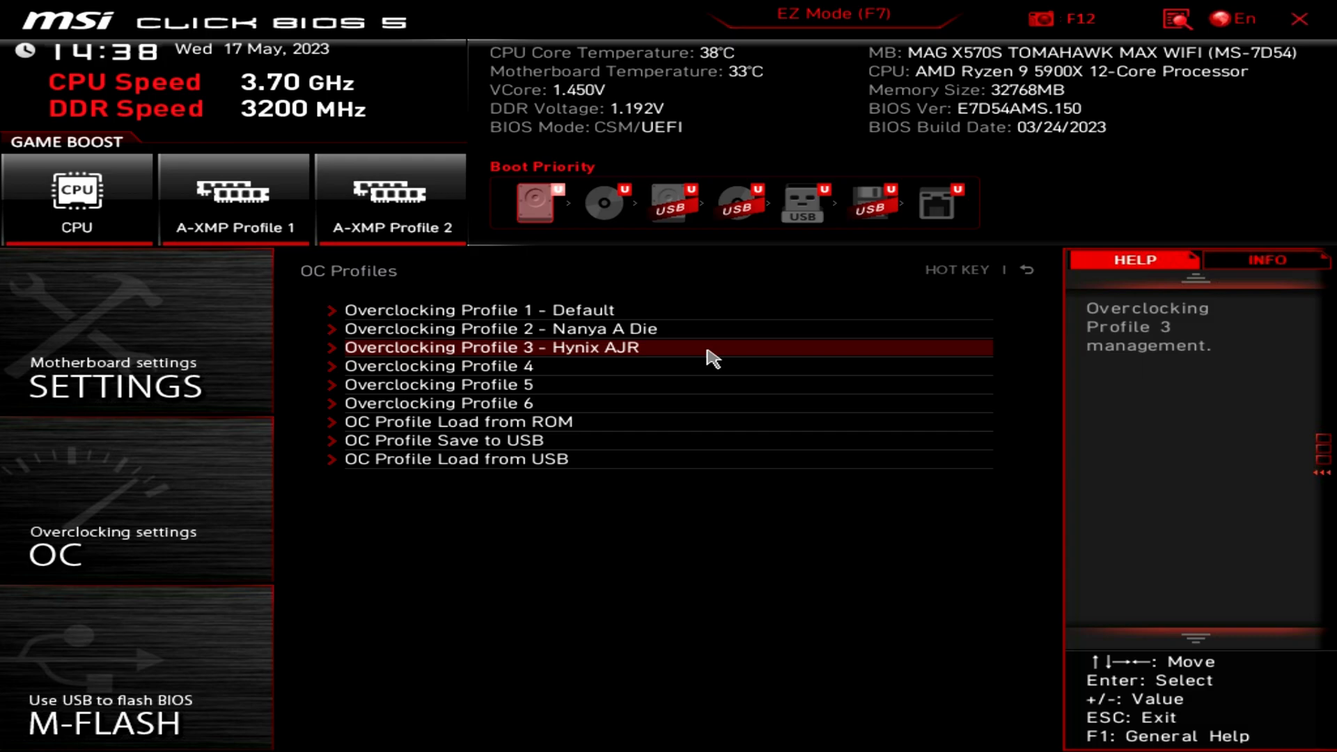
{"action": "left_click", "coordinate": [491, 347]}
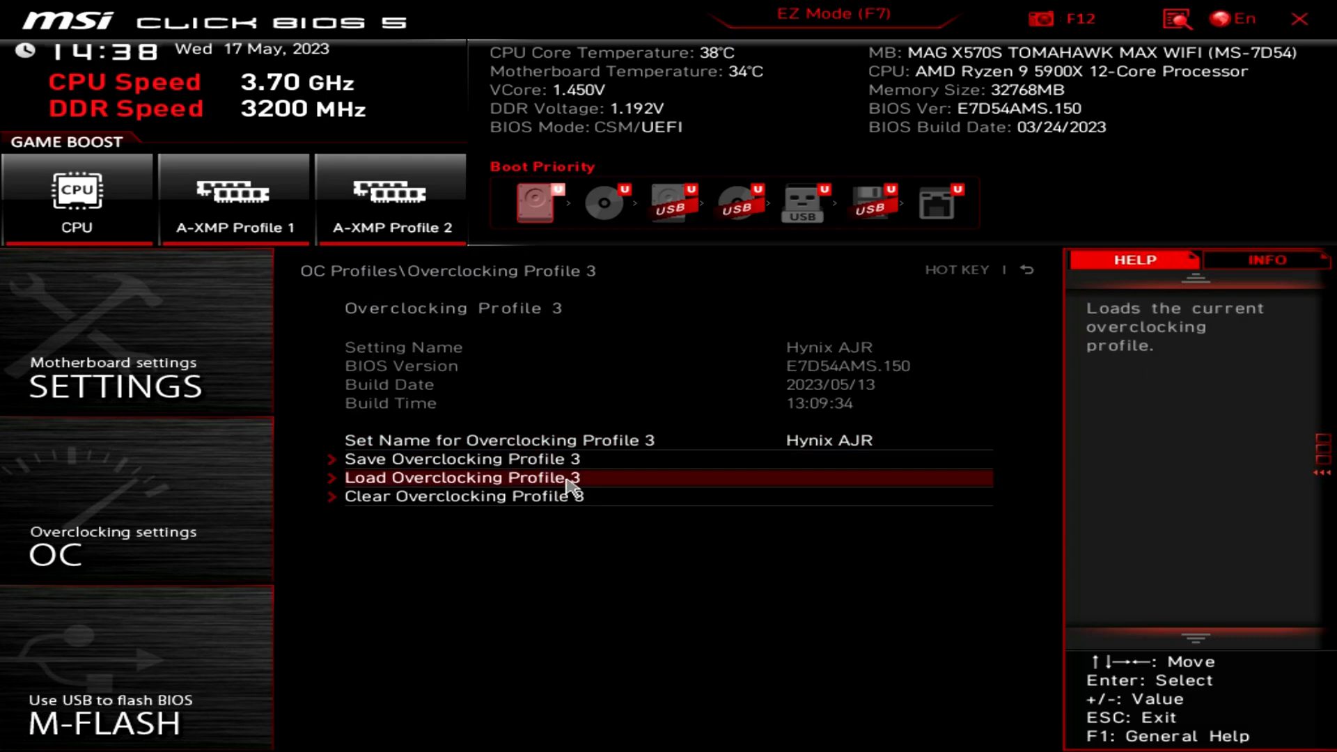
{"action": "left_click", "coordinate": [461, 478]}
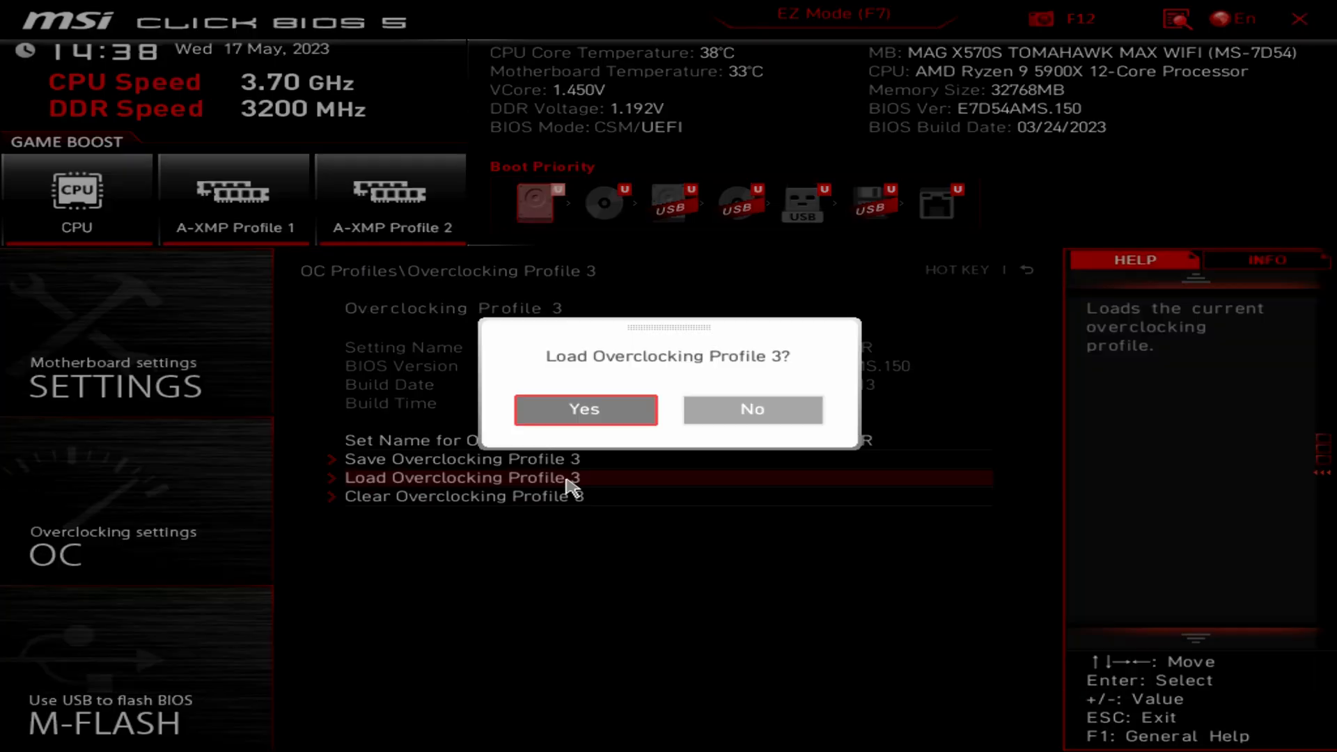
{"action": "left_click", "coordinate": [584, 410]}
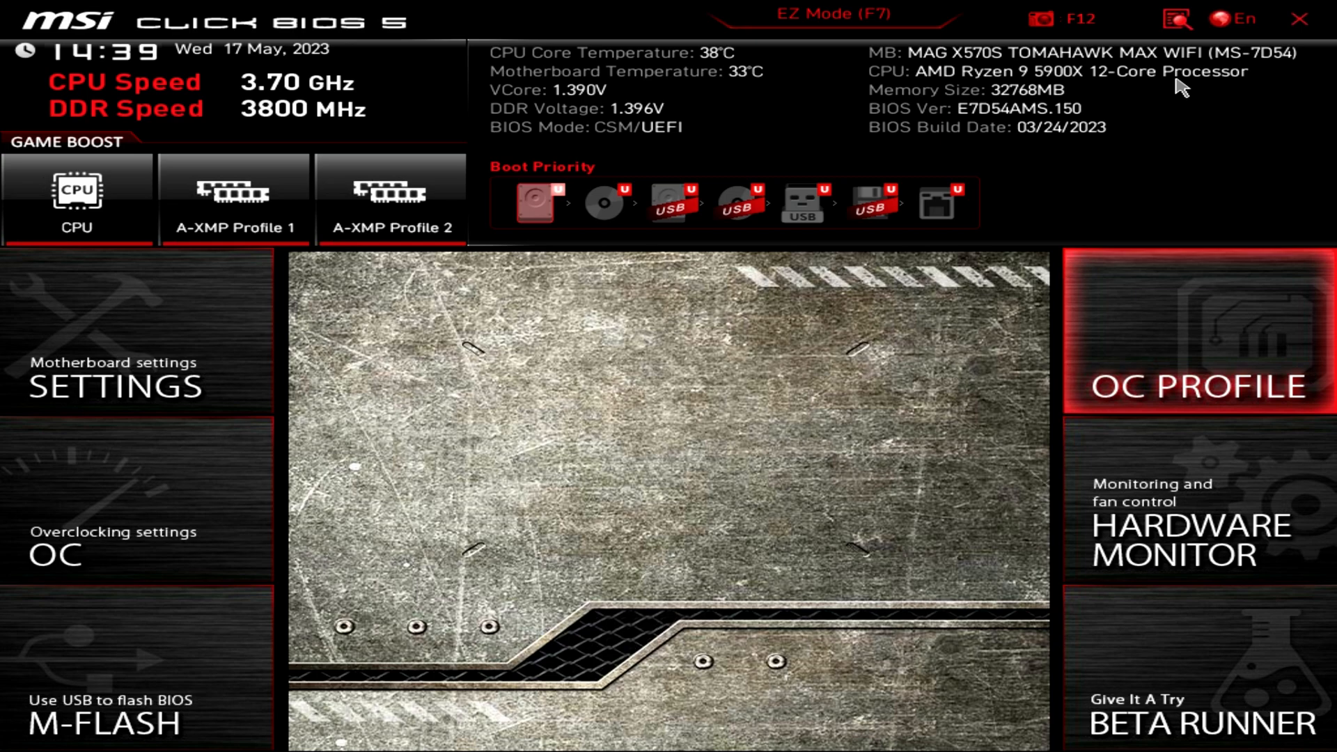
{"action": "left_click", "coordinate": [1198, 386]}
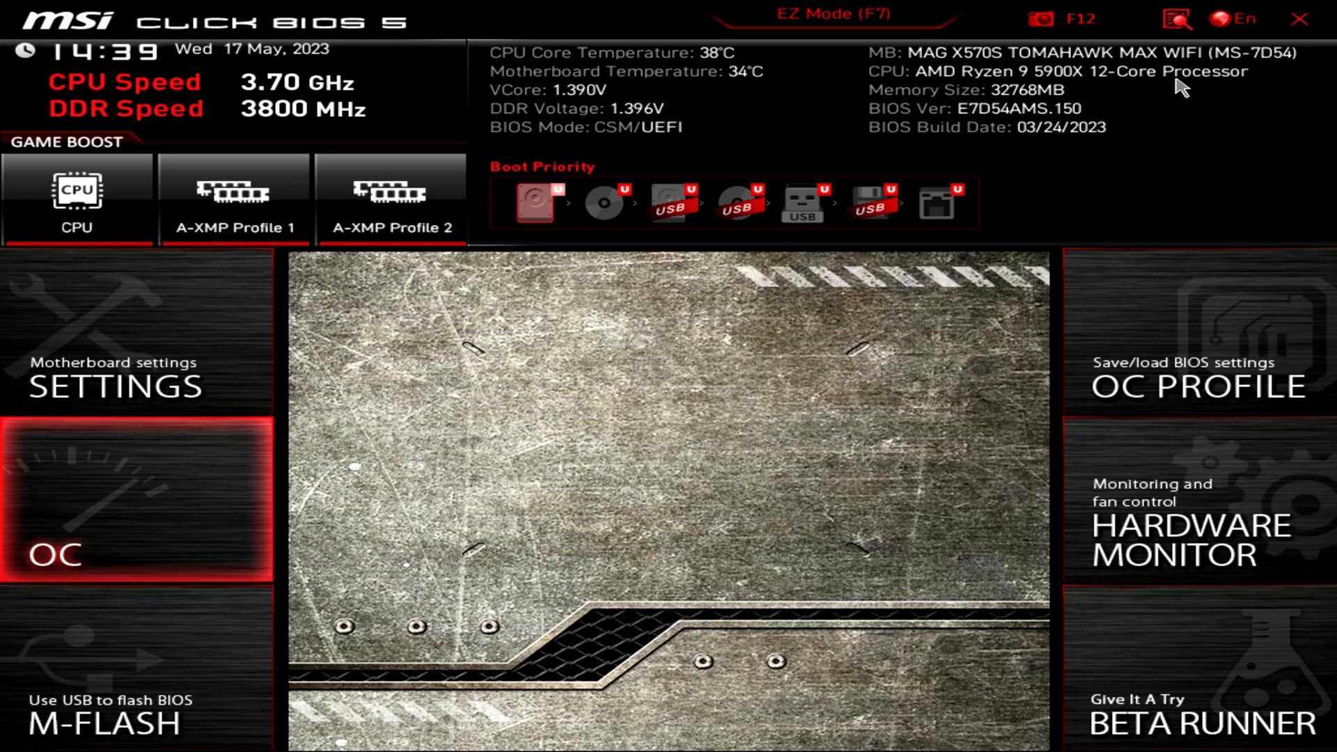
{"action": "left_click", "coordinate": [136, 499]}
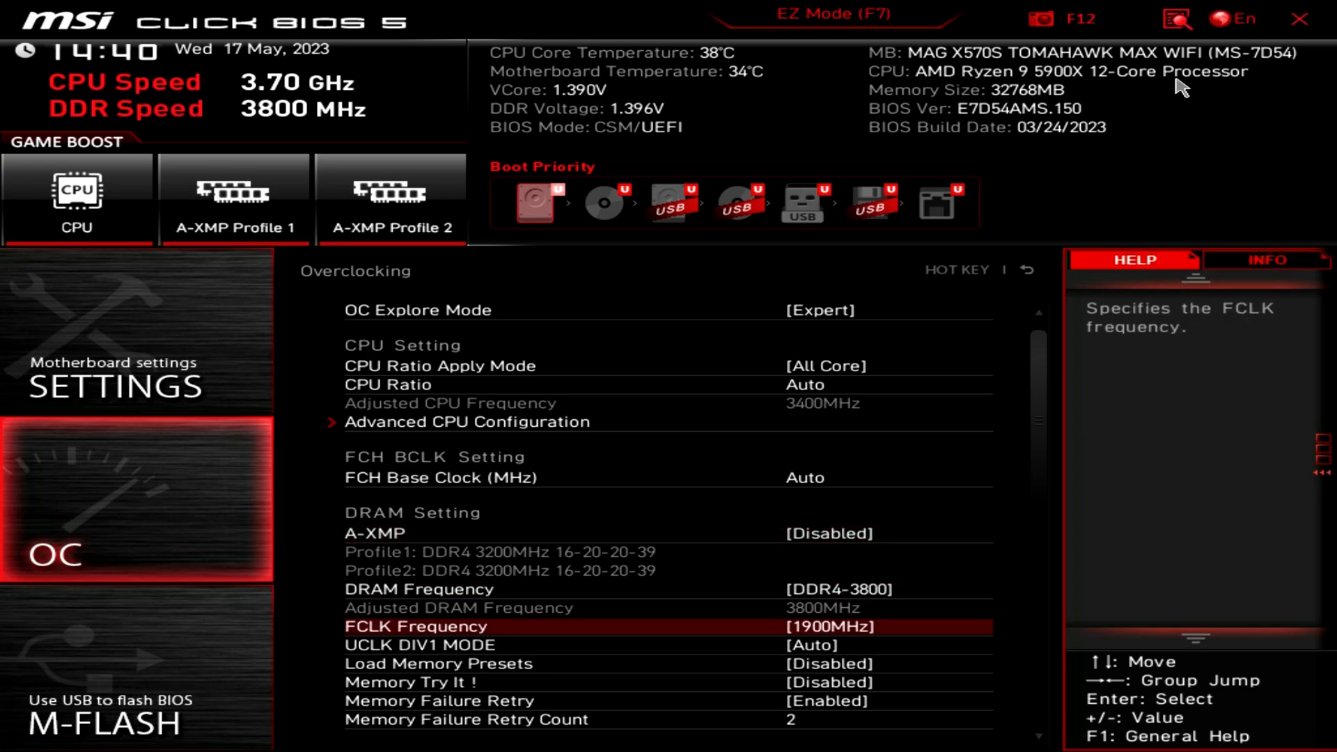
{"action": "scroll", "scroll_direction": "down", "scroll_amount": 3}
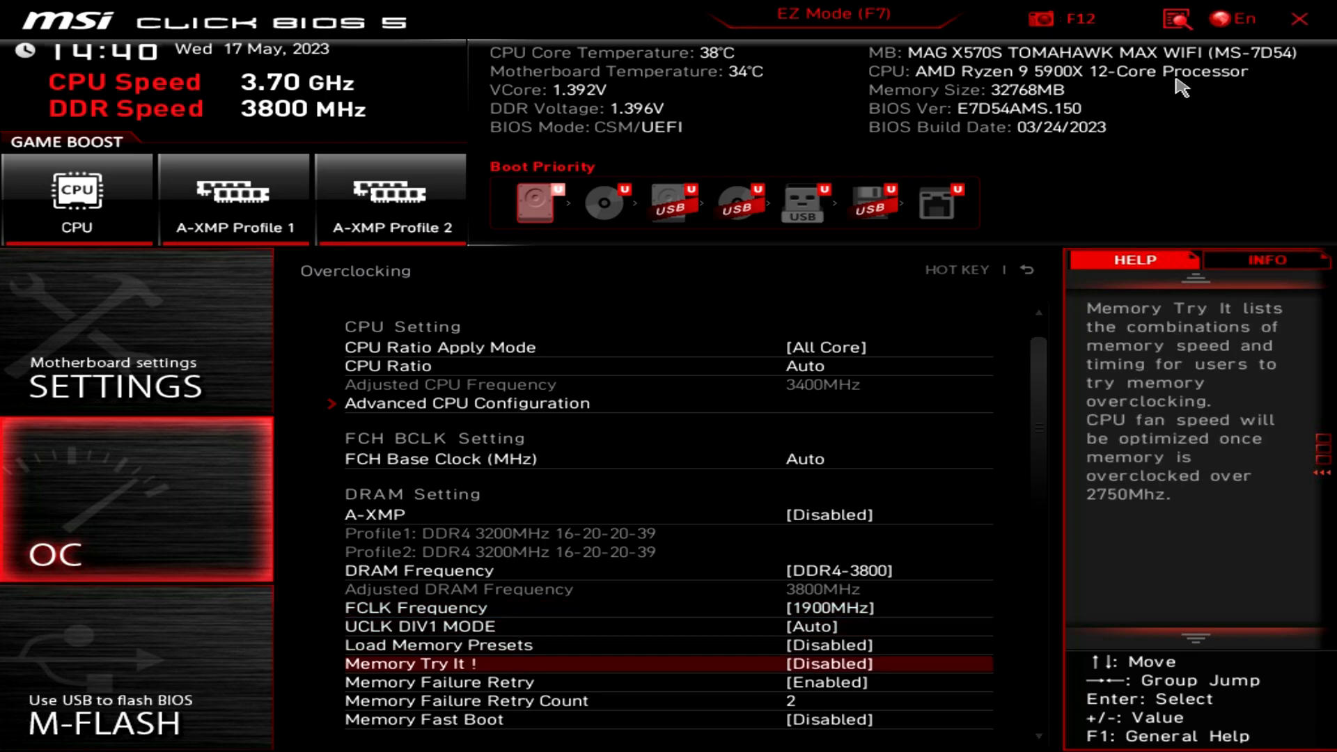
{"action": "scroll", "scroll_direction": "down", "scroll_amount": 3}
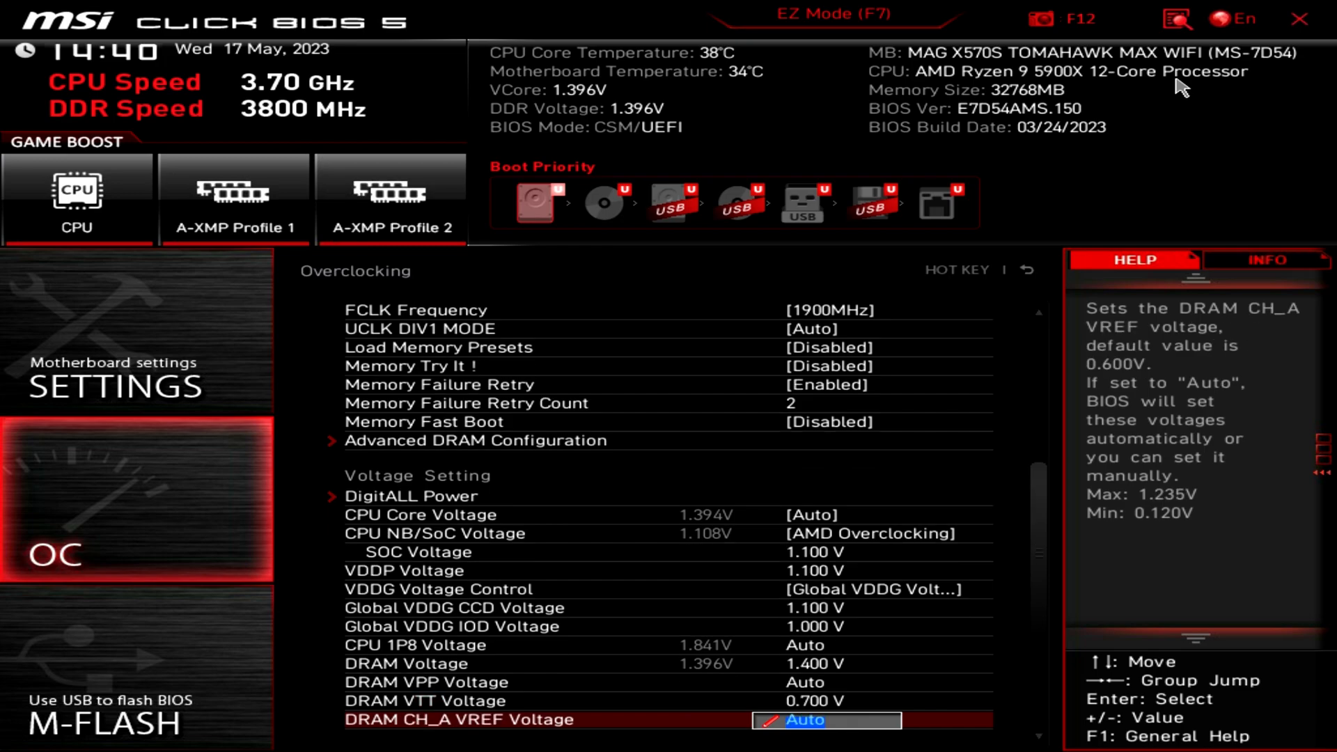
{"action": "scroll", "scroll_direction": "down", "scroll_amount": 3}
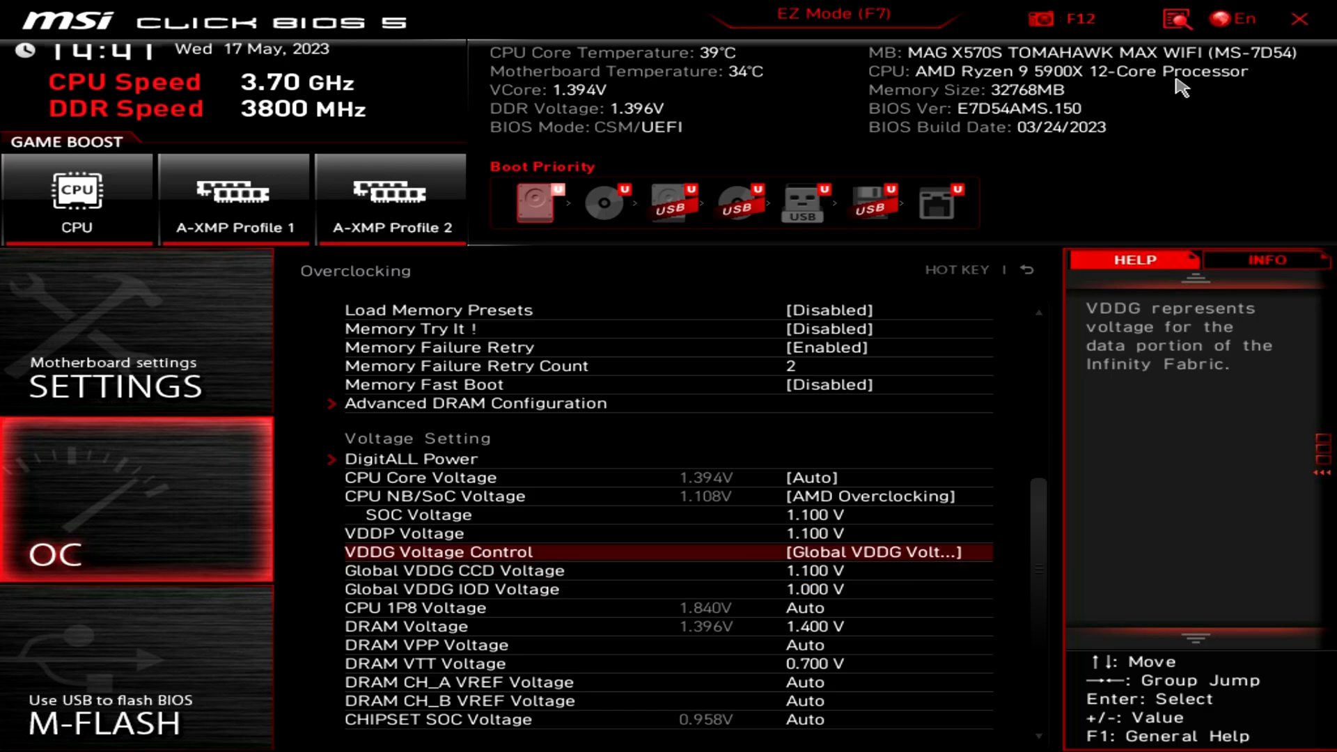
{"action": "left_click", "coordinate": [406, 534]}
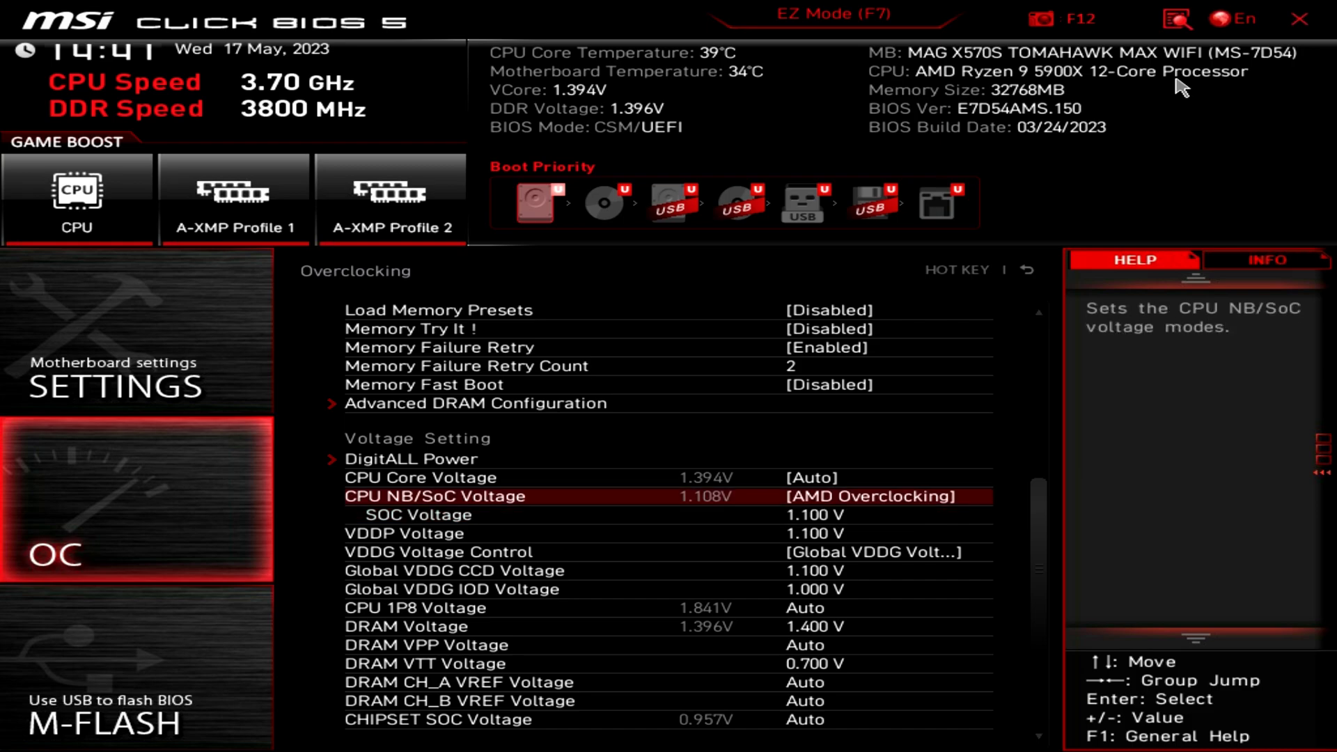
{"action": "key", "text": "up"}
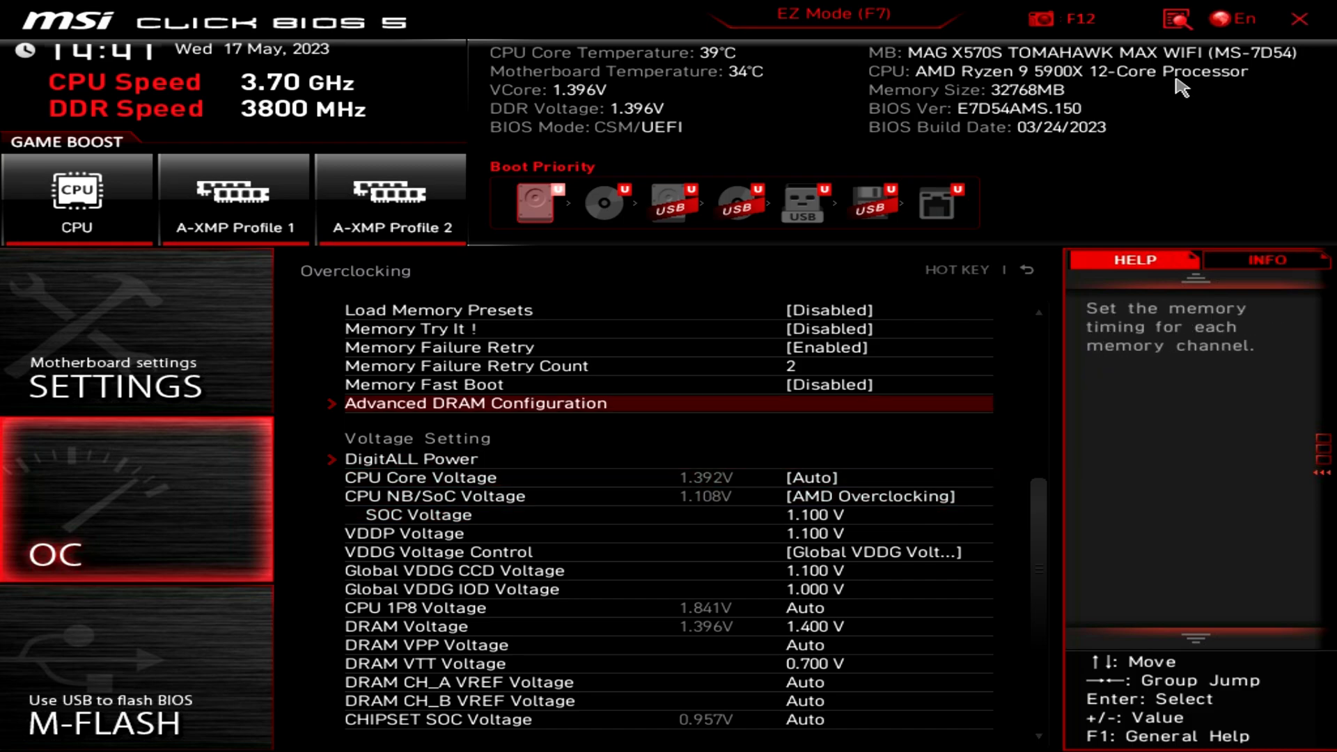
- Open Advanced DRAM Configuration to review main timings tCL 18, tRCDRD 22, tRCDWR 8, tRP 22, tRAS 32
{"action": "left_click", "coordinate": [475, 403]}
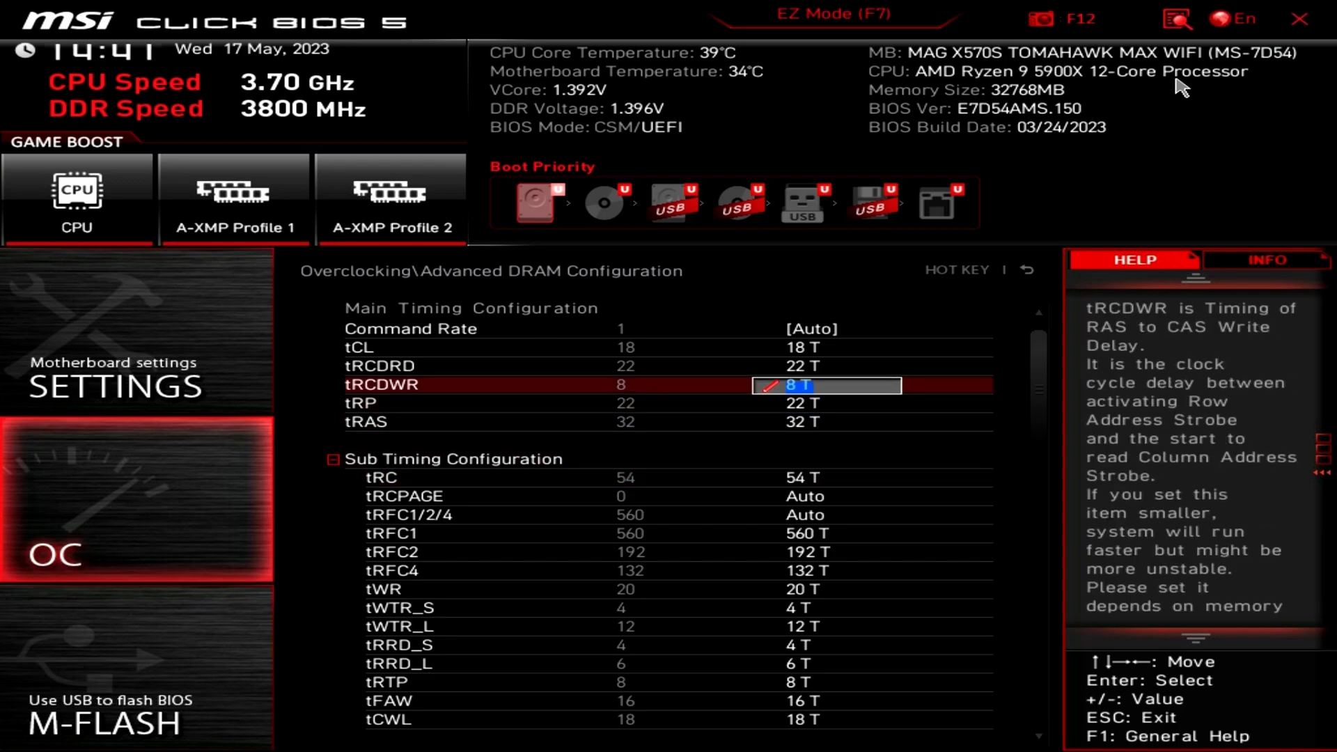
{"action": "key", "text": "Up"}
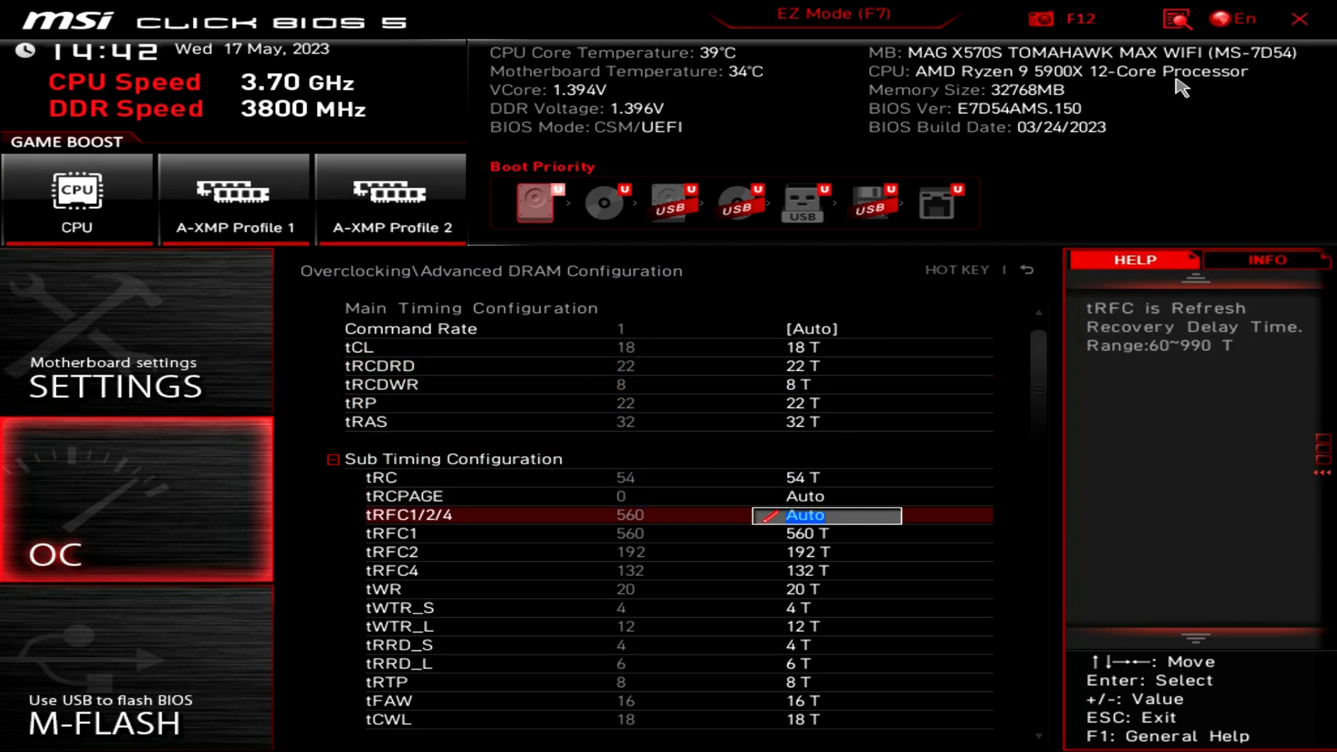
- Step through the sub-timings tWR 20, tWTR_S 4, tWTR_L 12 and tRRD_S 4 without changing them
{"action": "key", "text": "Down"}
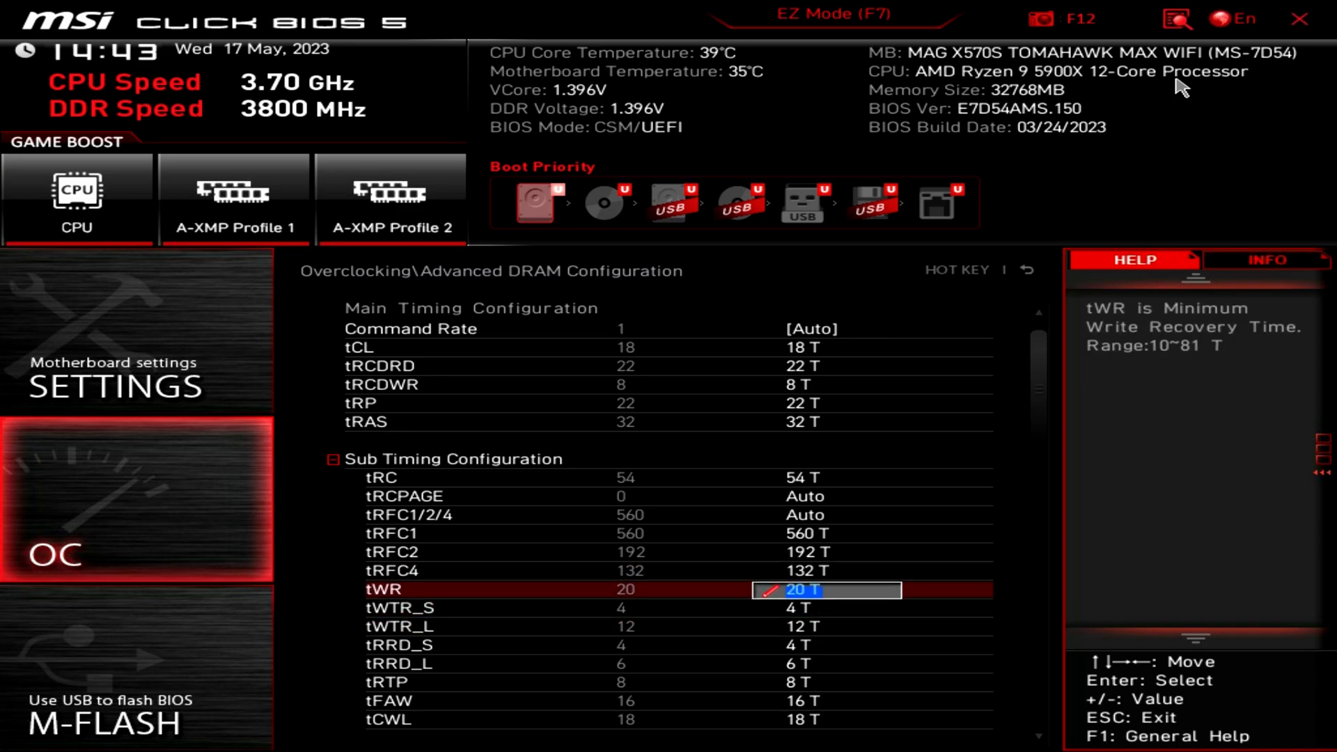
{"action": "key", "text": "down"}
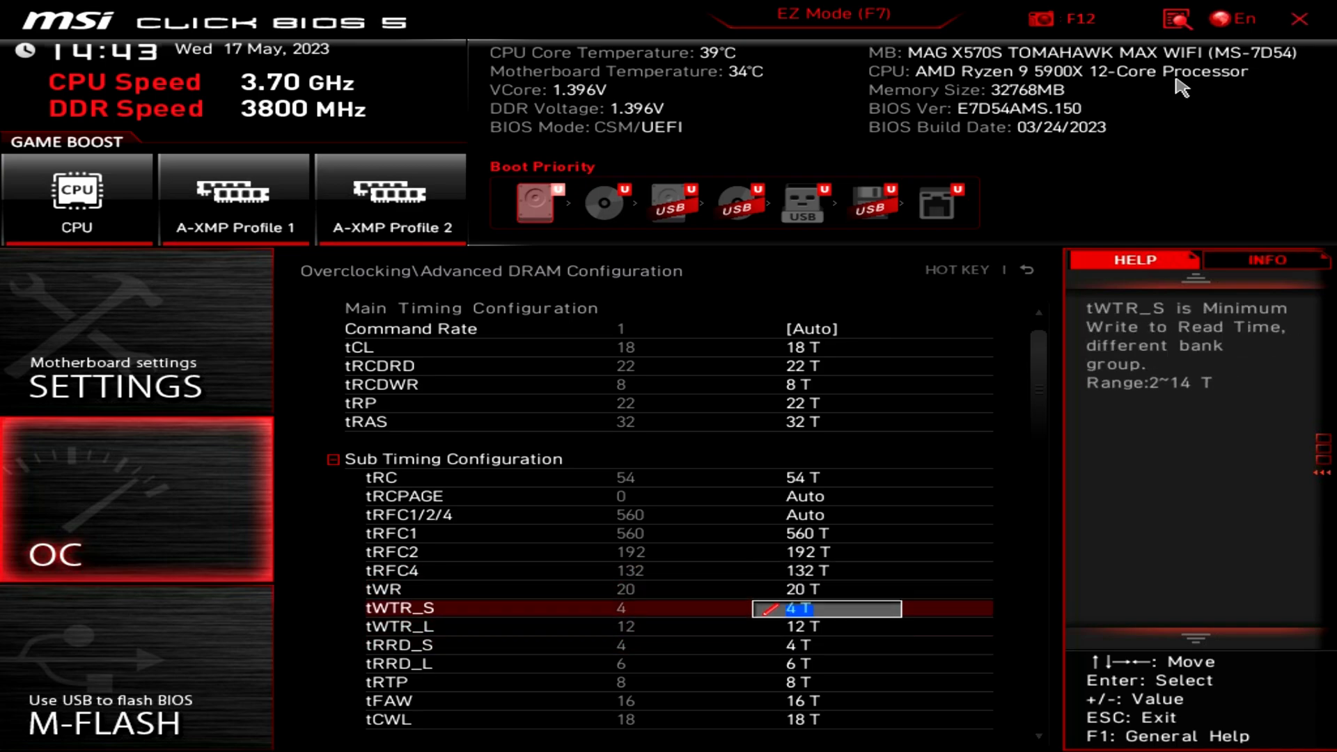
{"action": "key", "text": "Down"}
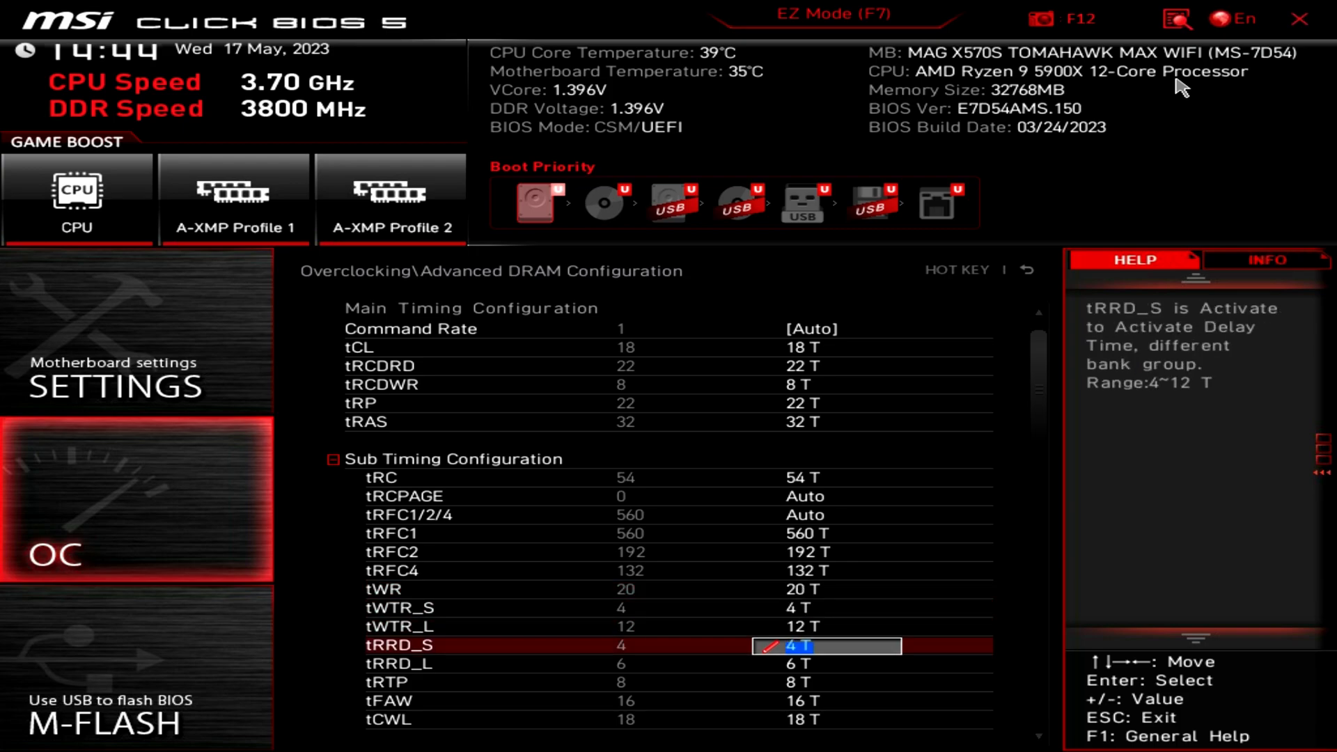
- Move down through tRTP 8, tFAW 16, tCWL 18, tCKE 1 to the turn-around timing tRDRDSC_L 4
{"action": "key", "text": "Down"}
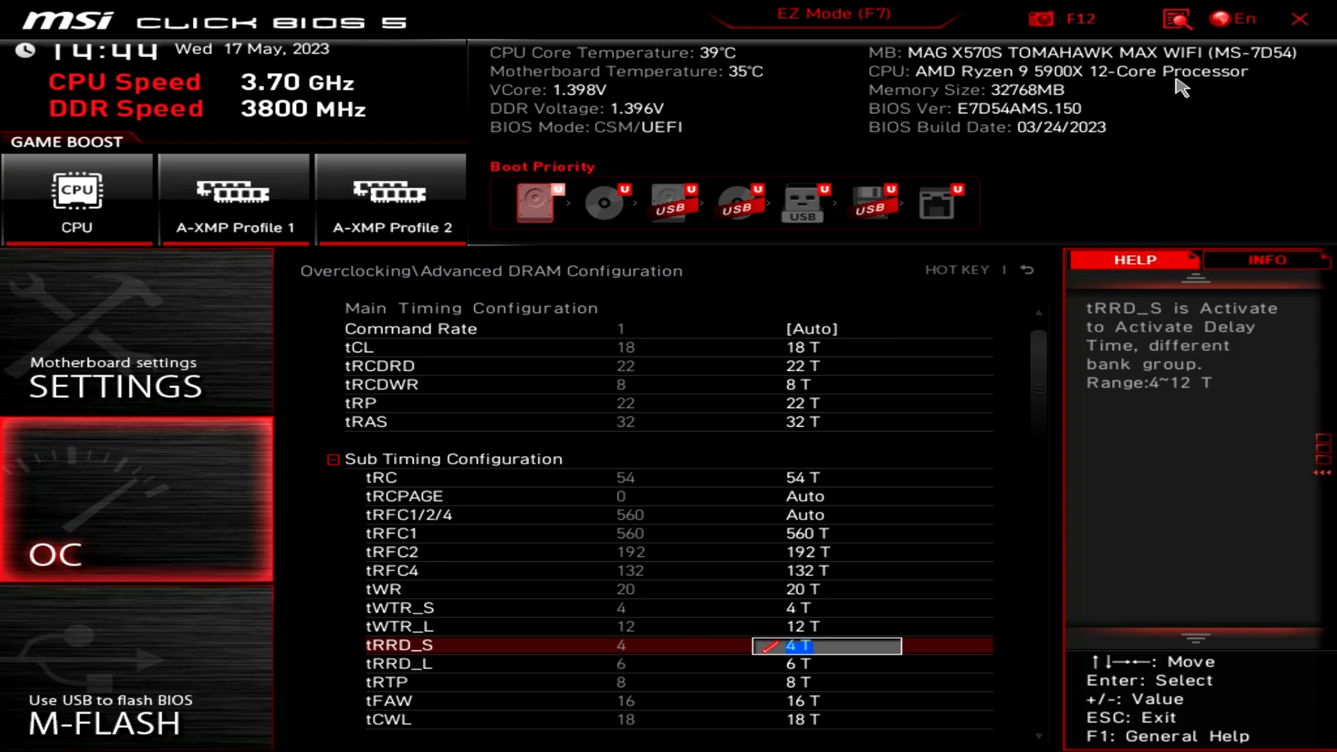
{"action": "key", "text": "down"}
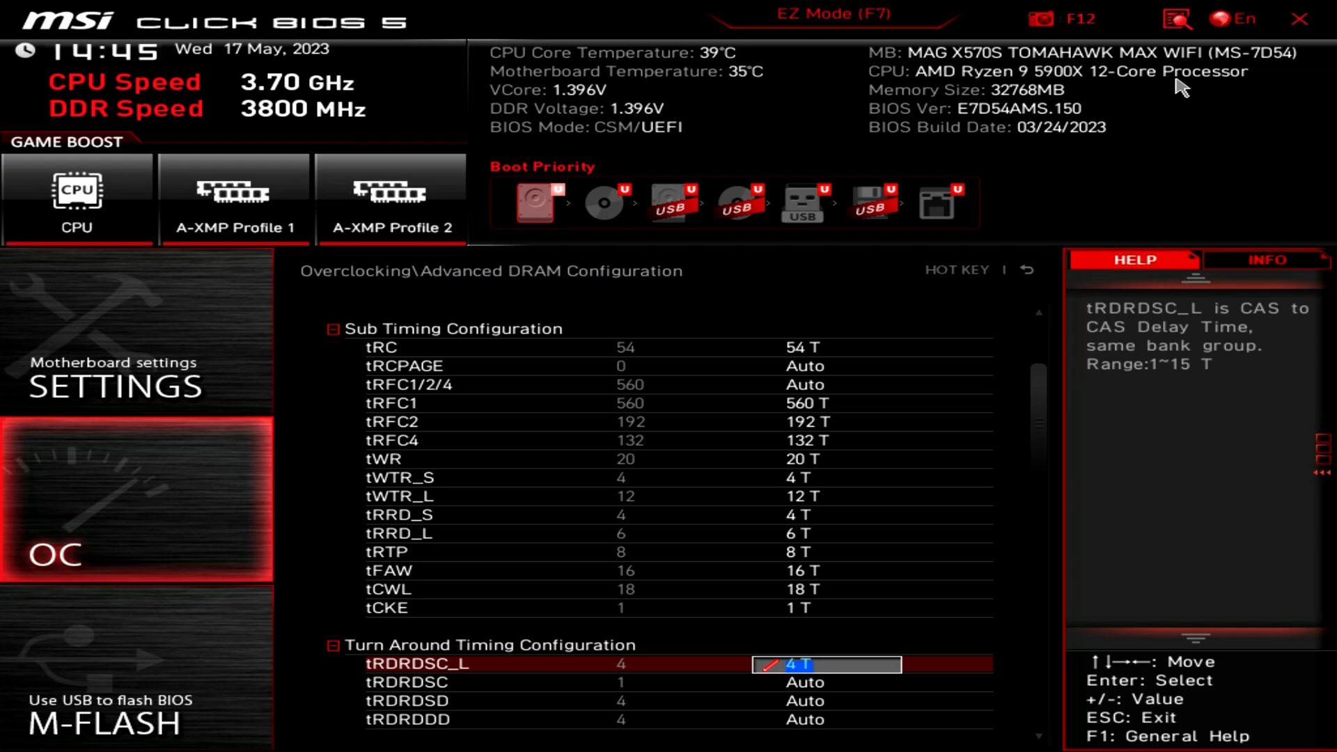
- Scroll to the On-Die Termination section showing ProcODT 36.9 ohm, RttWr Dynamic ODT Off and CAD bus 20/20/24 ohm
{"action": "scroll", "scroll_direction": "down", "scroll_amount": 3}
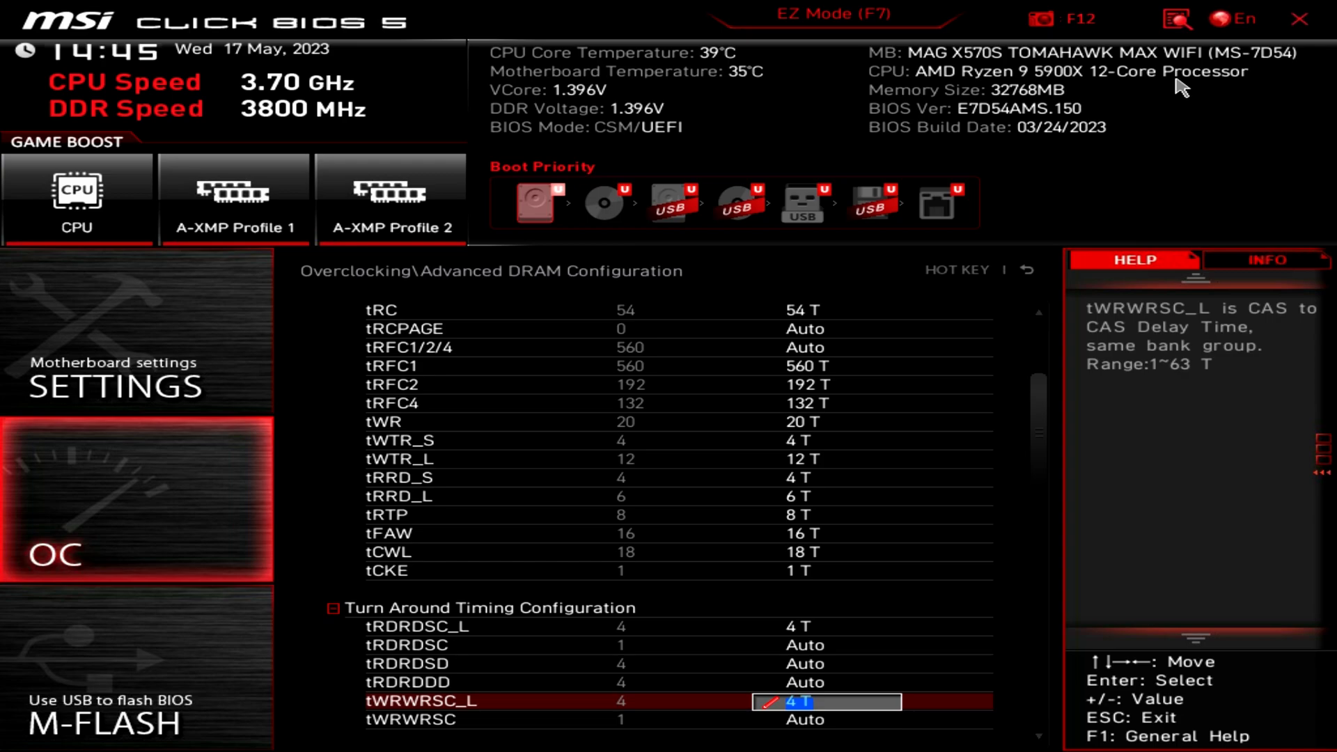
{"action": "scroll", "scroll_direction": "down", "scroll_amount": 3}
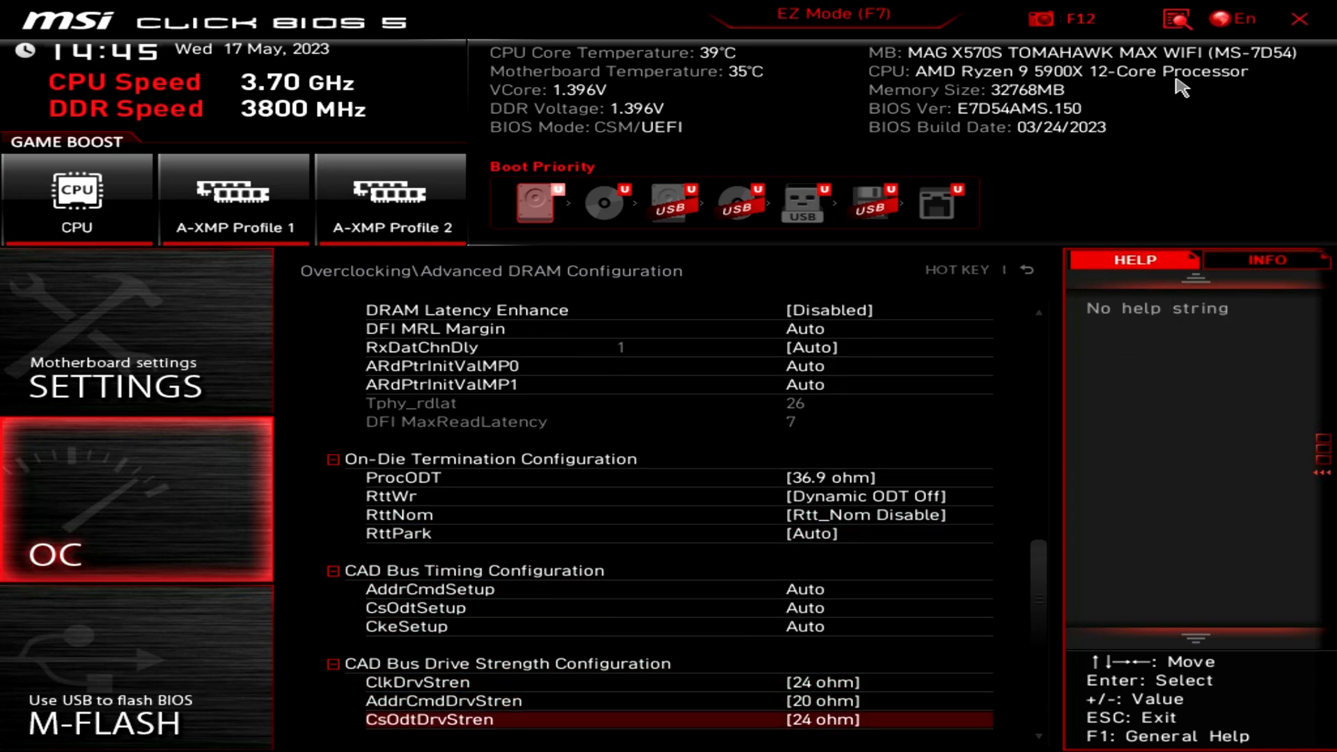
- Review the CAD bus drive strengths (Clk/CsOdt/Cke 24 ohm, AddrCmd 20 ohm) and DFE Read Training Auto
{"action": "scroll", "scroll_direction": "down", "scroll_amount": 3}
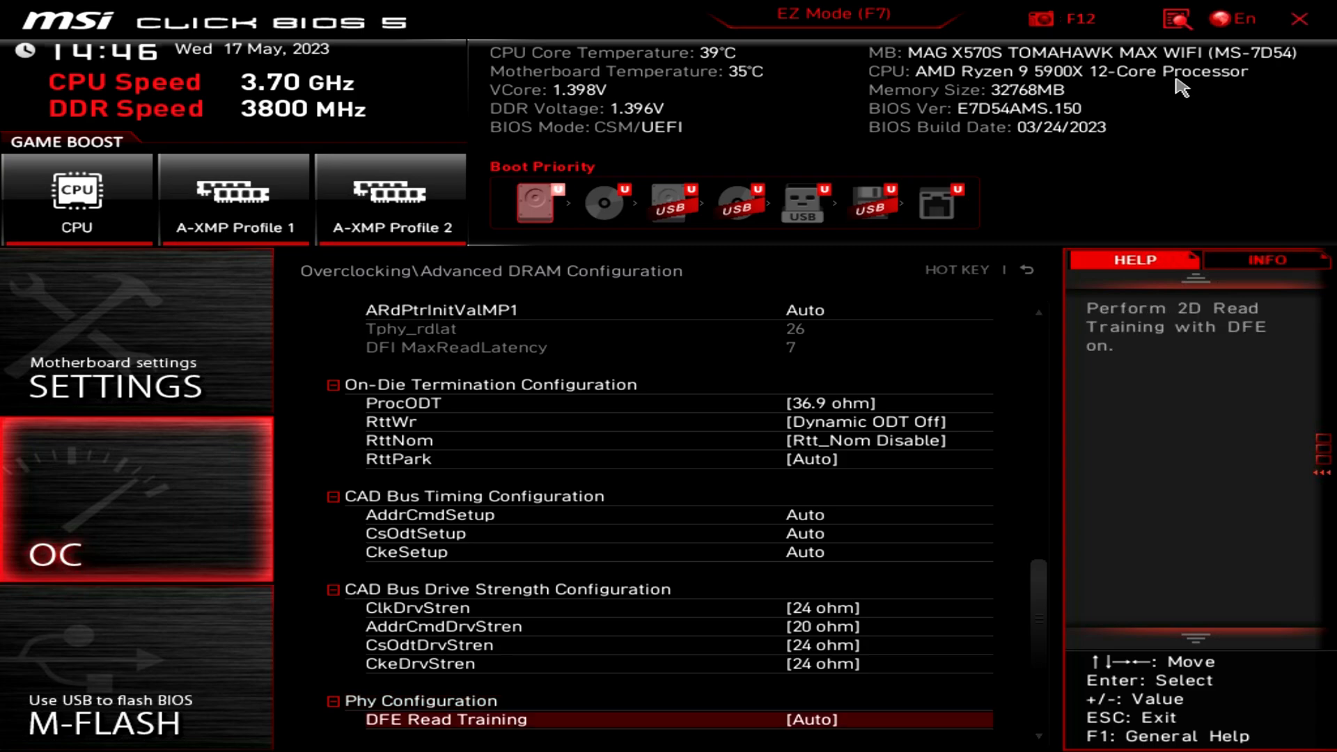
{"action": "scroll", "scroll_direction": "up", "scroll_amount": 3}
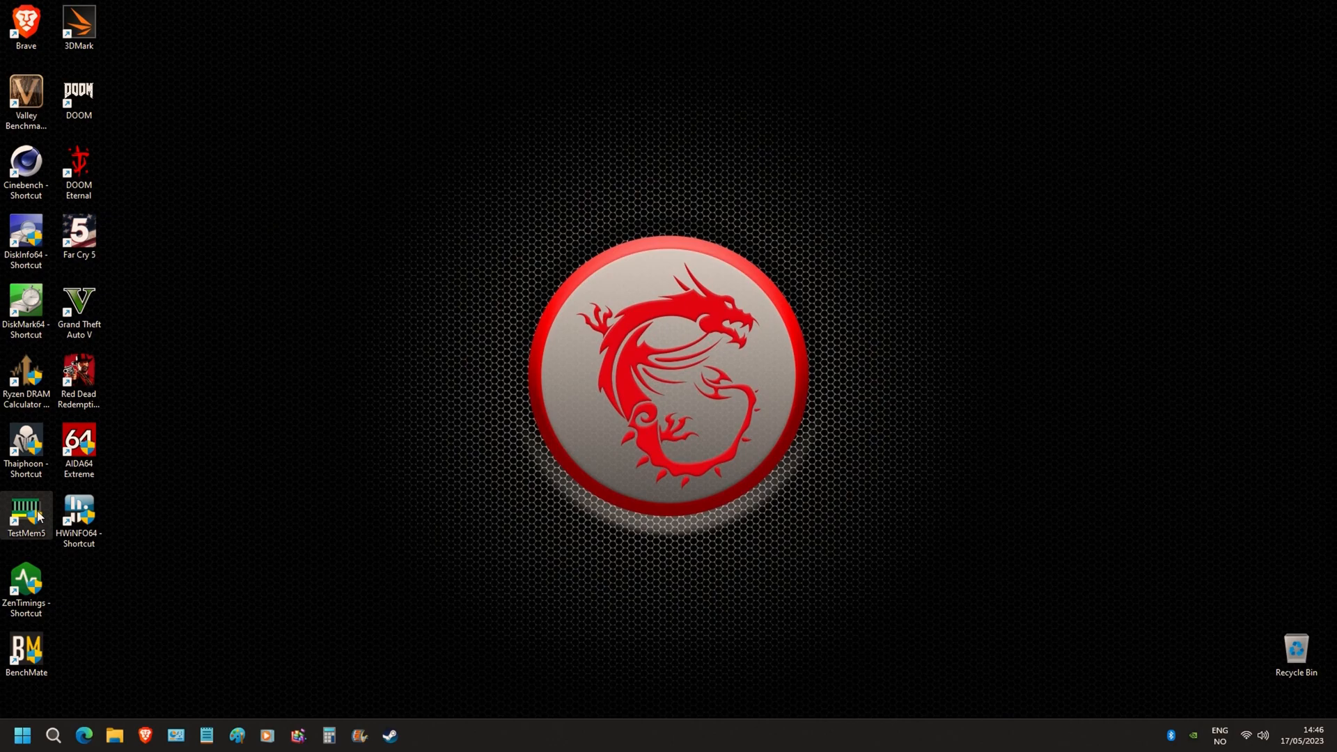
{"action": "mouse_move", "coordinate": [349, 431]}
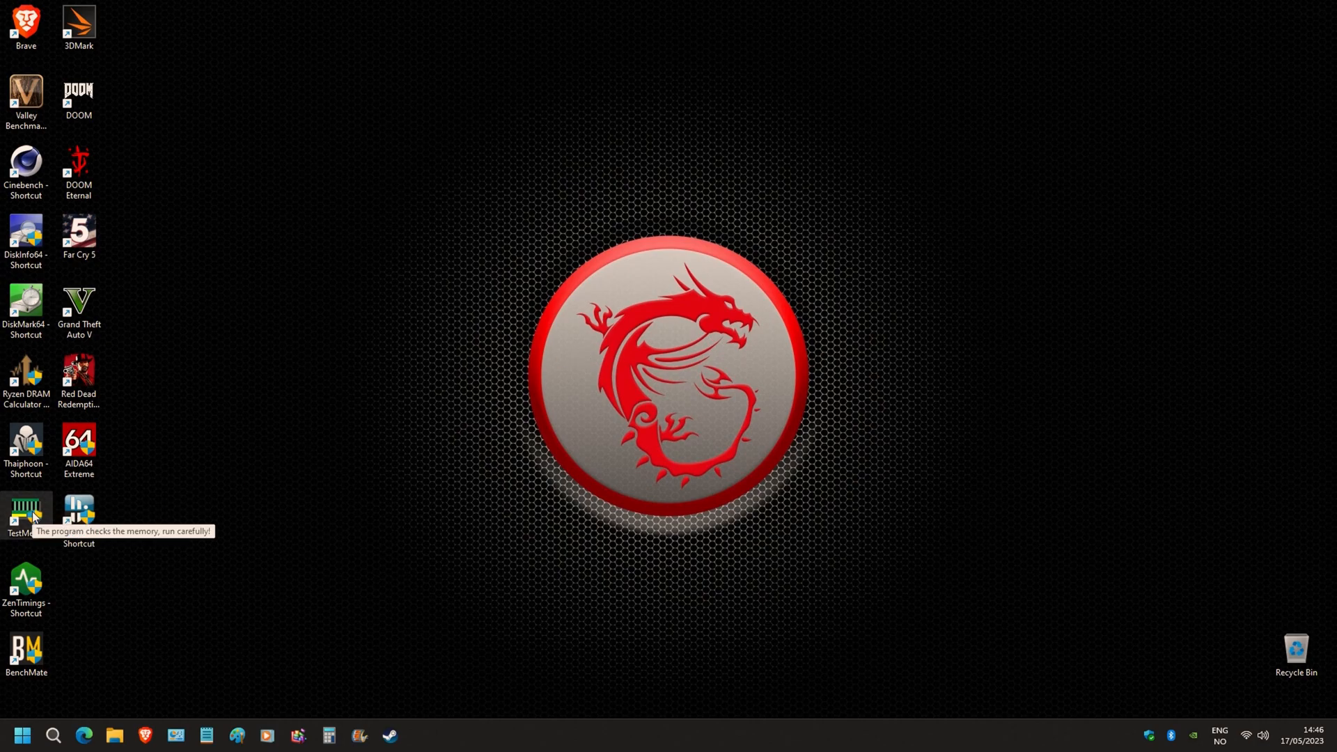
- Launch TestMem5 from the desktop and dismiss the AWE administrator privileges notice to start the default test
{"action": "double_click", "coordinate": [27, 512]}
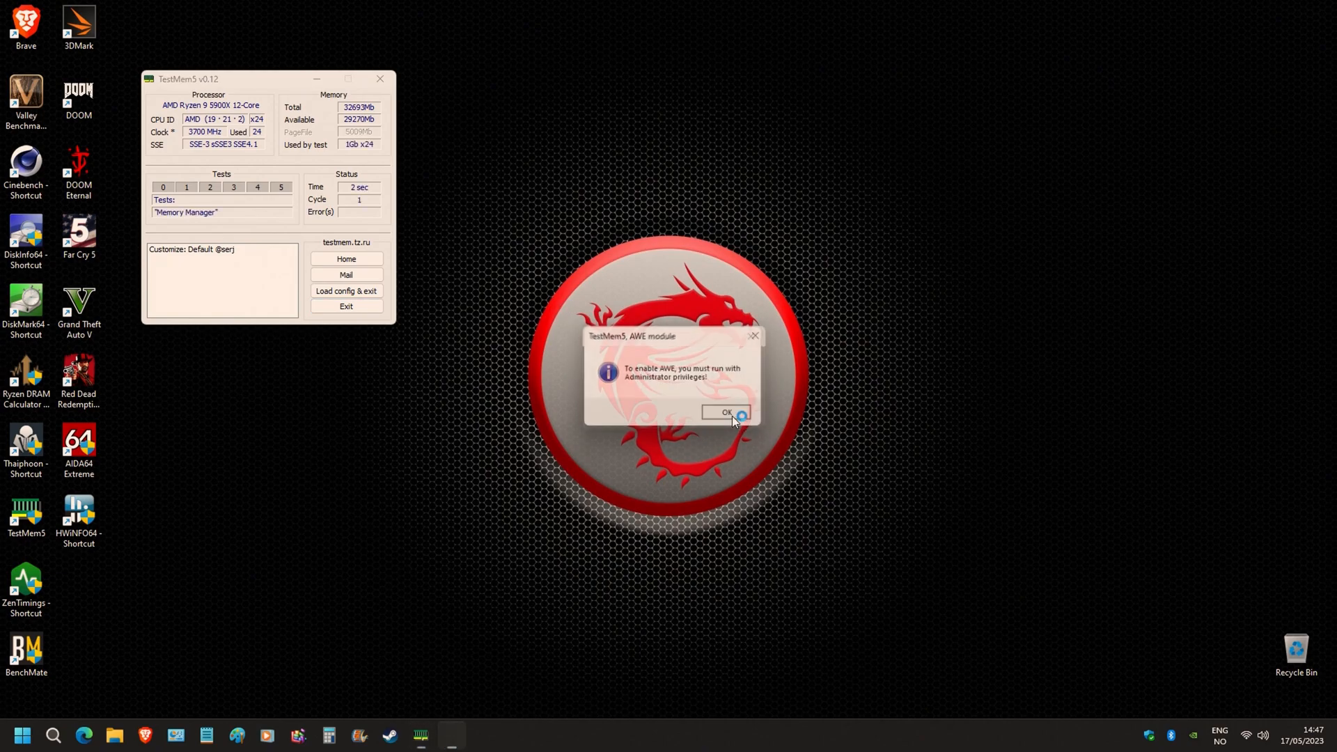
{"action": "left_click", "coordinate": [726, 412]}
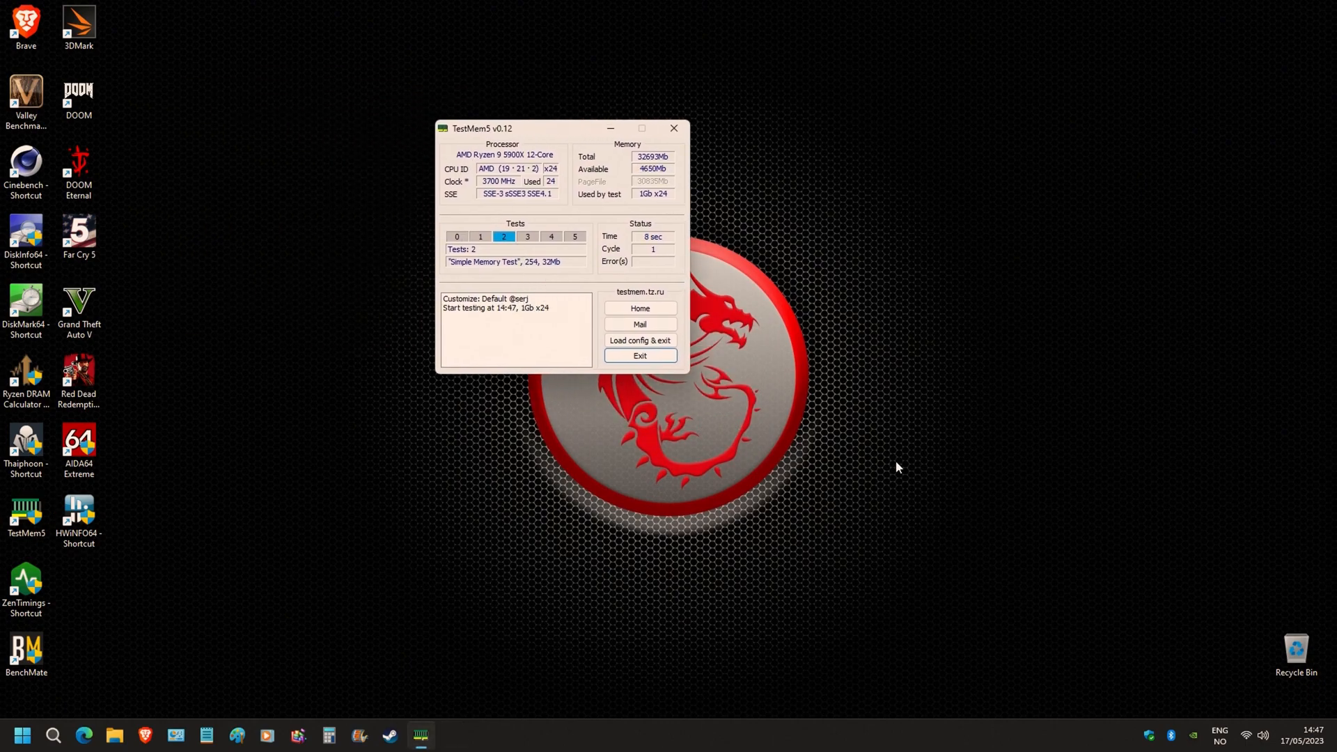
{"action": "mouse_move", "coordinate": [575, 283]}
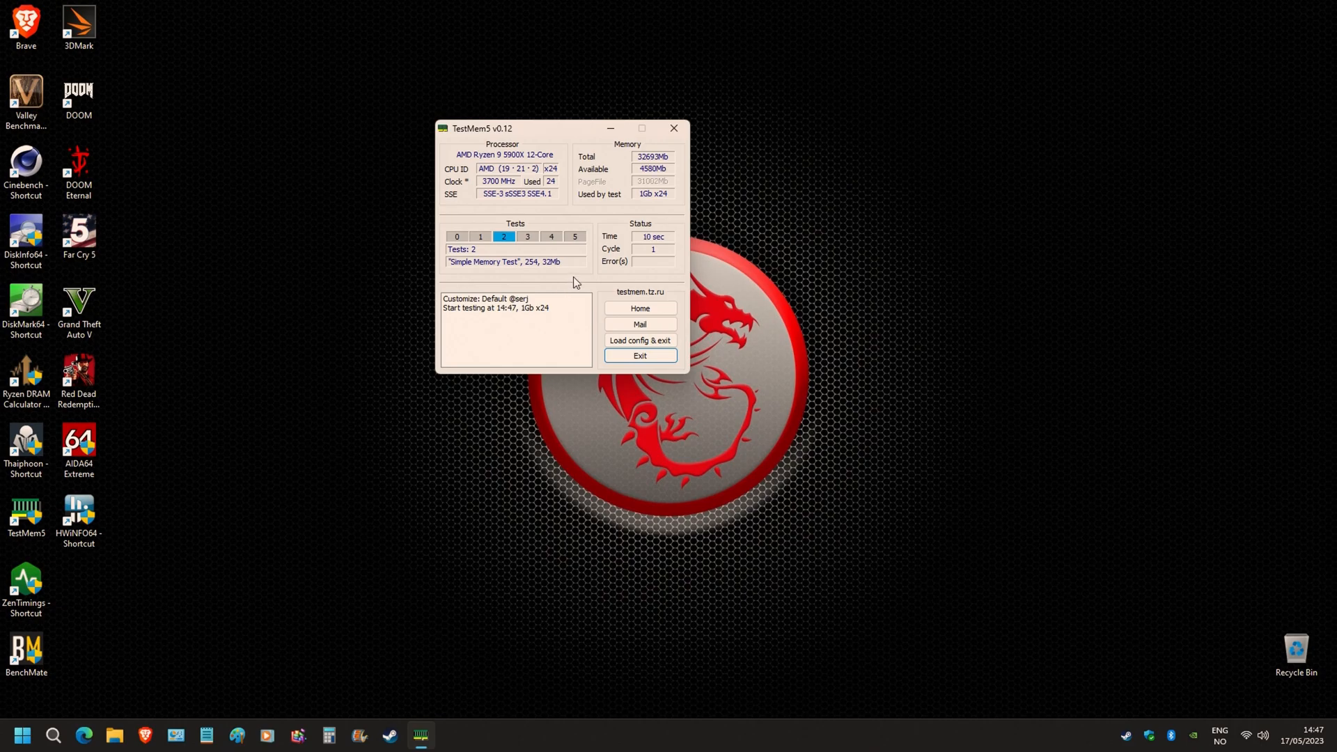
{"action": "mouse_move", "coordinate": [486, 309]}
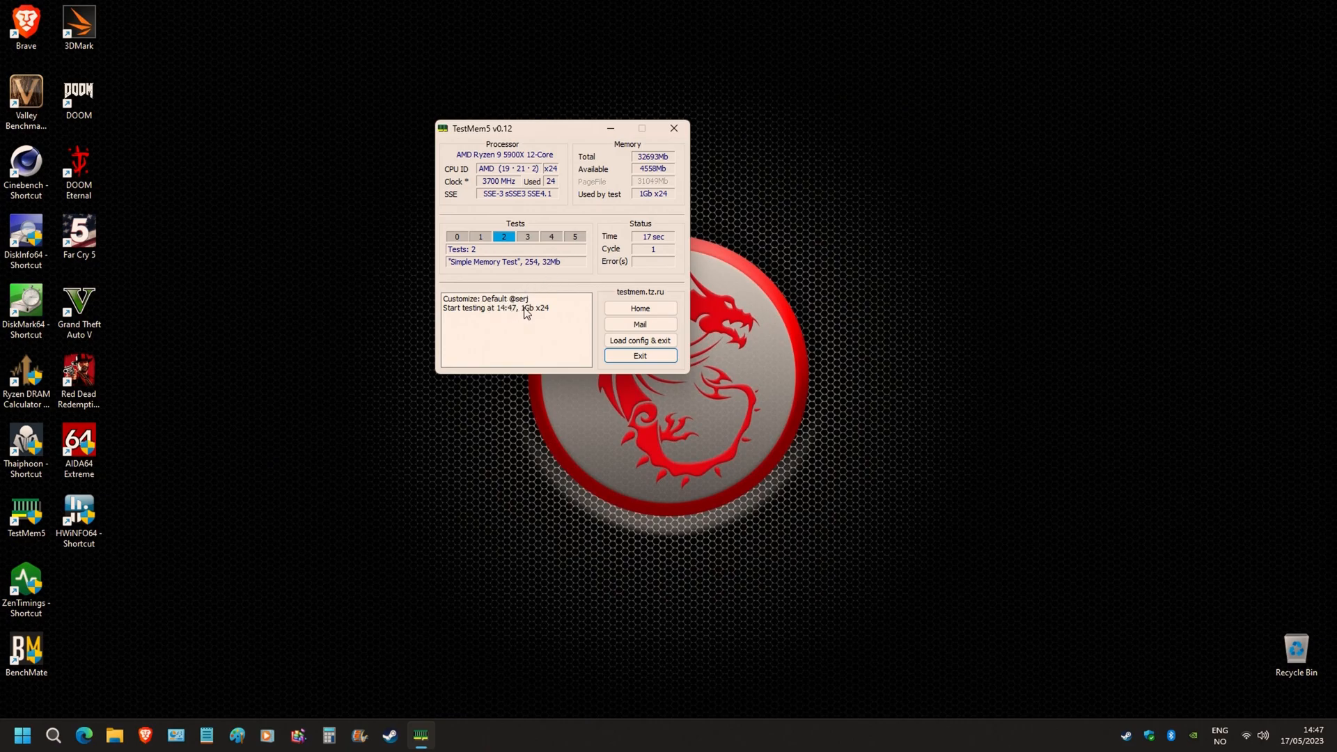
{"action": "mouse_move", "coordinate": [543, 142]}
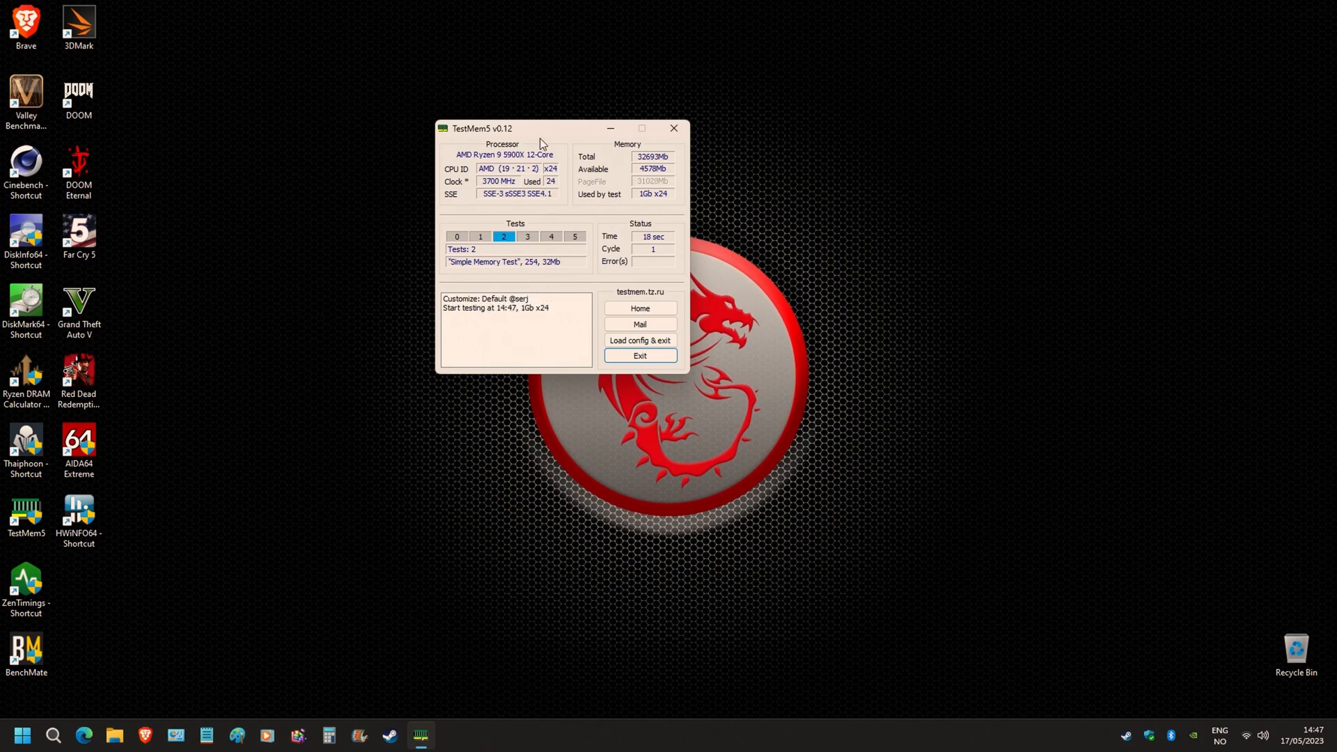
{"action": "mouse_move", "coordinate": [639, 339]}
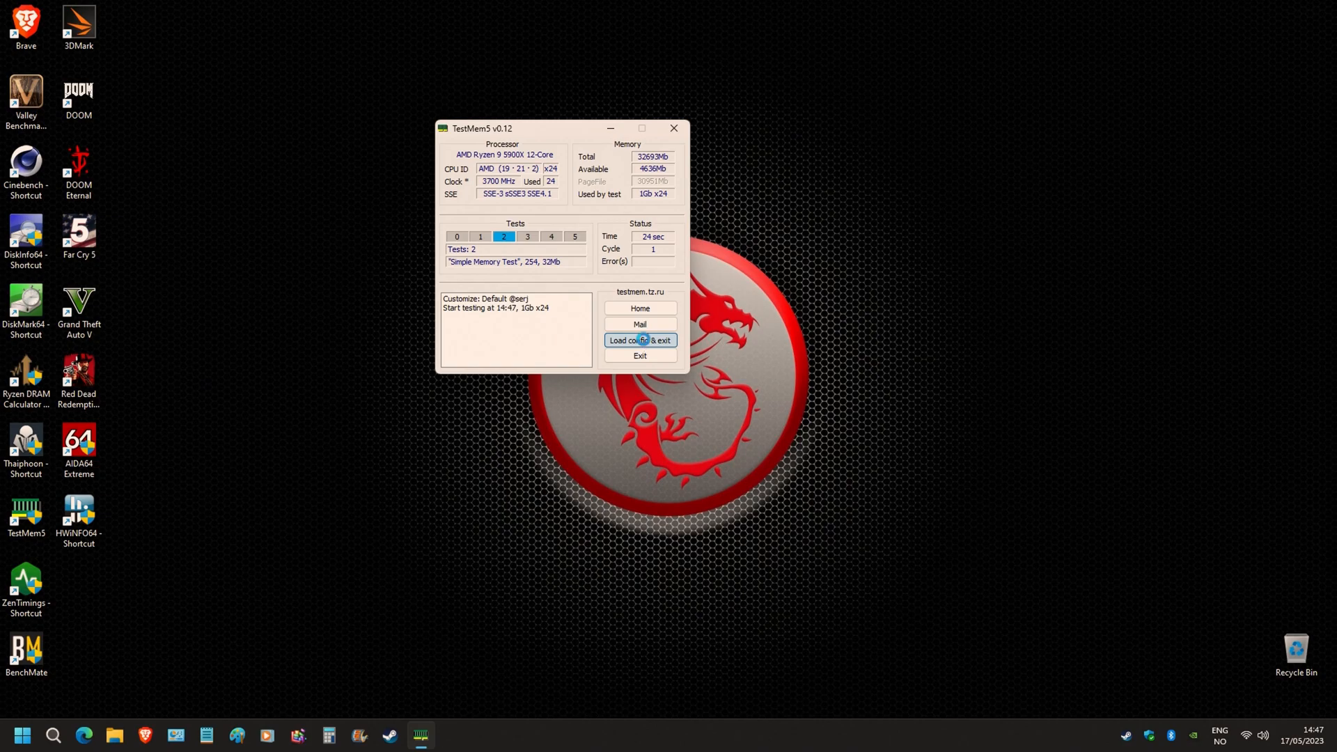
{"action": "left_click", "coordinate": [639, 340]}
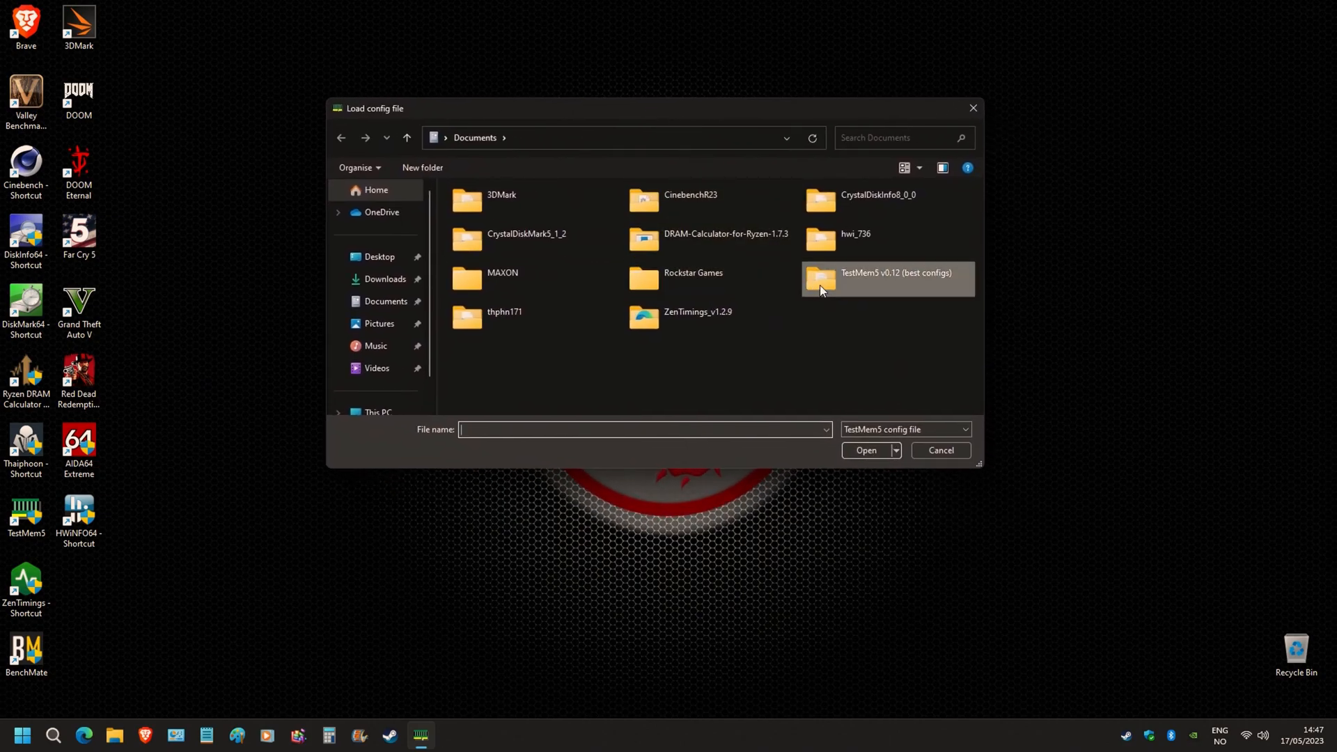
{"action": "double_click", "coordinate": [898, 273]}
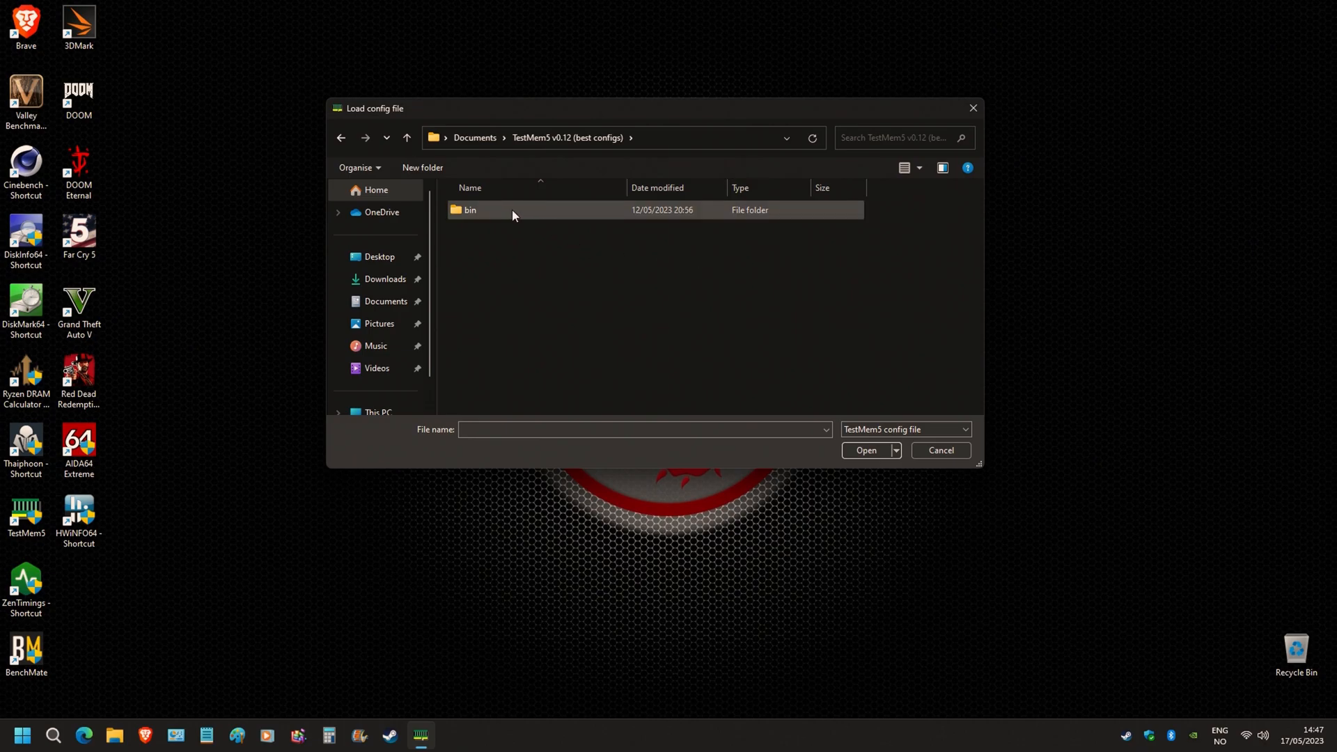
{"action": "double_click", "coordinate": [469, 210]}
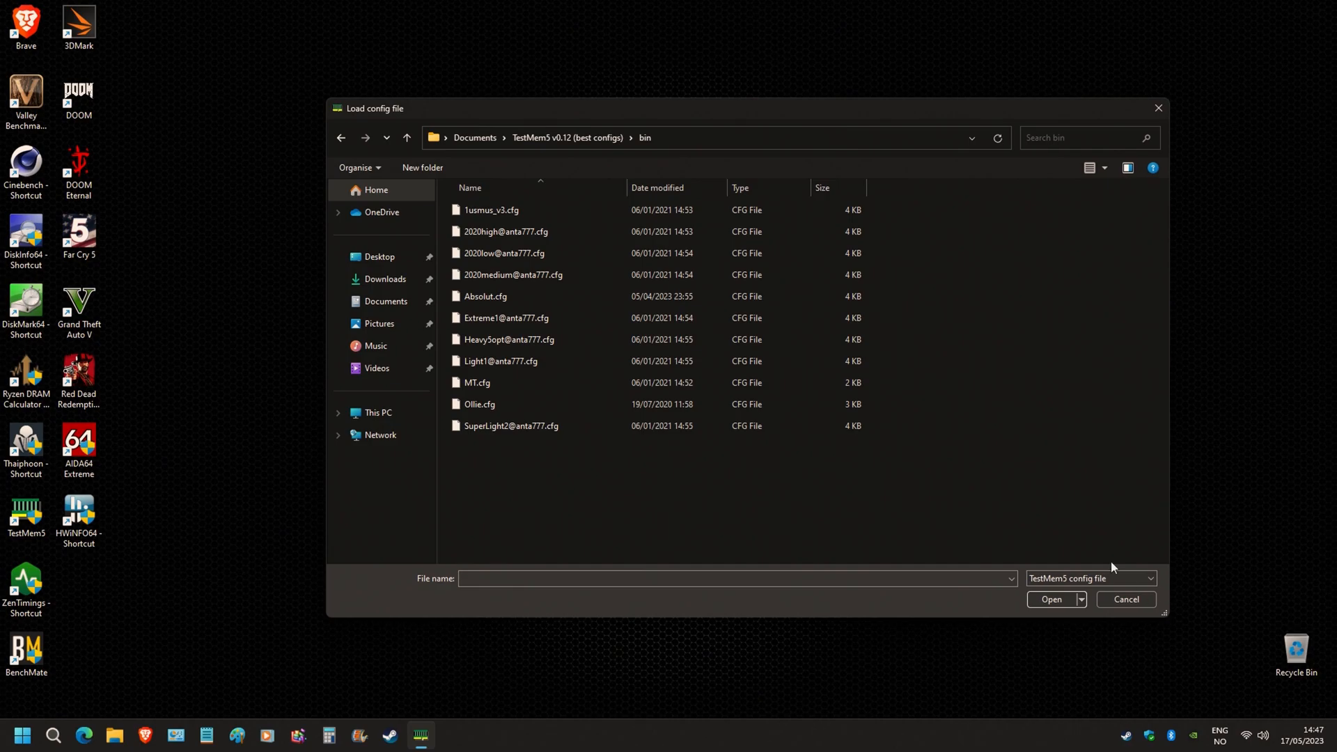
{"action": "left_click", "coordinate": [1098, 167]}
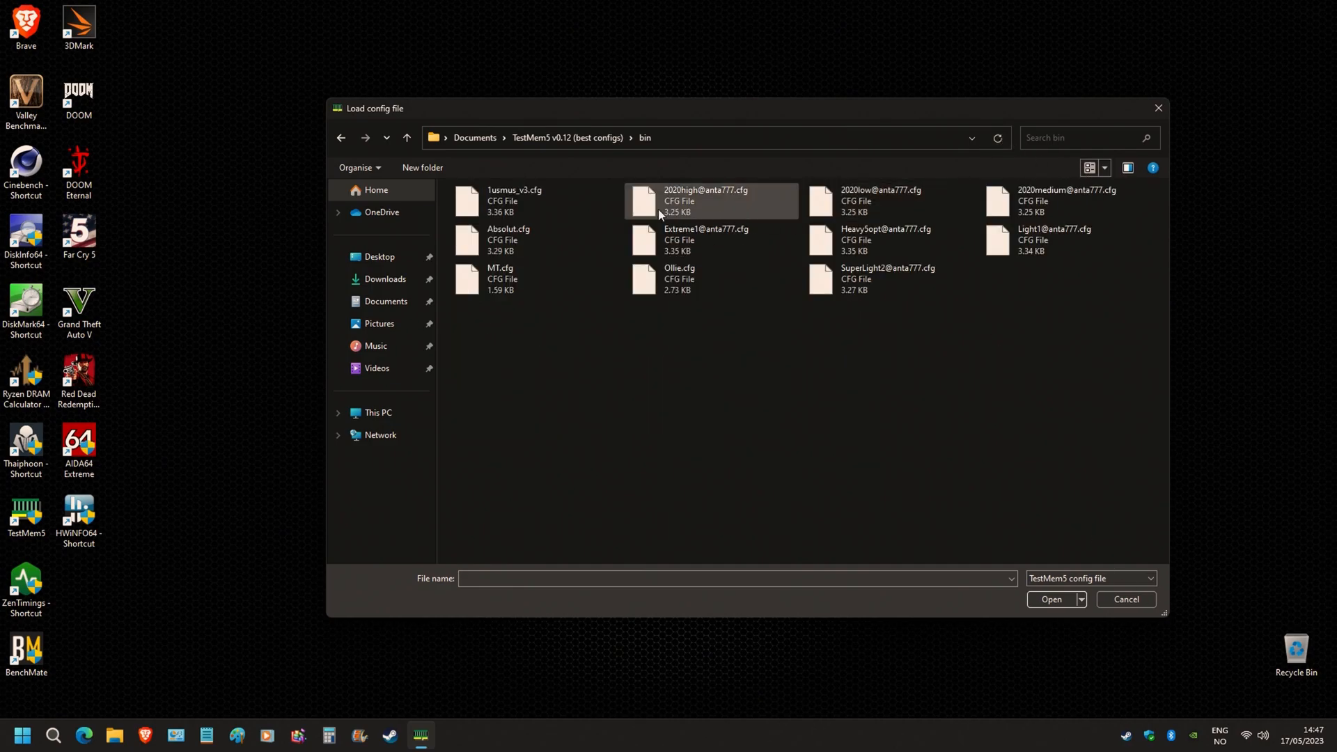
{"action": "left_click", "coordinate": [888, 278]}
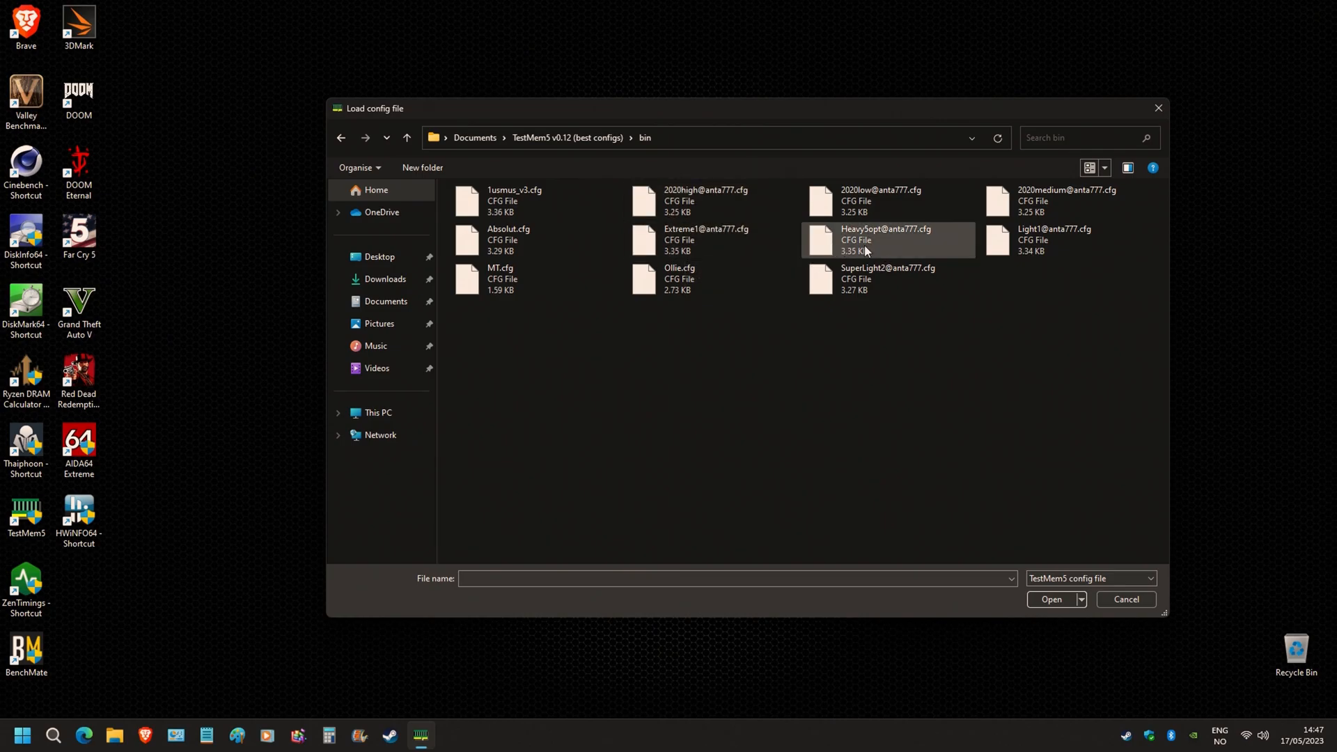
{"action": "left_click", "coordinate": [706, 239]}
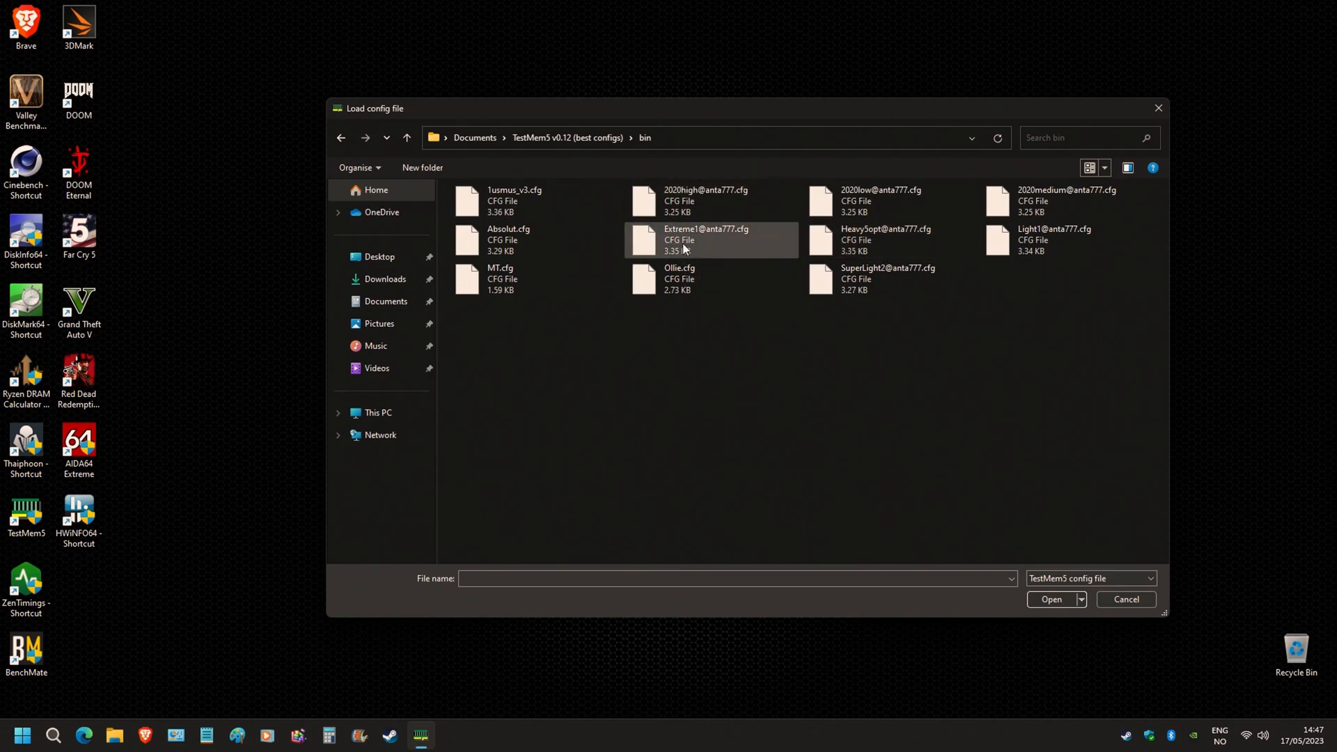
{"action": "left_click", "coordinate": [705, 240]}
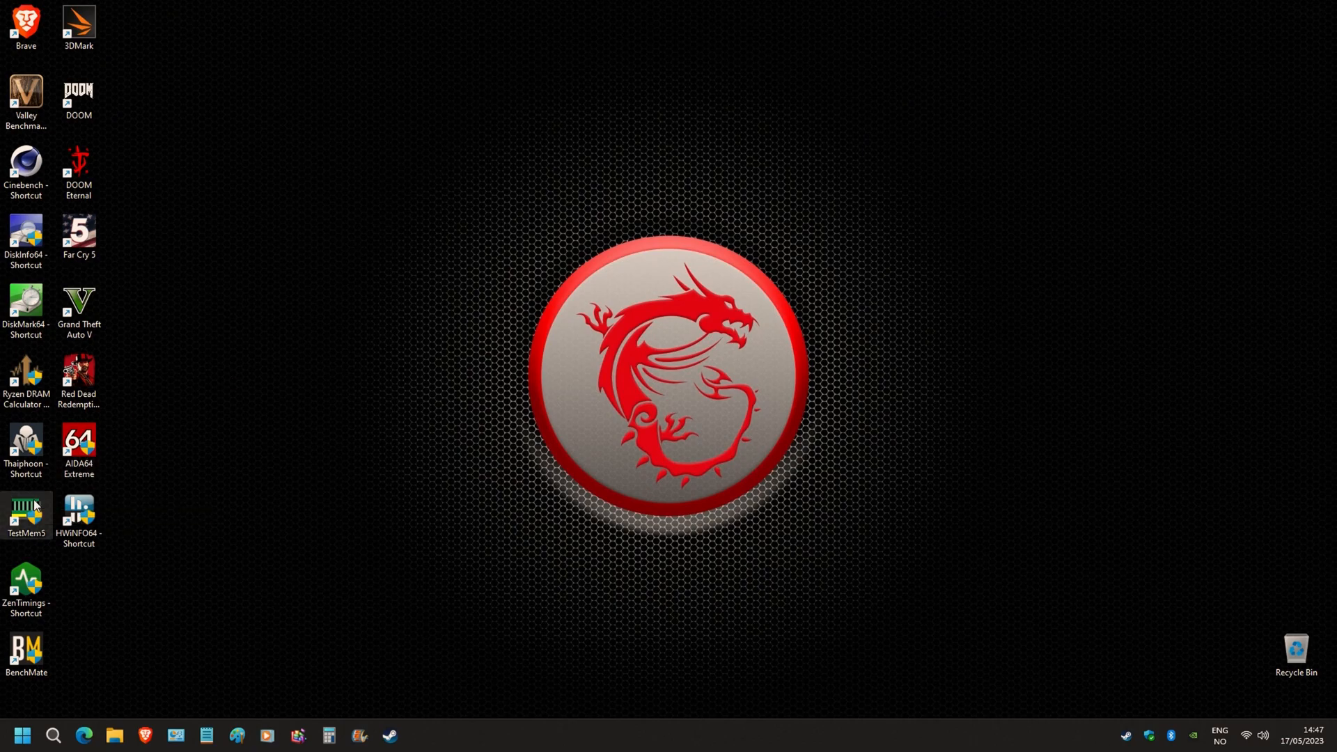
{"action": "double_click", "coordinate": [26, 511]}
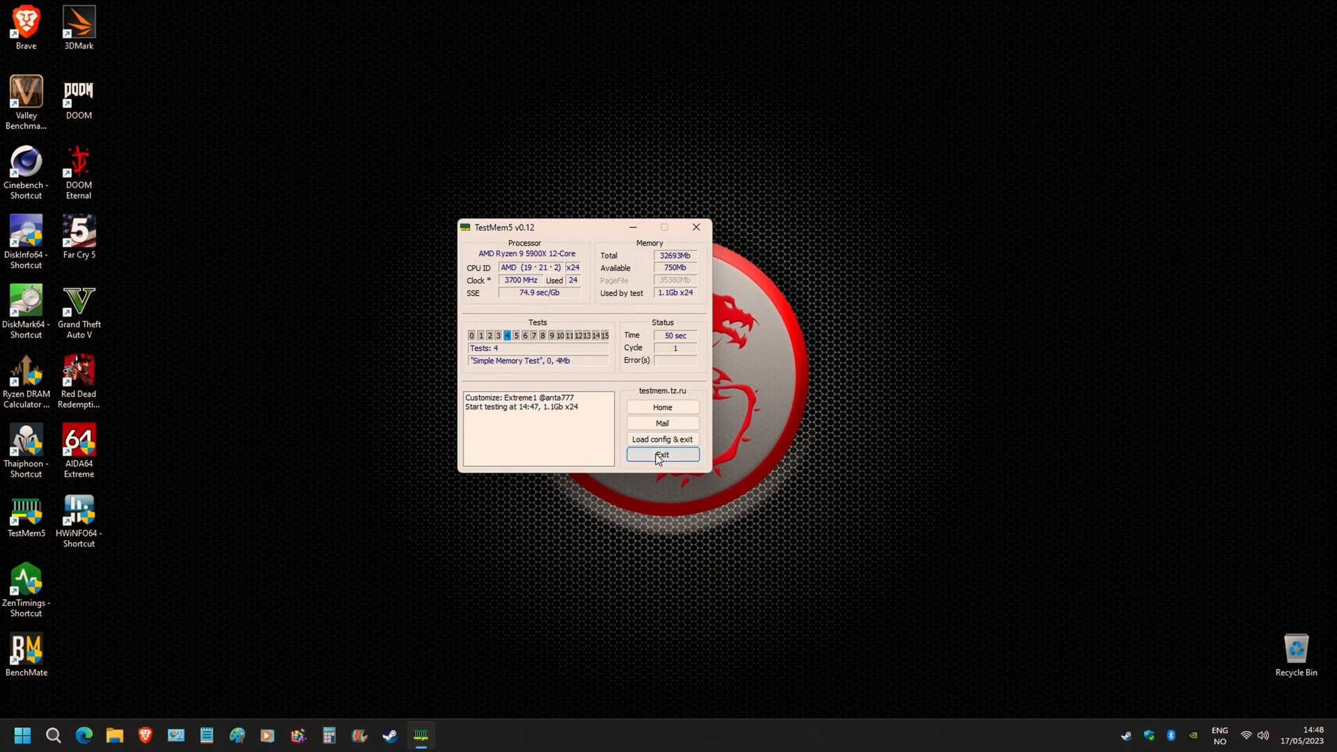
{"action": "left_click", "coordinate": [661, 454]}
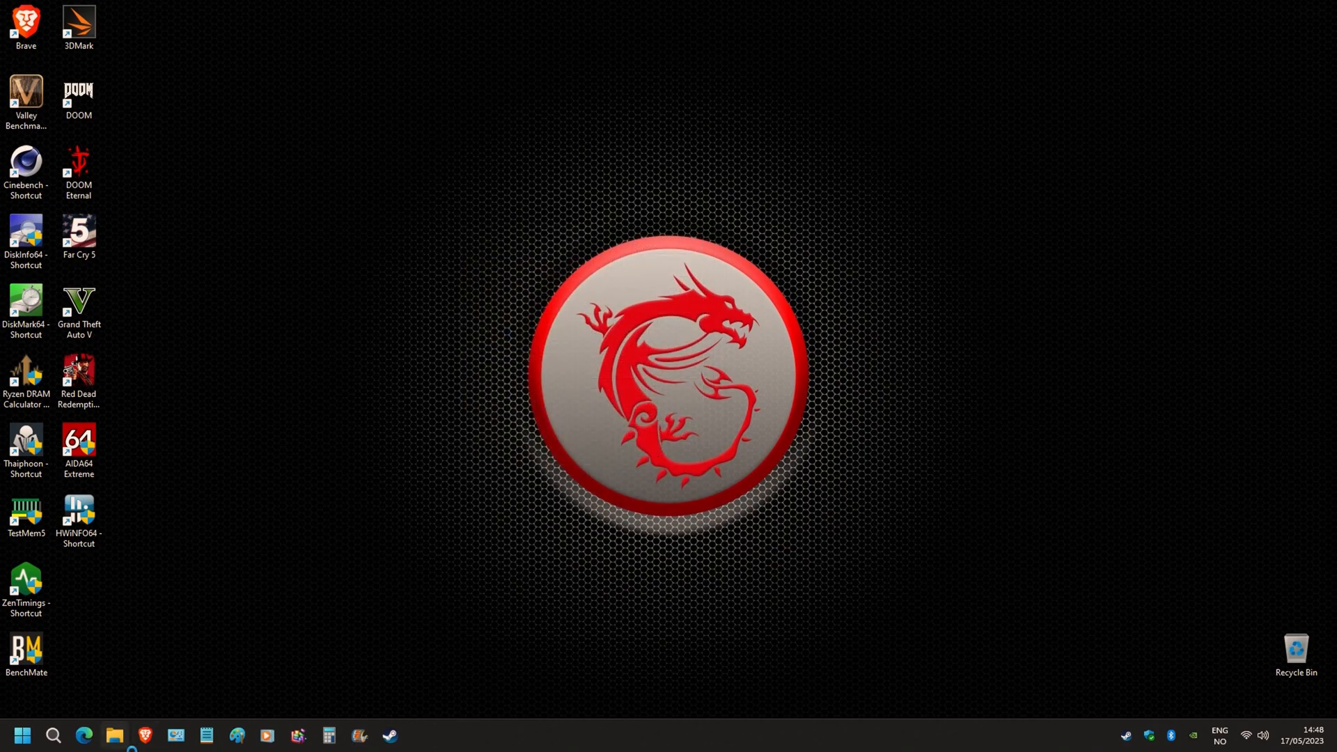
- Browse File Explorer to Secondary (D:) > Documents > TestMem5 v0.12 (best configs) > bin and select Absolut.cfg
{"action": "left_click", "coordinate": [113, 734]}
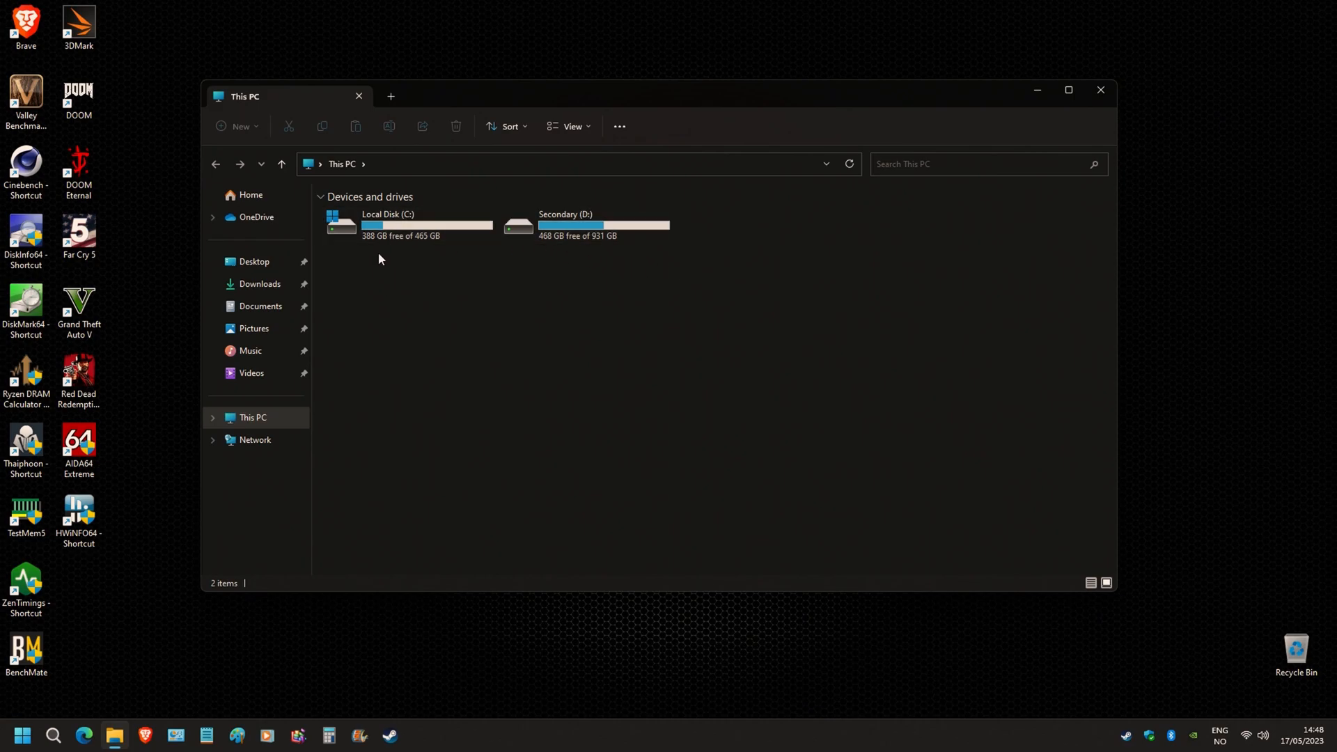
{"action": "double_click", "coordinate": [602, 224]}
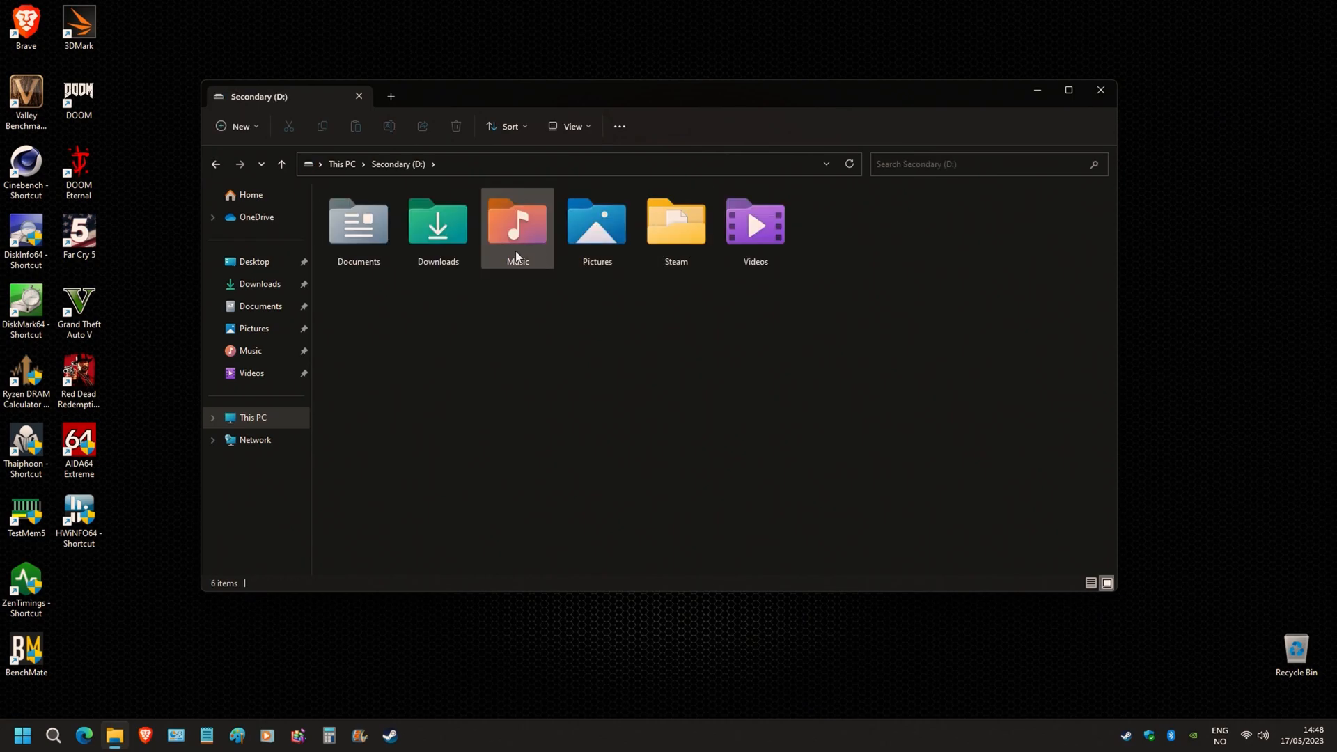
{"action": "left_click", "coordinate": [261, 306]}
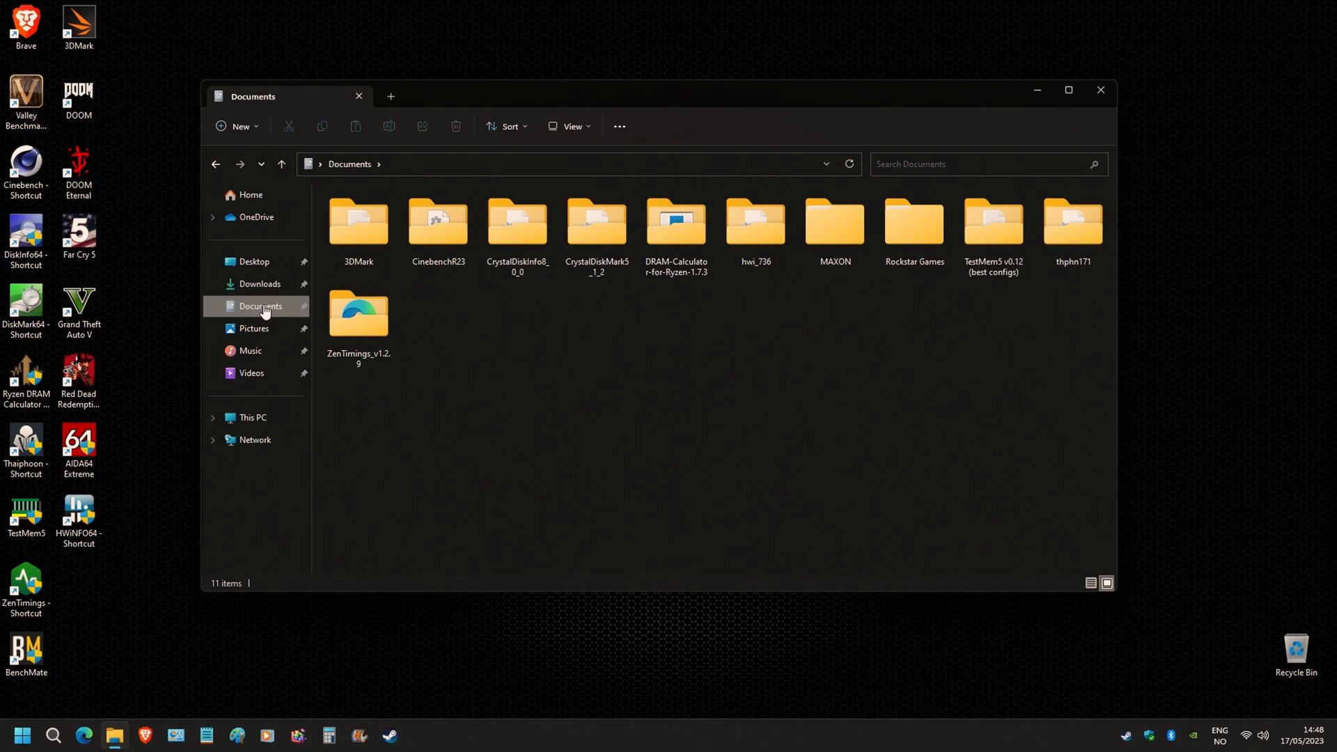
{"action": "mouse_move", "coordinate": [993, 226]}
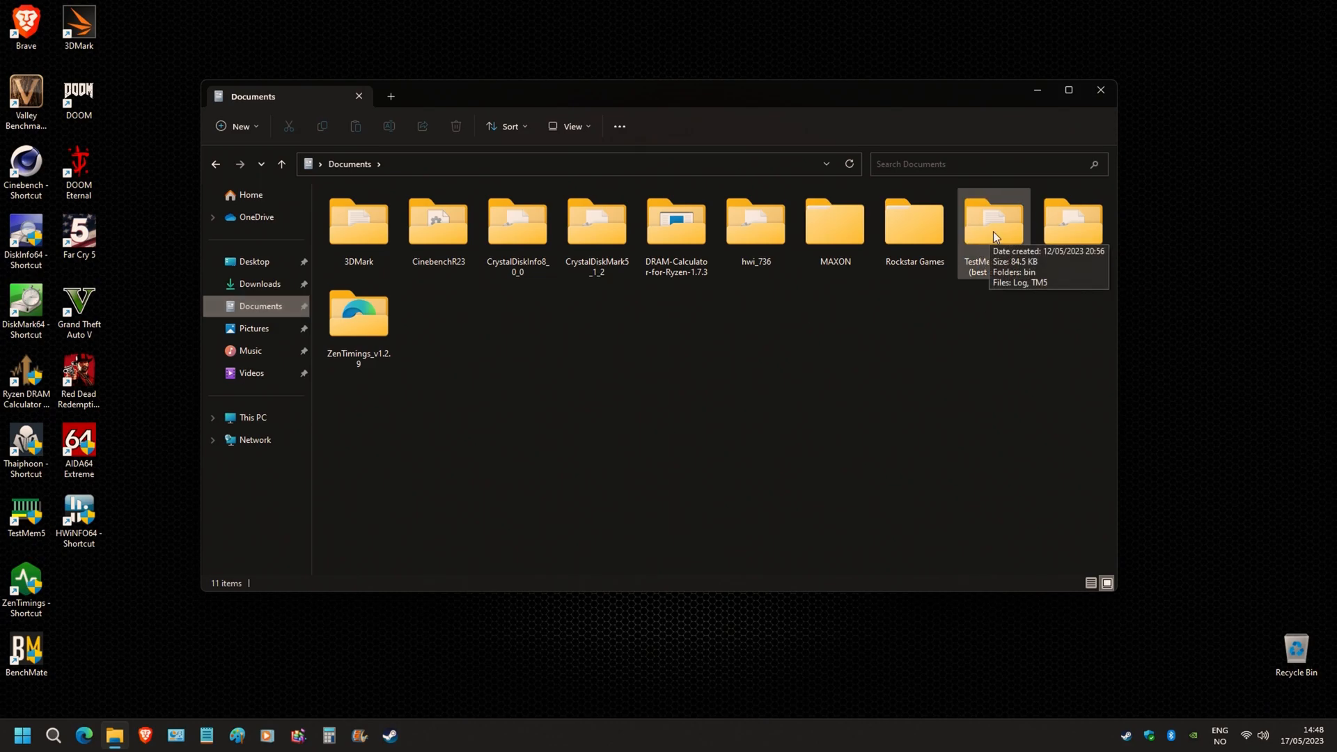
{"action": "left_click", "coordinate": [993, 222]}
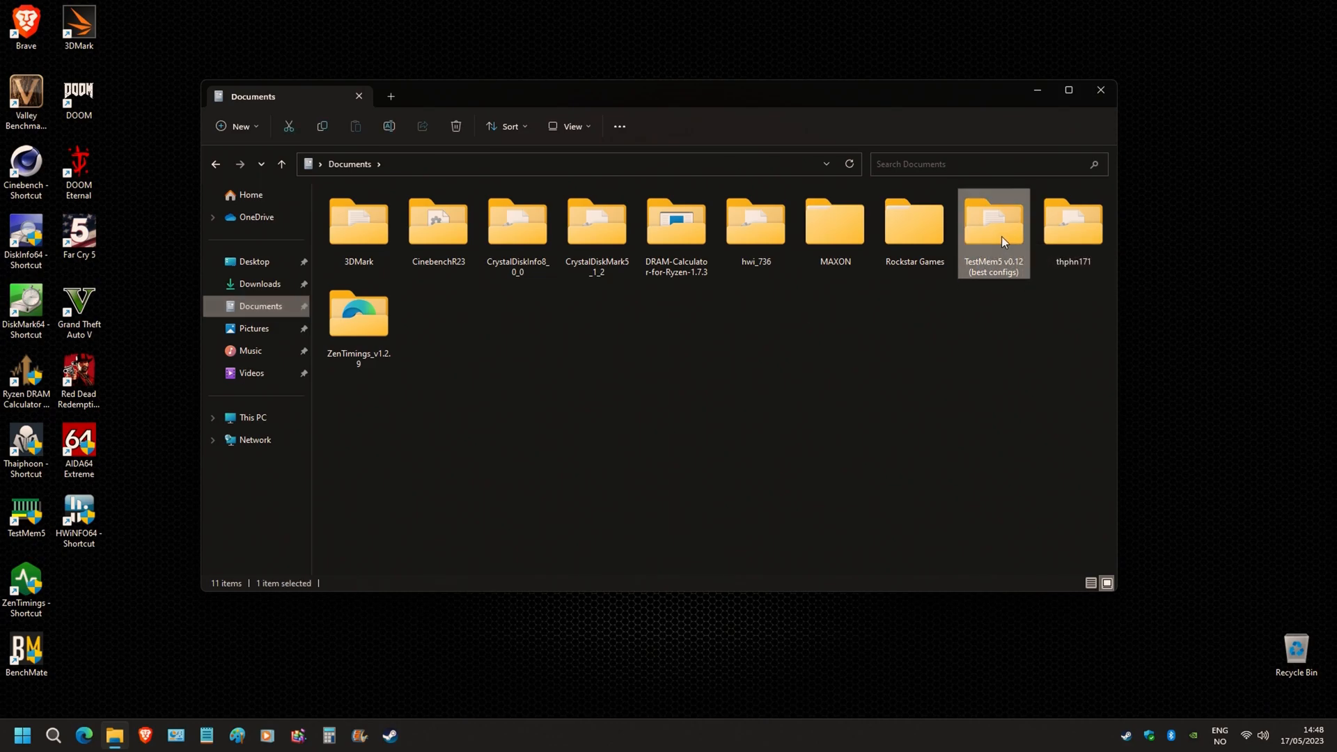
{"action": "double_click", "coordinate": [994, 221]}
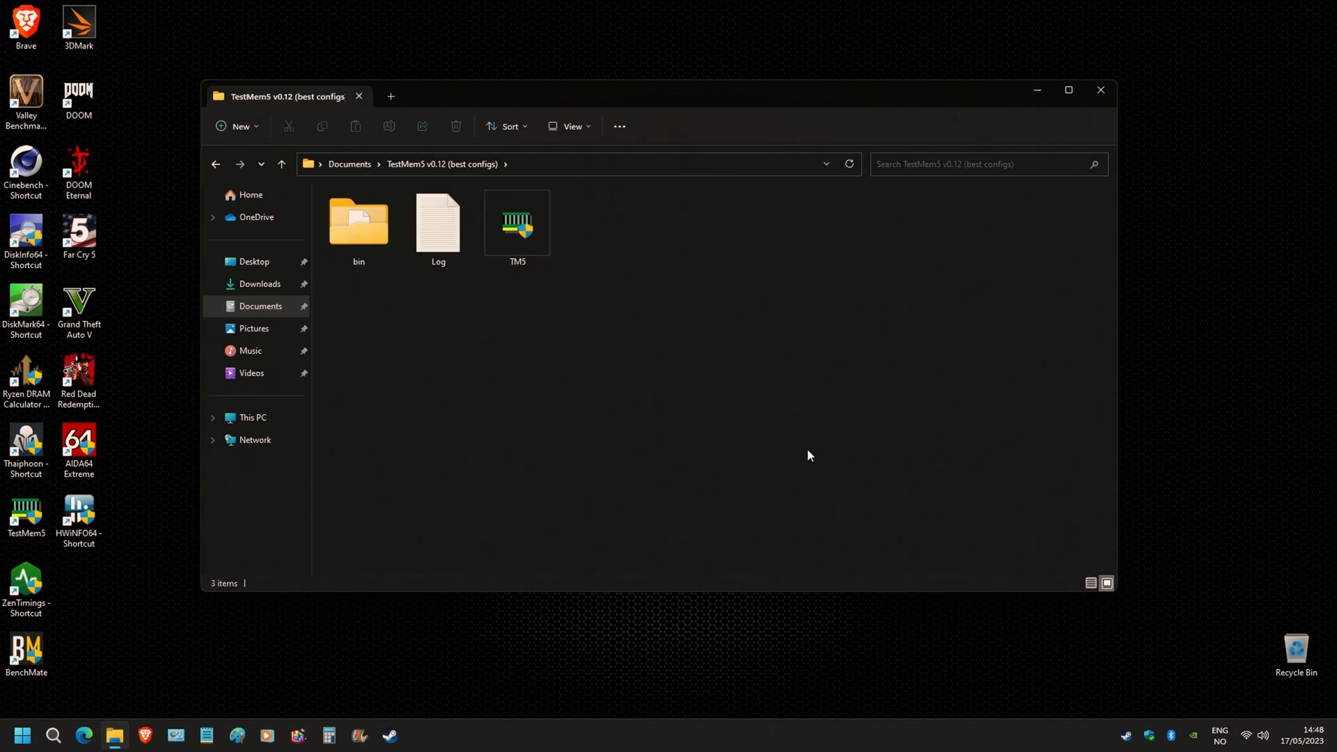
{"action": "mouse_move", "coordinate": [358, 230]}
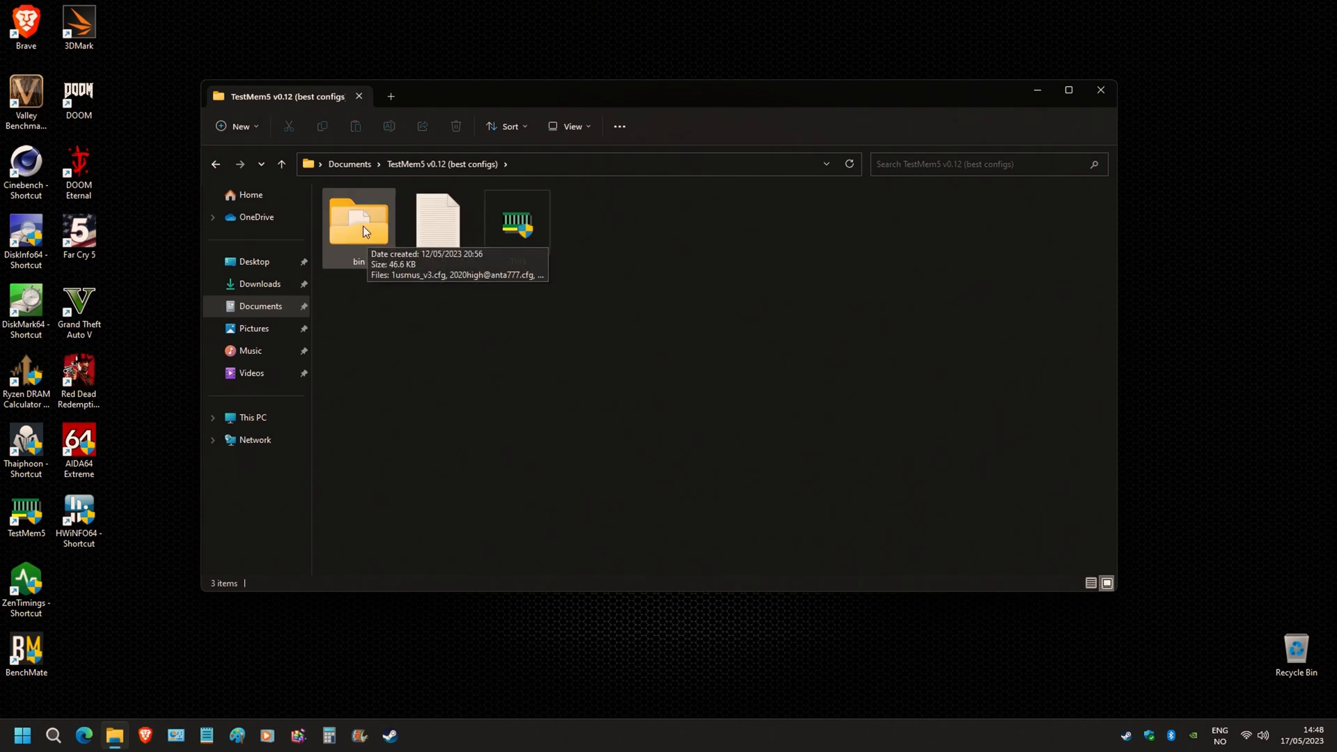
{"action": "double_click", "coordinate": [358, 222]}
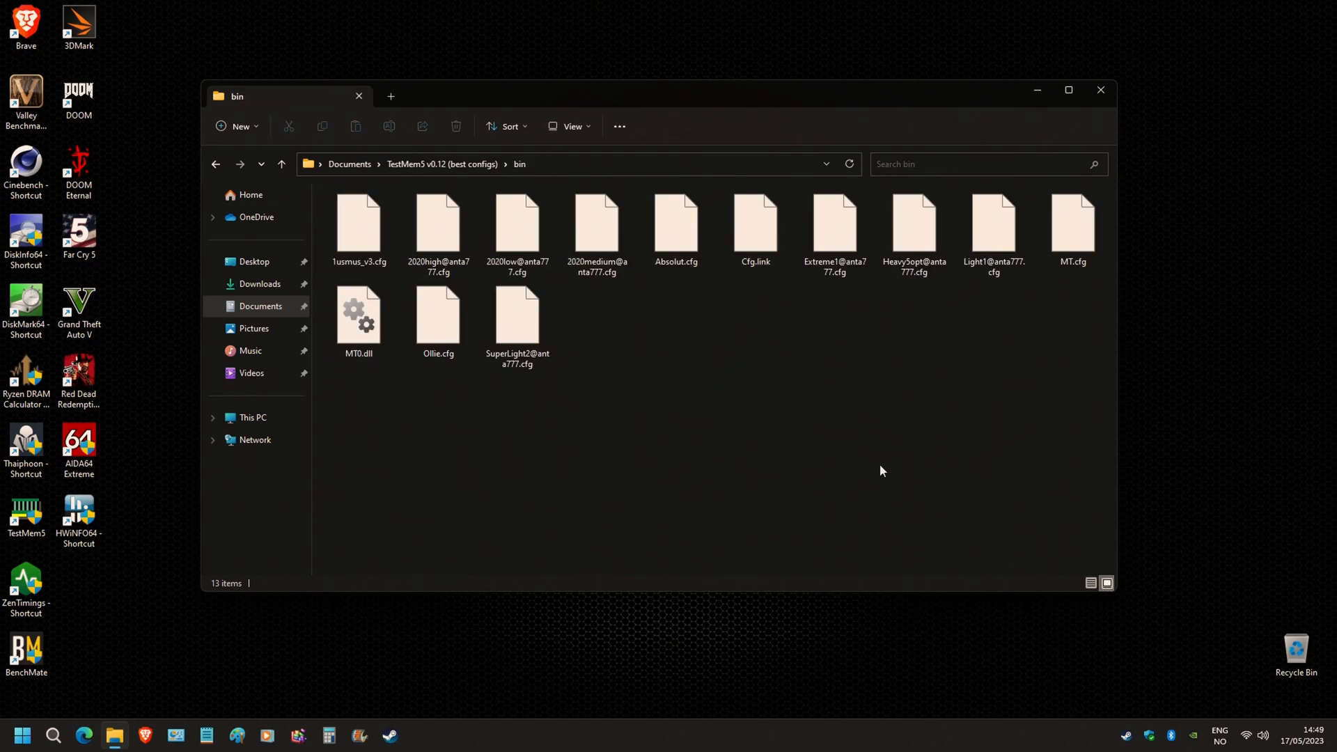
{"action": "left_click", "coordinate": [675, 226]}
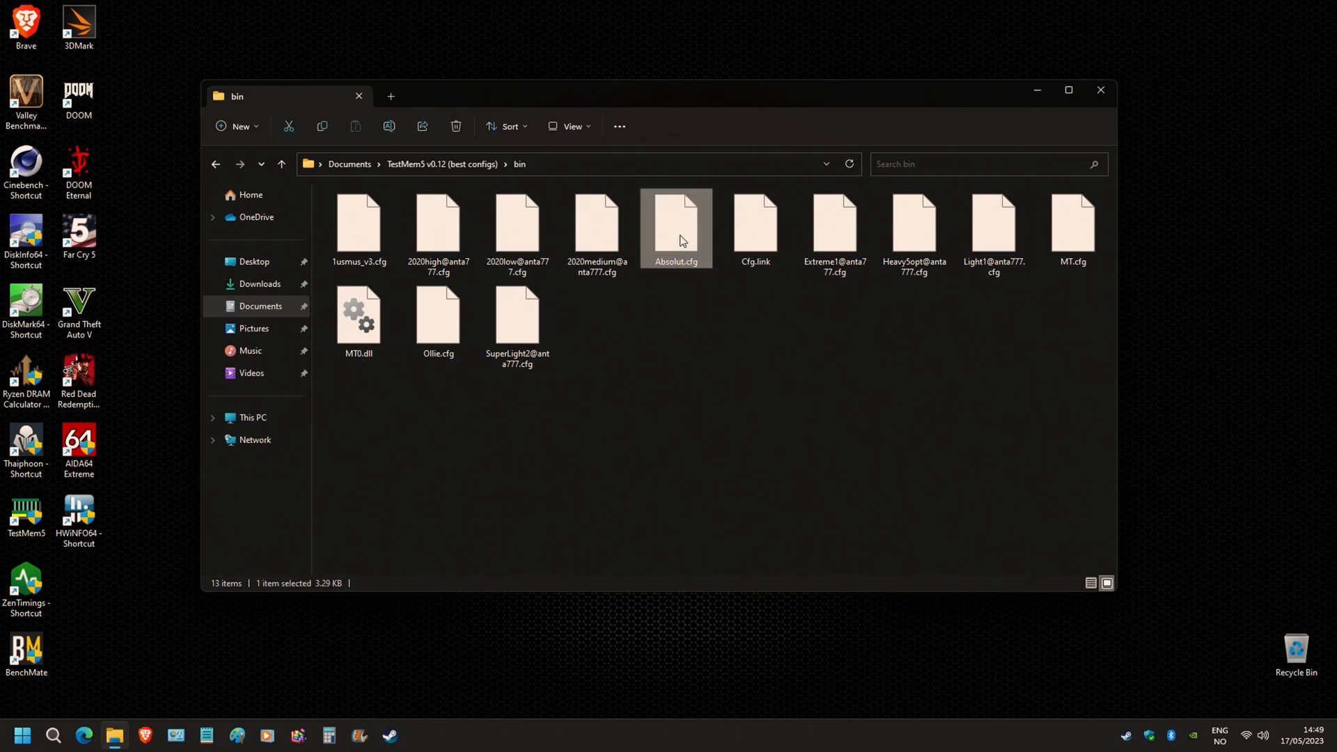
{"action": "mouse_move", "coordinate": [677, 238]}
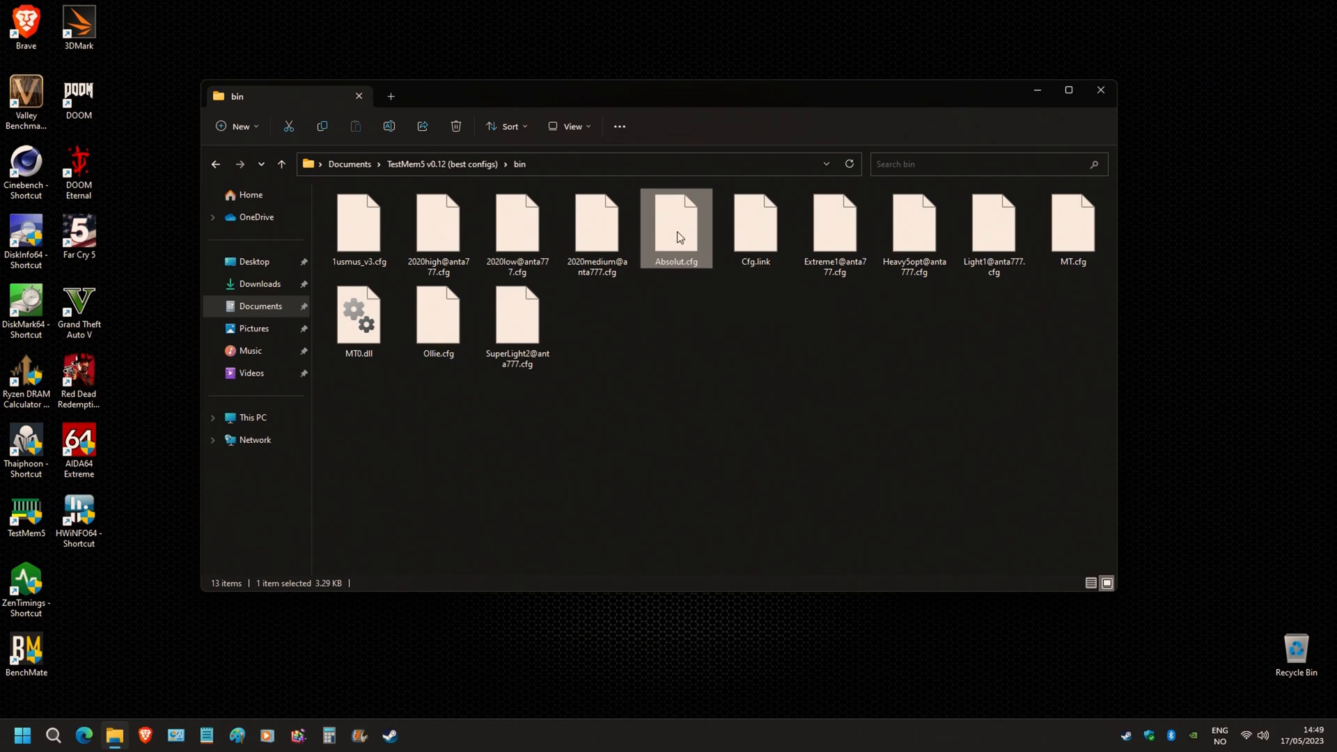
- Assign a default app for CFG files via Absolut.cfg's Properties 'Opens with' setting
{"action": "right_click", "coordinate": [677, 226]}
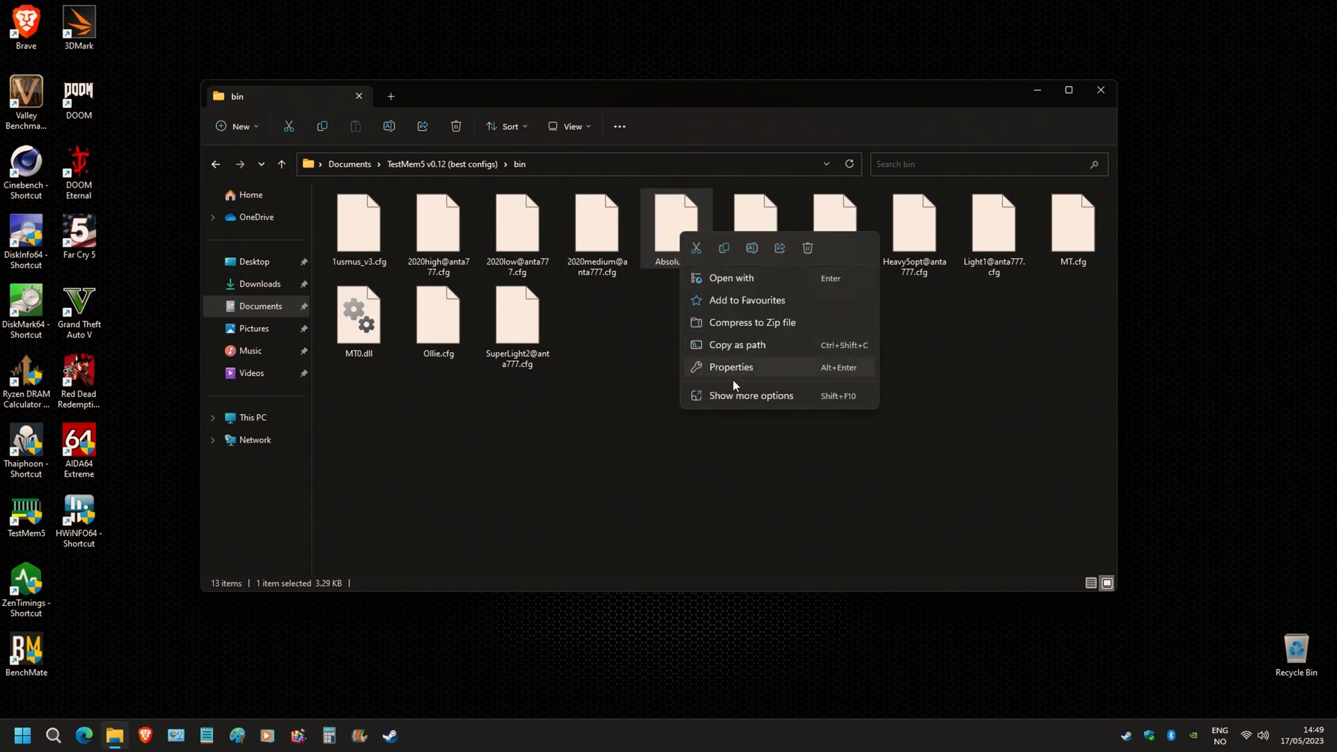
{"action": "mouse_move", "coordinate": [738, 401]}
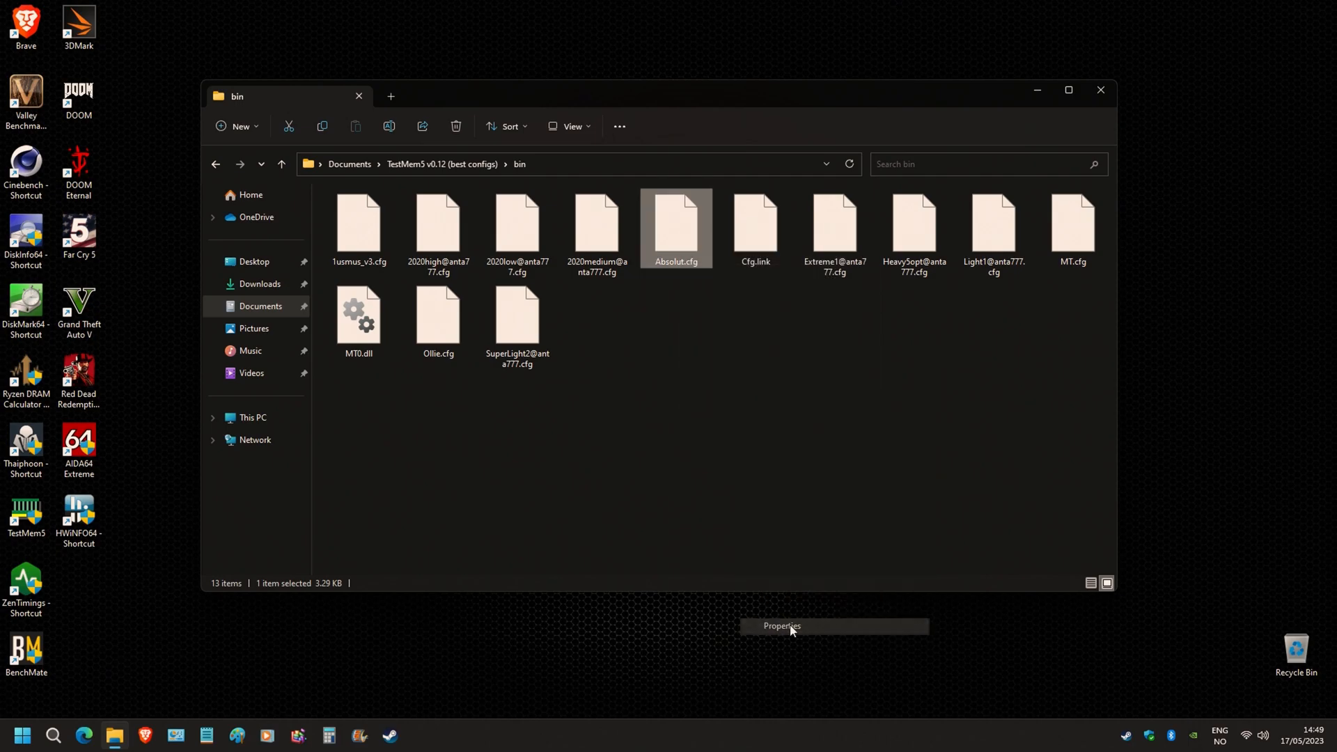
{"action": "left_click", "coordinate": [780, 625]}
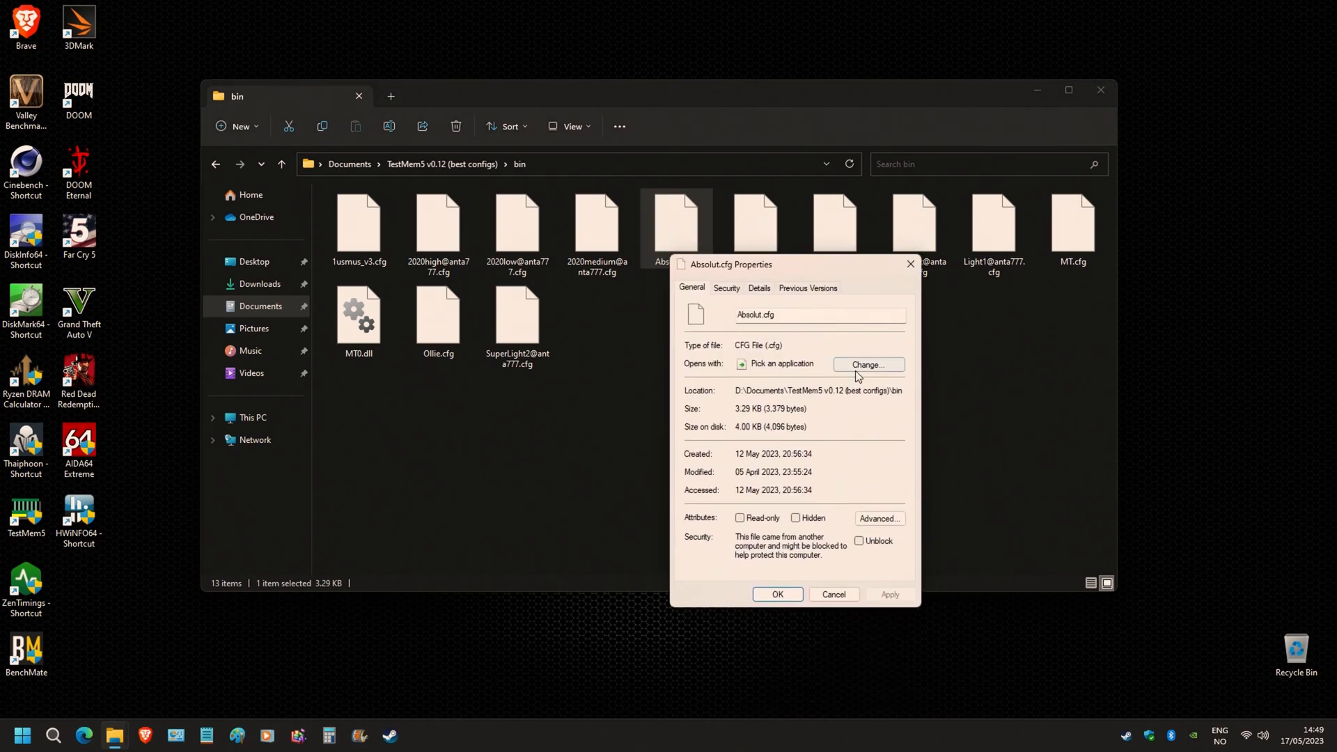
{"action": "left_click", "coordinate": [868, 363]}
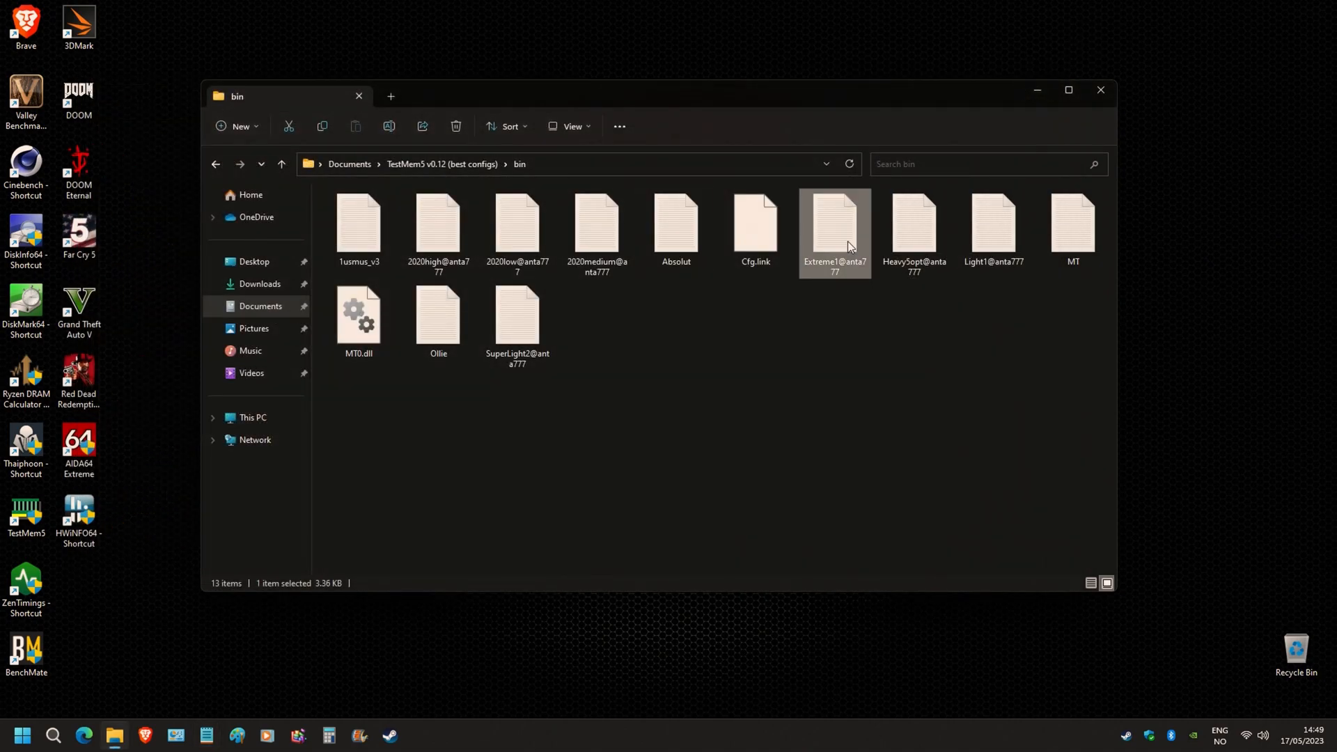
- Edit Extreme1@anta777 in Notepad so Cycles=1, save it, and close the bin folder
{"action": "double_click", "coordinate": [833, 225]}
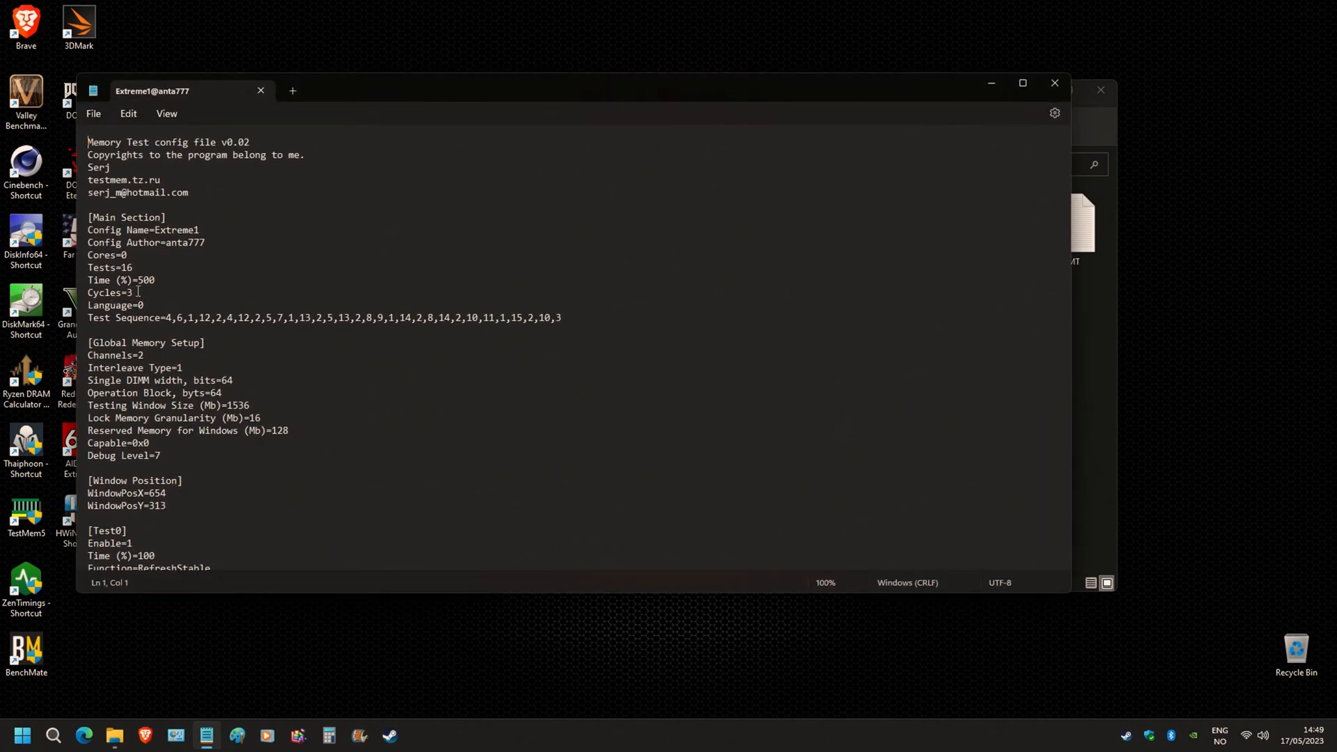
{"action": "key", "text": "Backspace"}
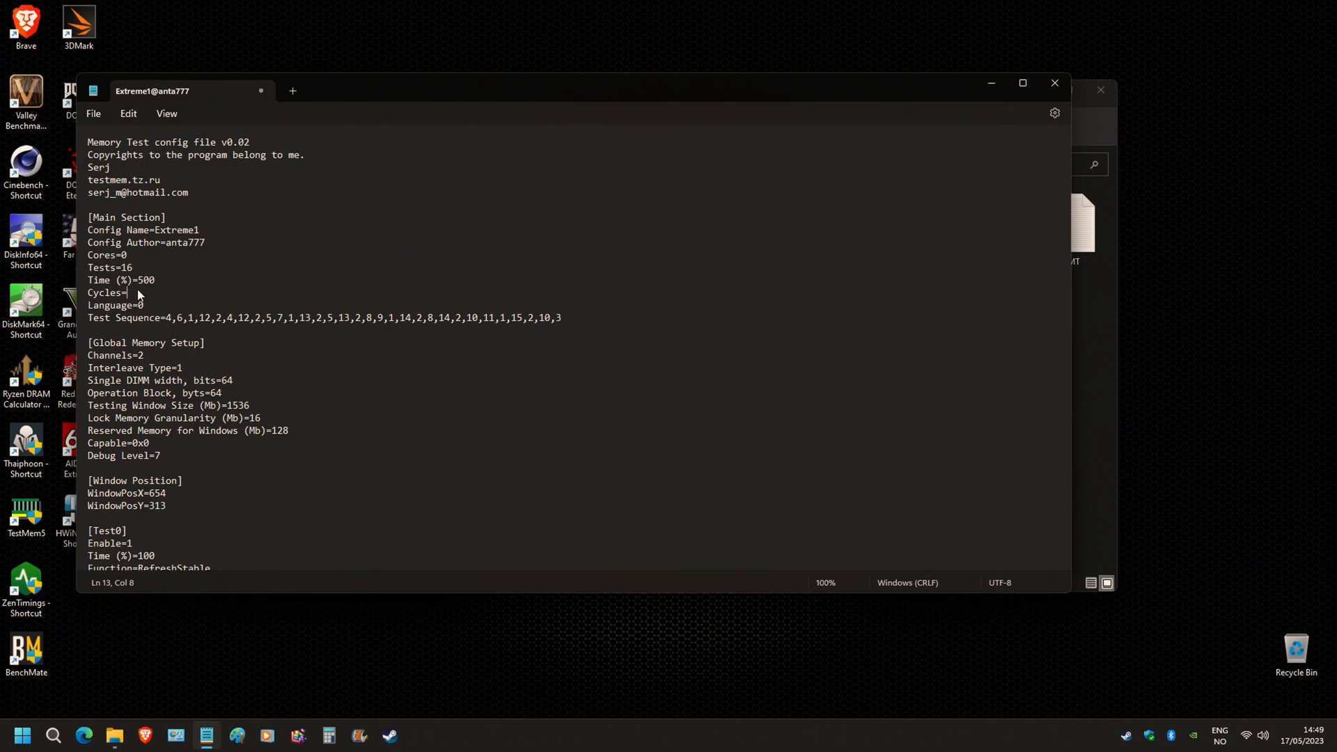
{"action": "type", "text": "1"}
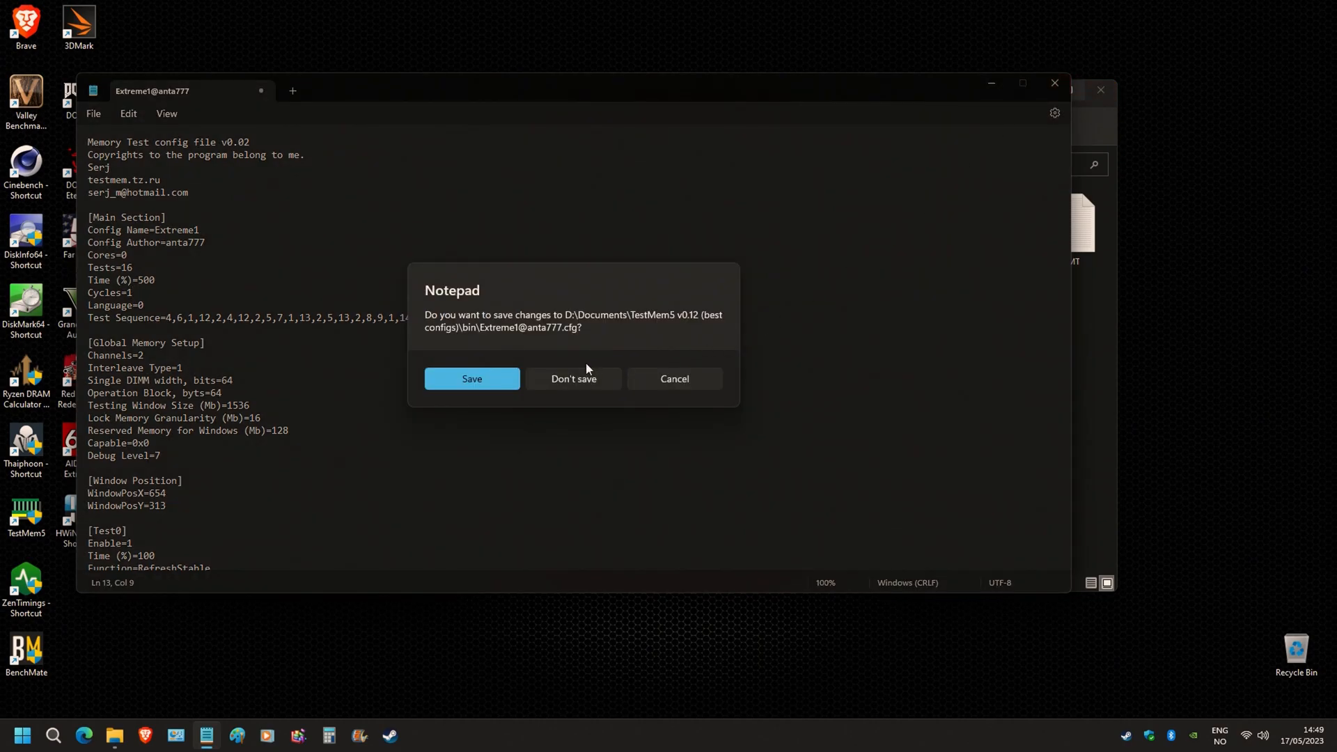
{"action": "left_click", "coordinate": [572, 379]}
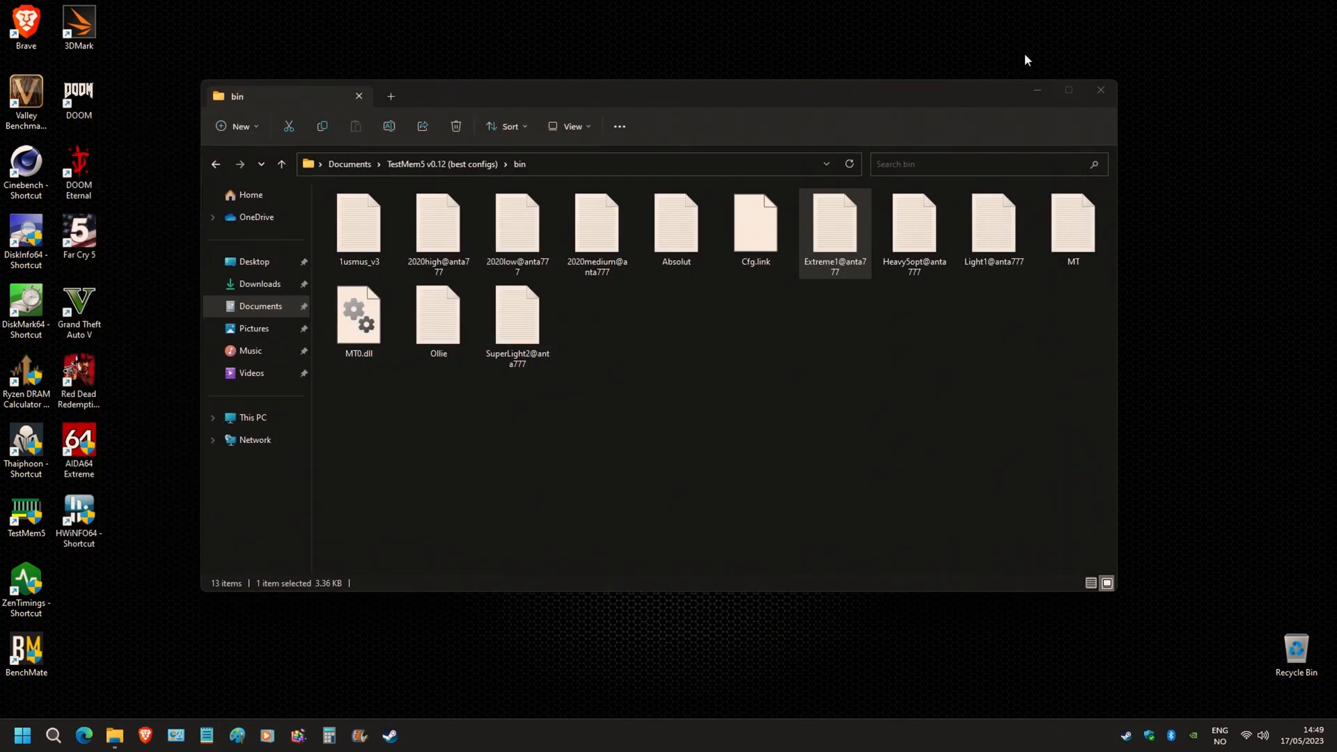
{"action": "left_click", "coordinate": [1099, 89]}
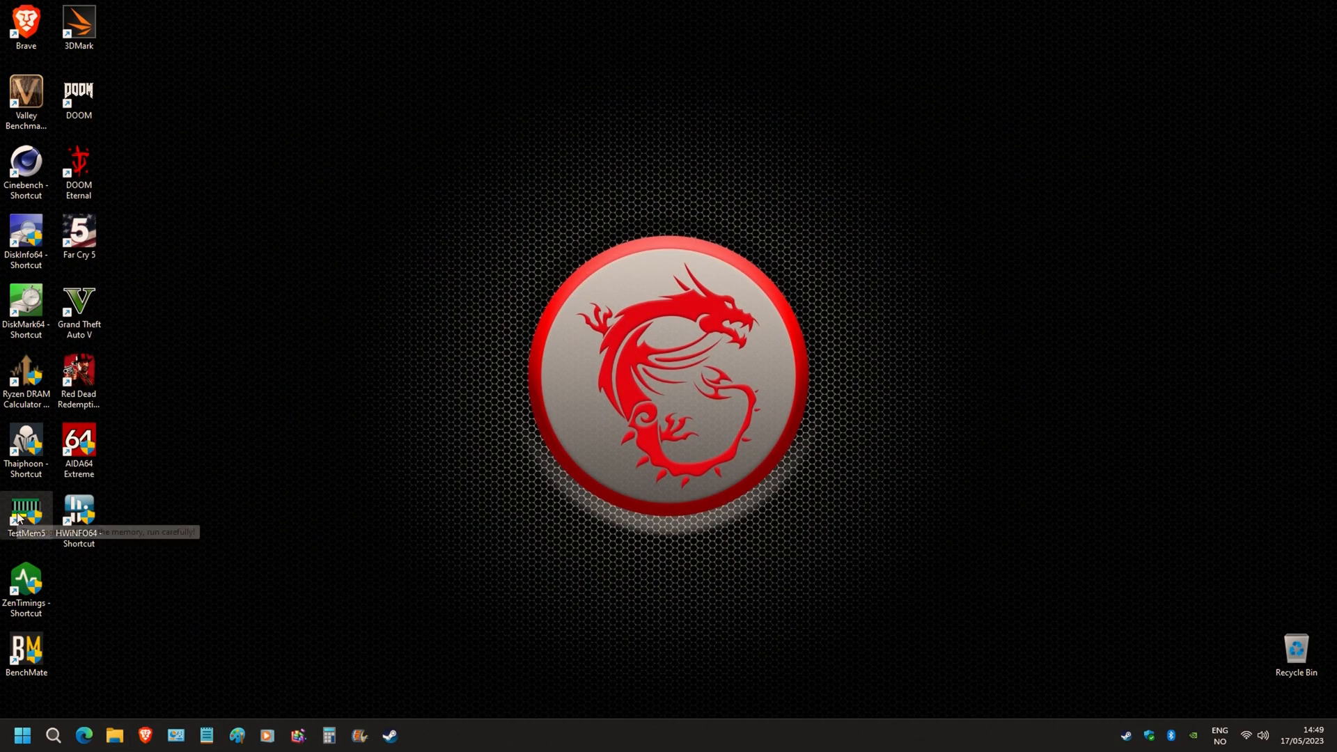
- Launch TestMem5 from the desktop and accept the AWE administrator warning to start testing
{"action": "double_click", "coordinate": [26, 511]}
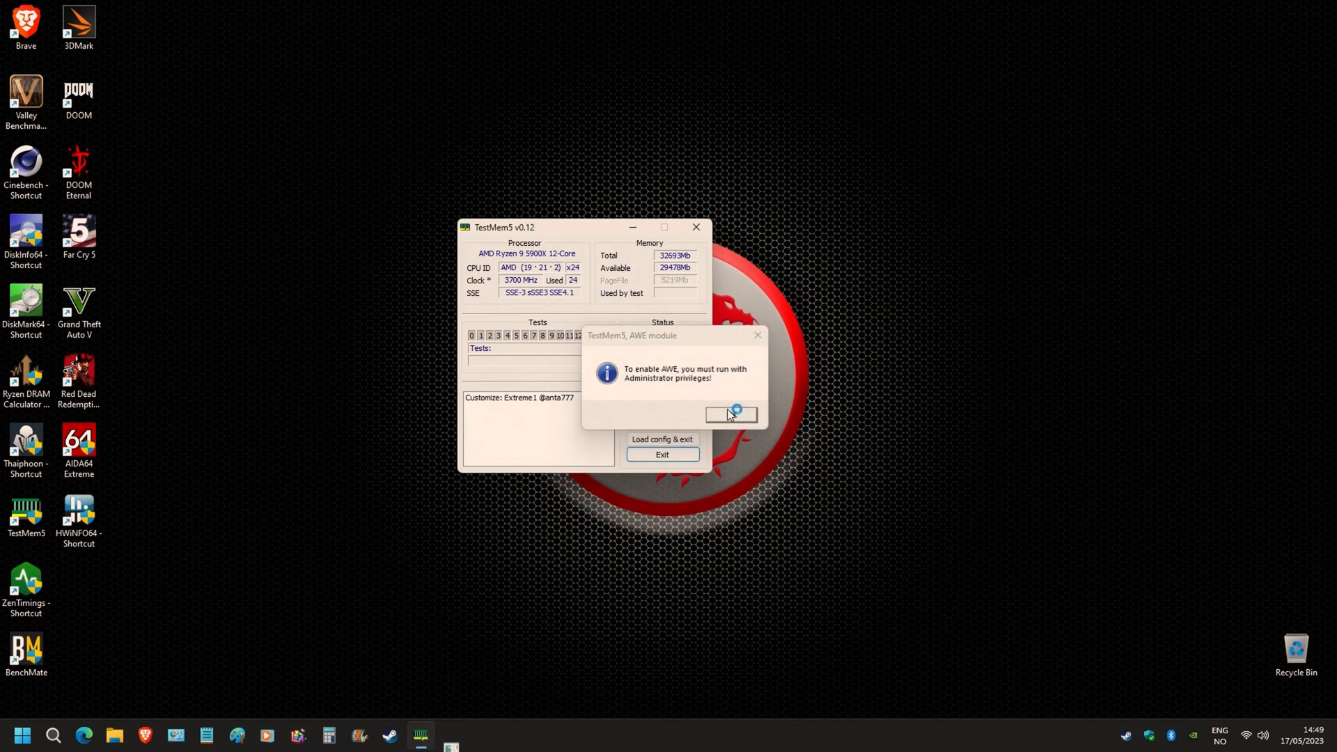
{"action": "left_click", "coordinate": [730, 415]}
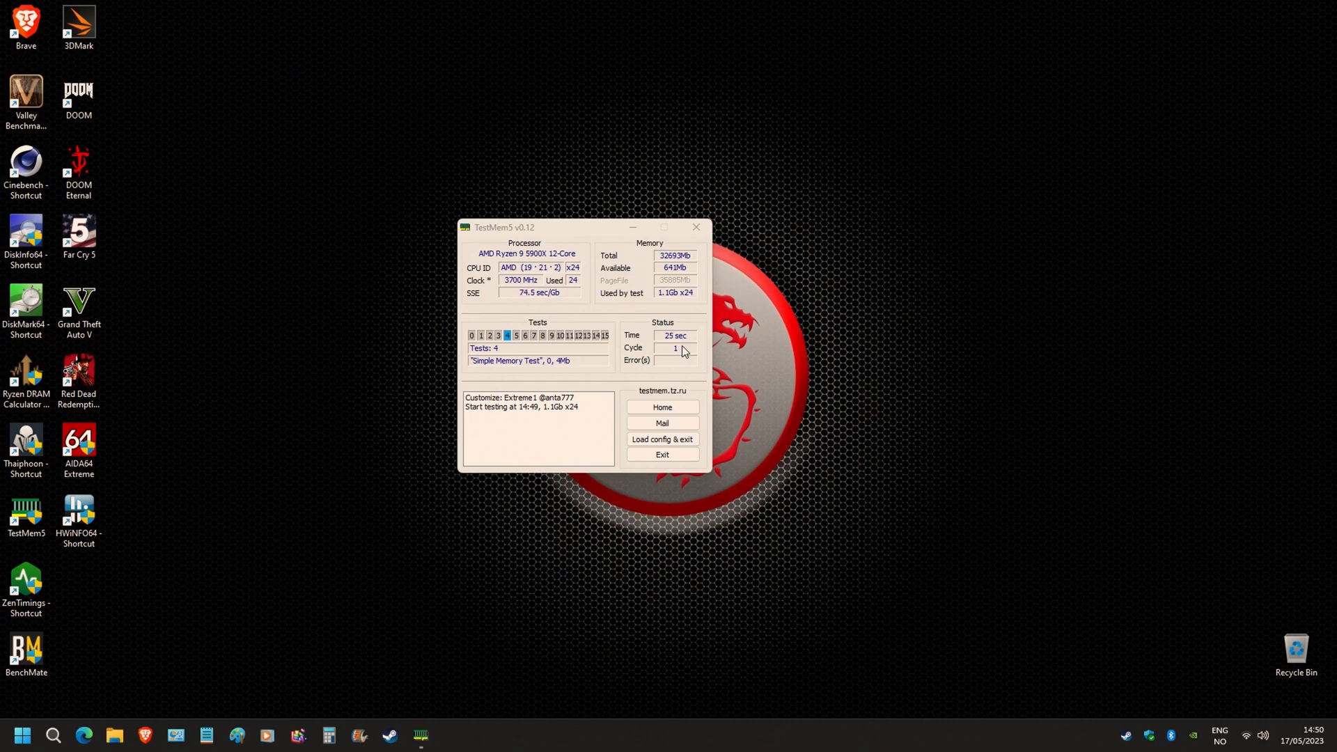
{"action": "mouse_move", "coordinate": [705, 373]}
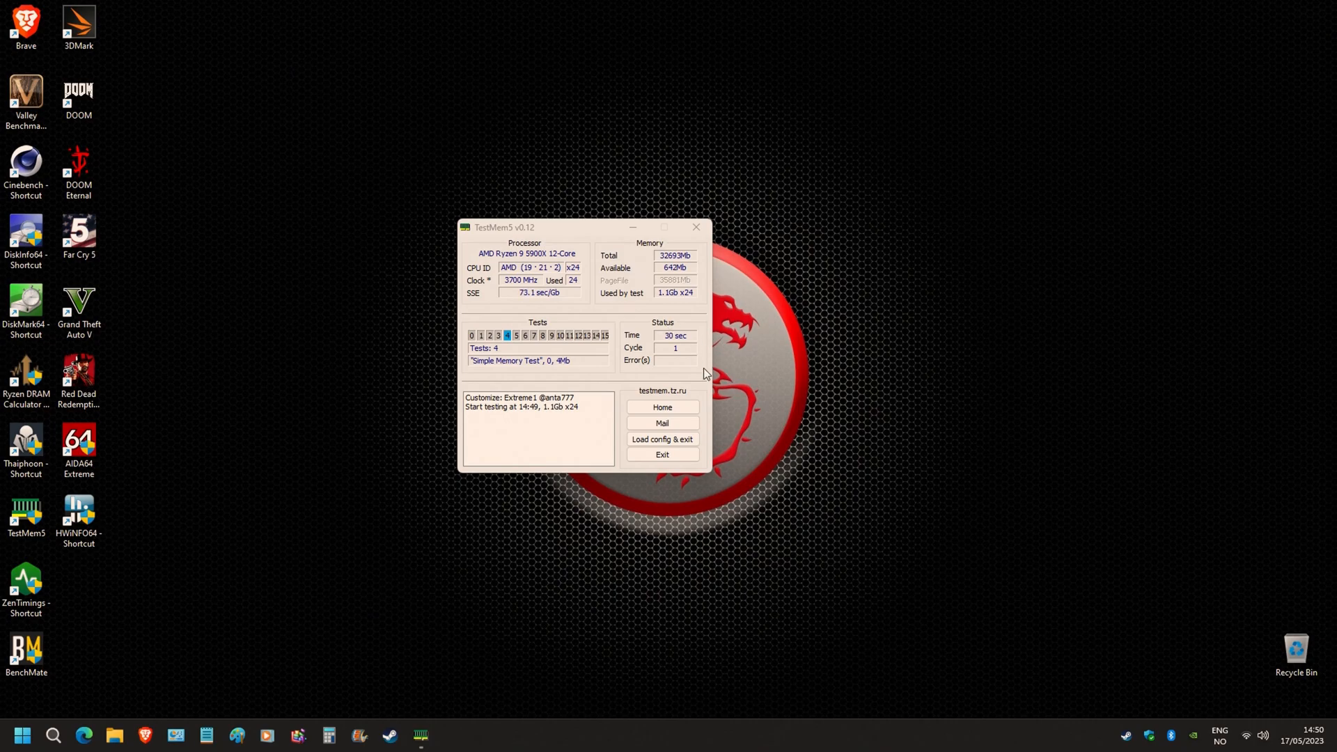
- Exit TestMem5 and reopen Extreme1@anta777 from the bin folder in Notepad
{"action": "left_click", "coordinate": [697, 227]}
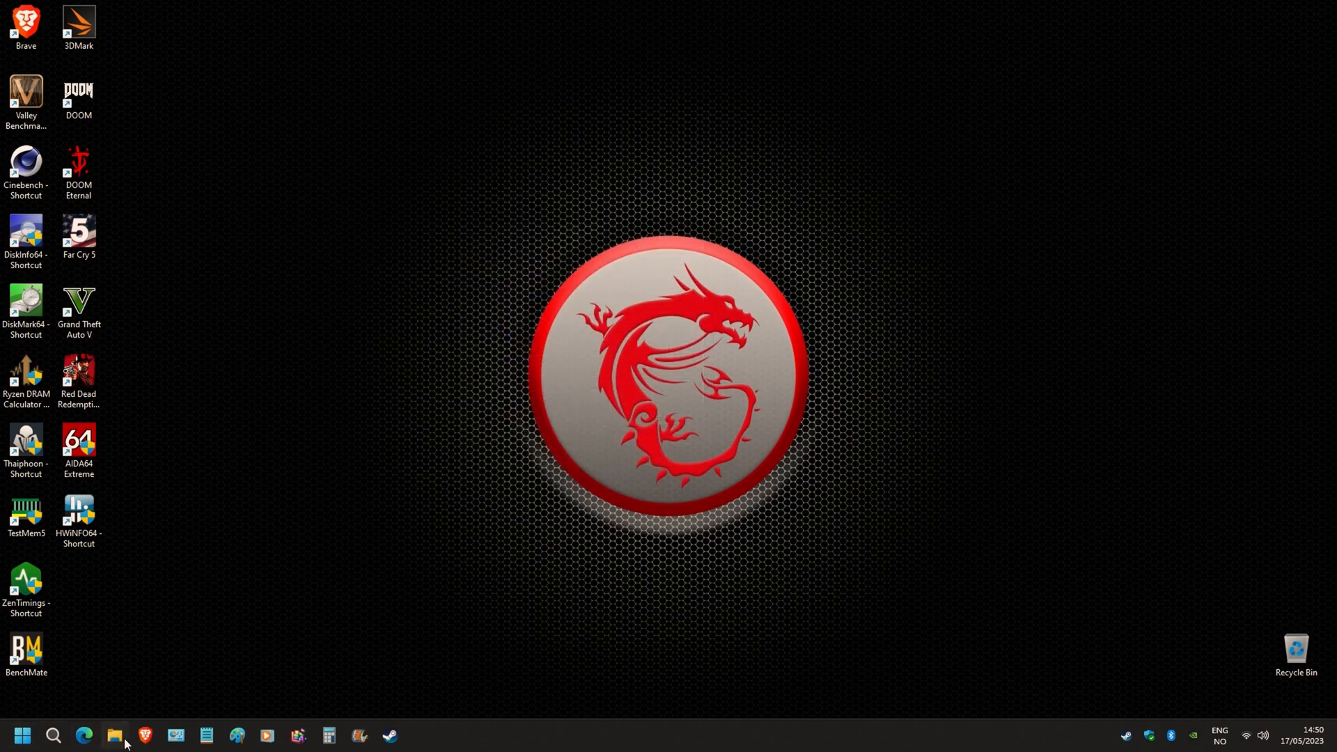
{"action": "left_click", "coordinate": [116, 736]}
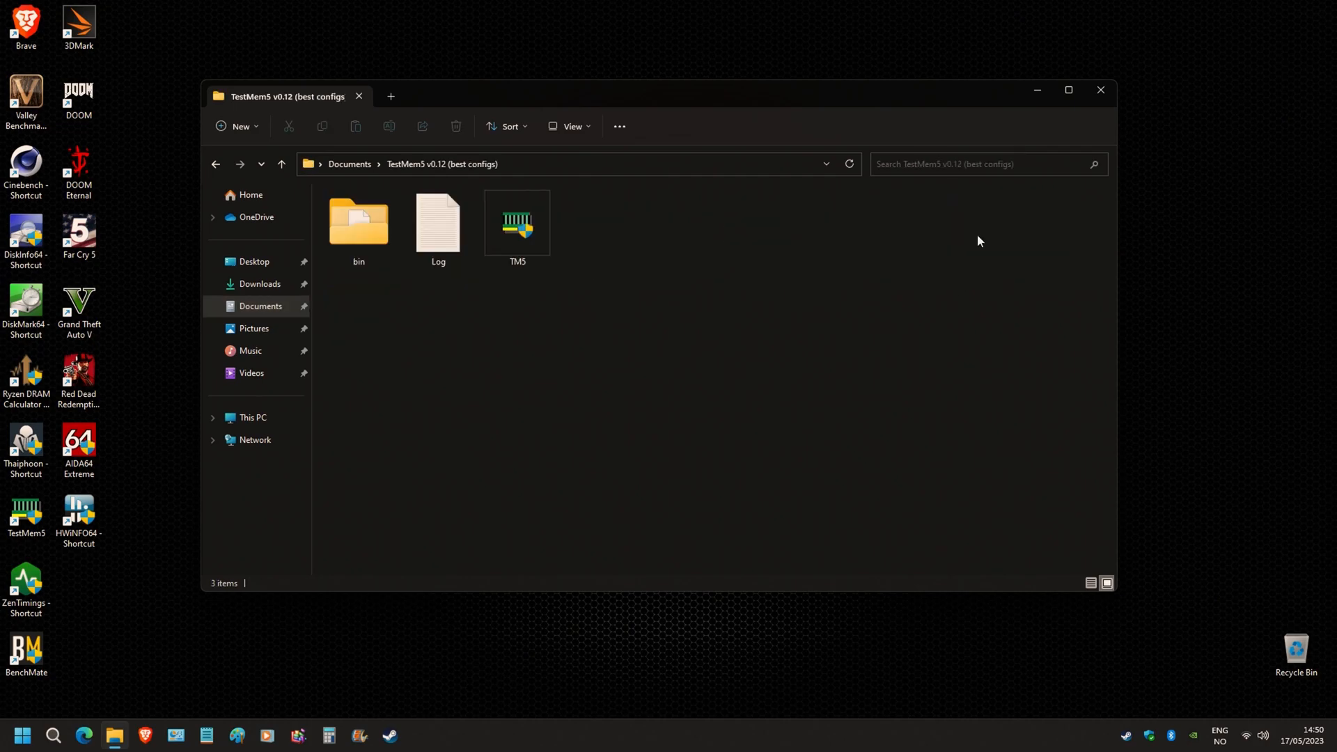
{"action": "double_click", "coordinate": [358, 223]}
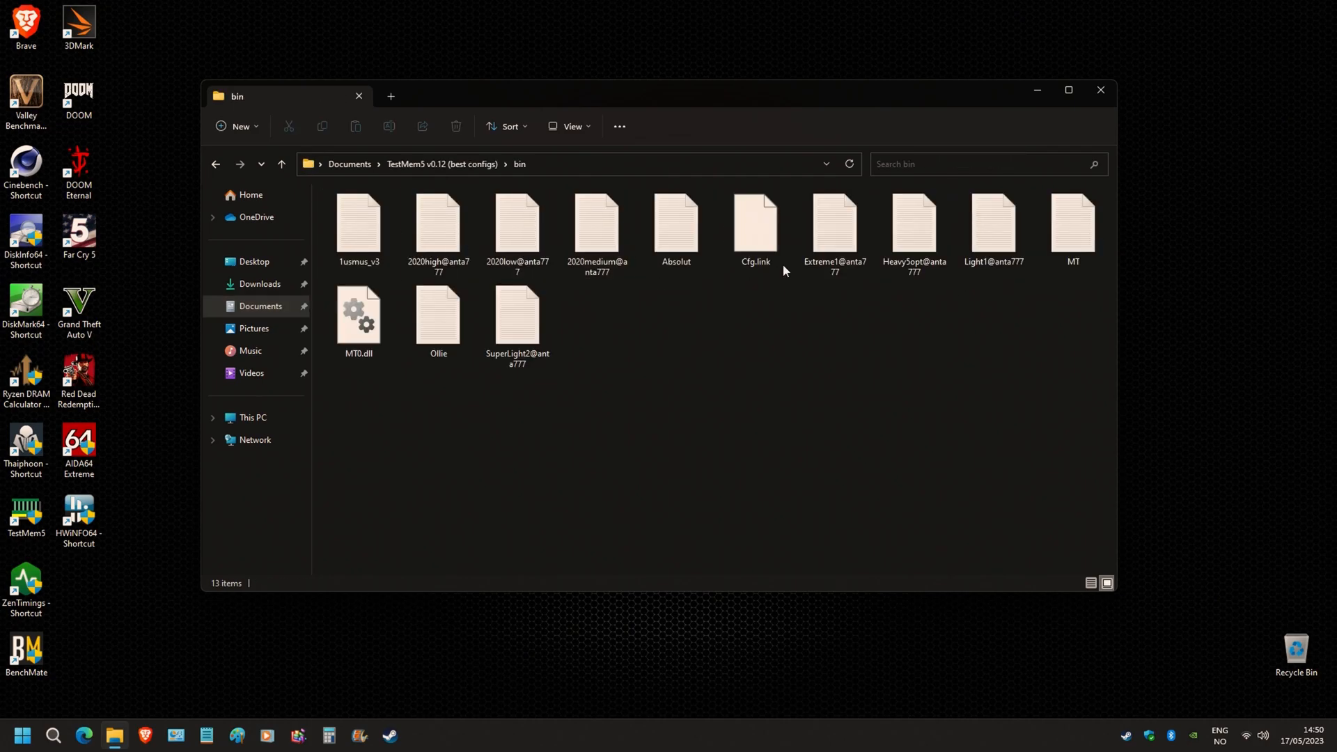
{"action": "double_click", "coordinate": [835, 226]}
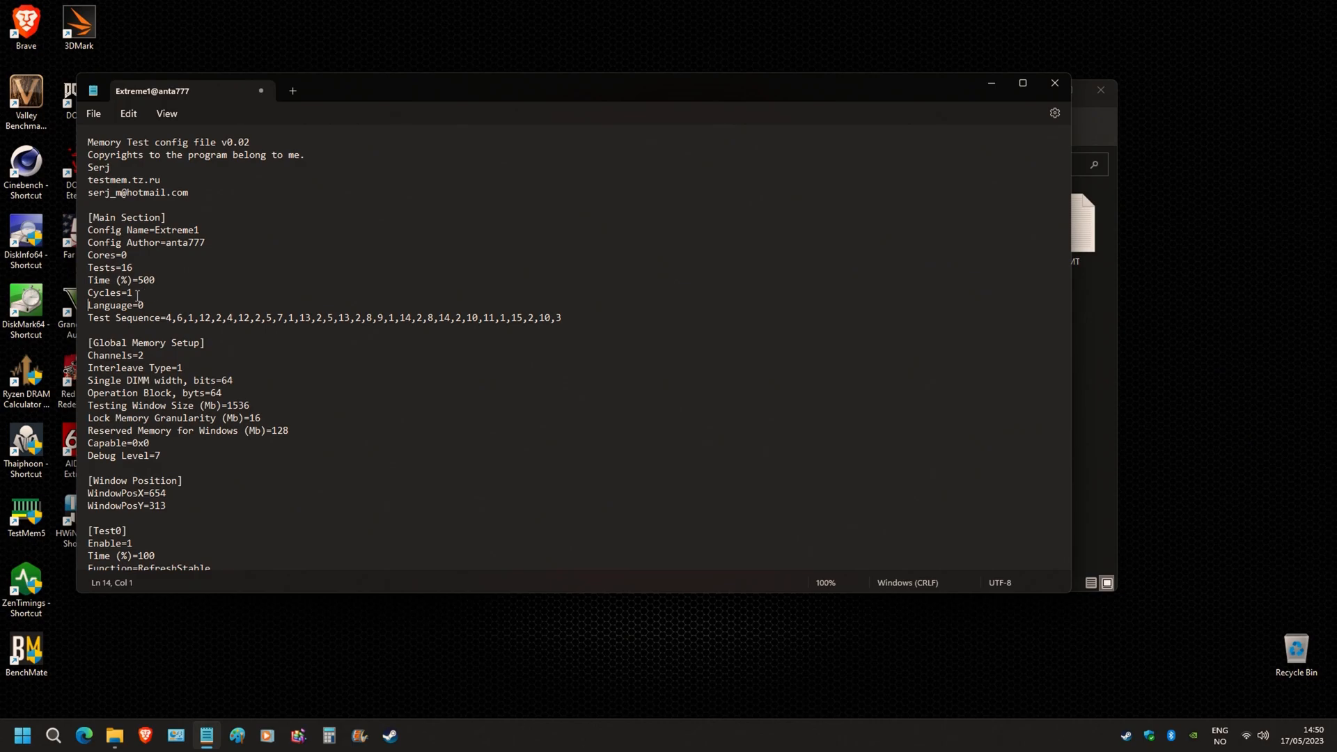
- Change Cycles back to 3 in Extreme1@anta777 and save on closing Notepad
{"action": "key", "text": "Backspace"}
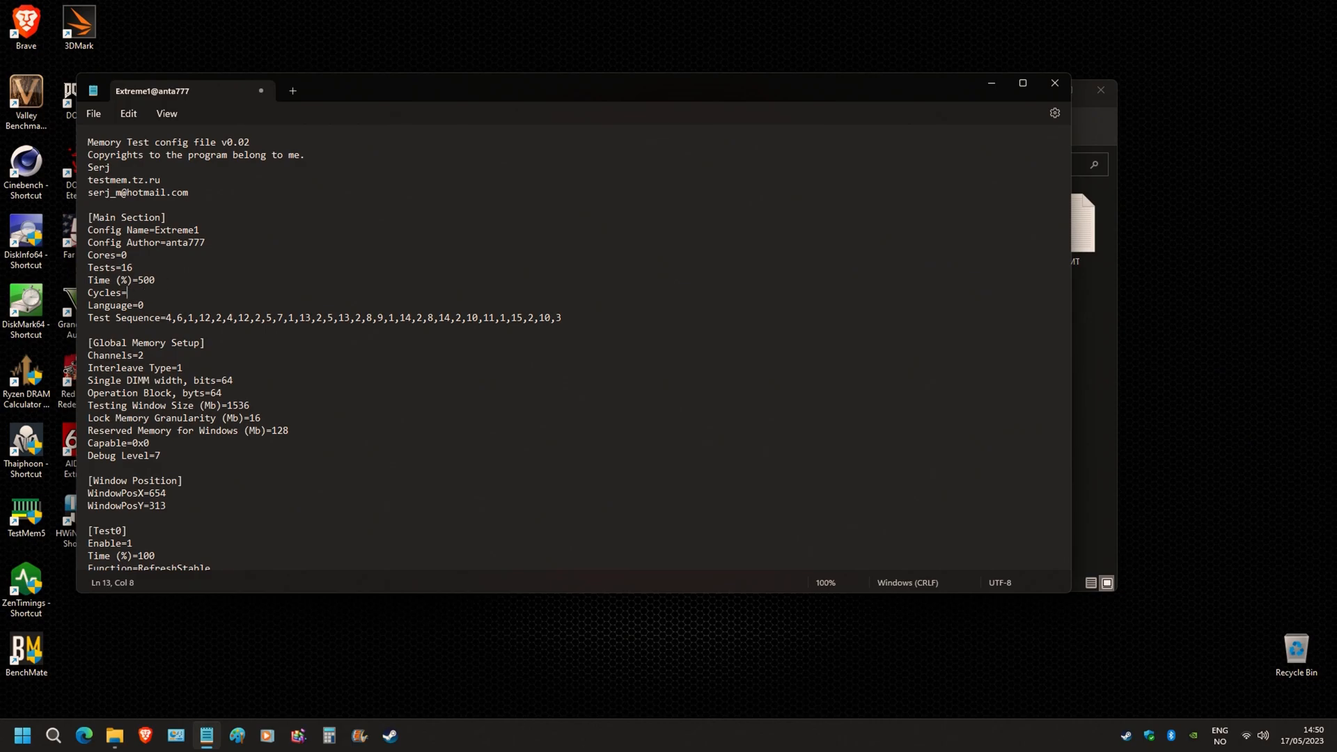
{"action": "type", "text": "3"}
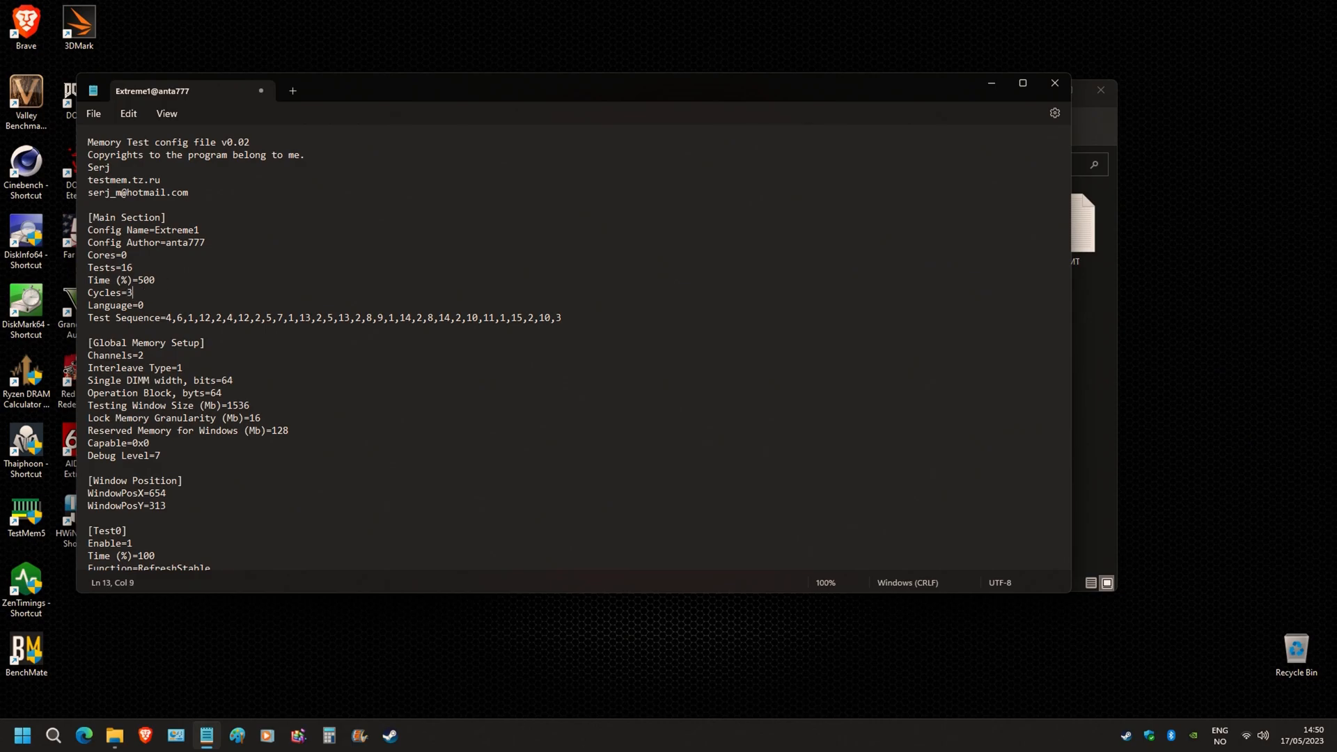
{"action": "left_click", "coordinate": [1053, 82]}
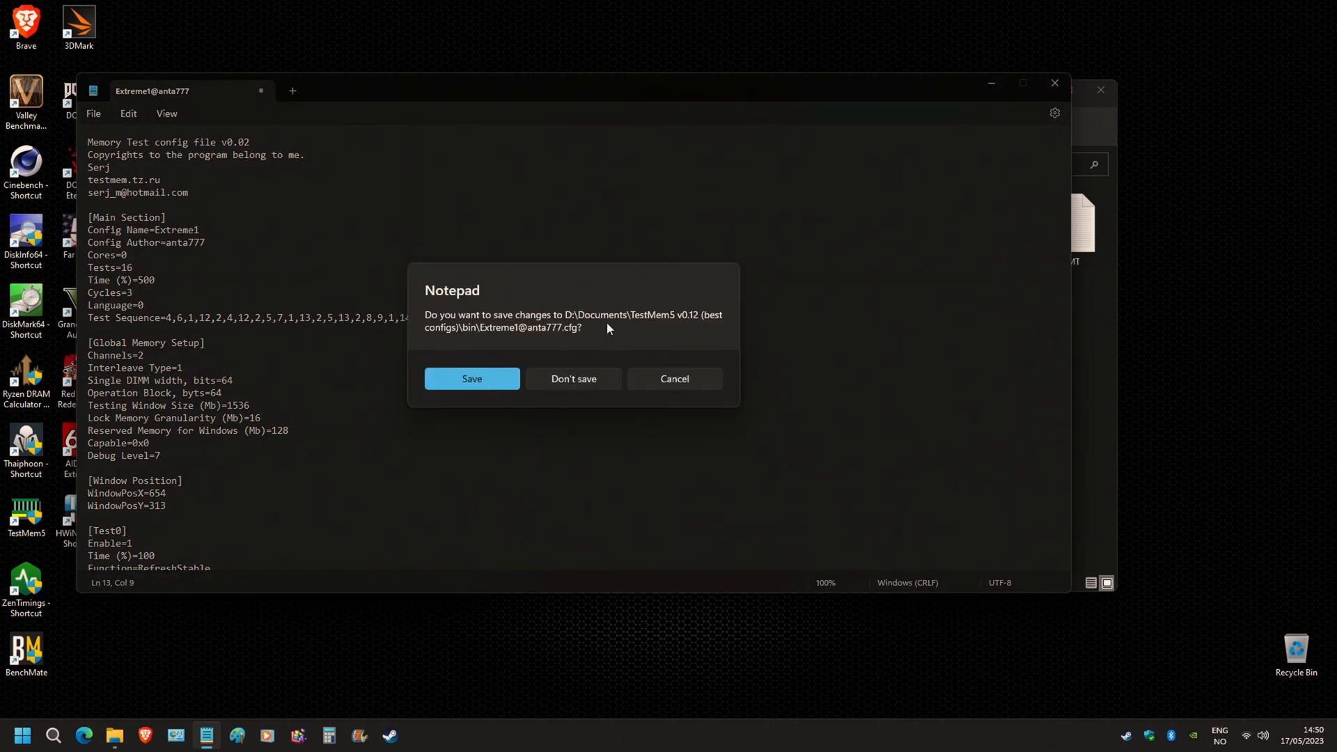
{"action": "left_click", "coordinate": [572, 379]}
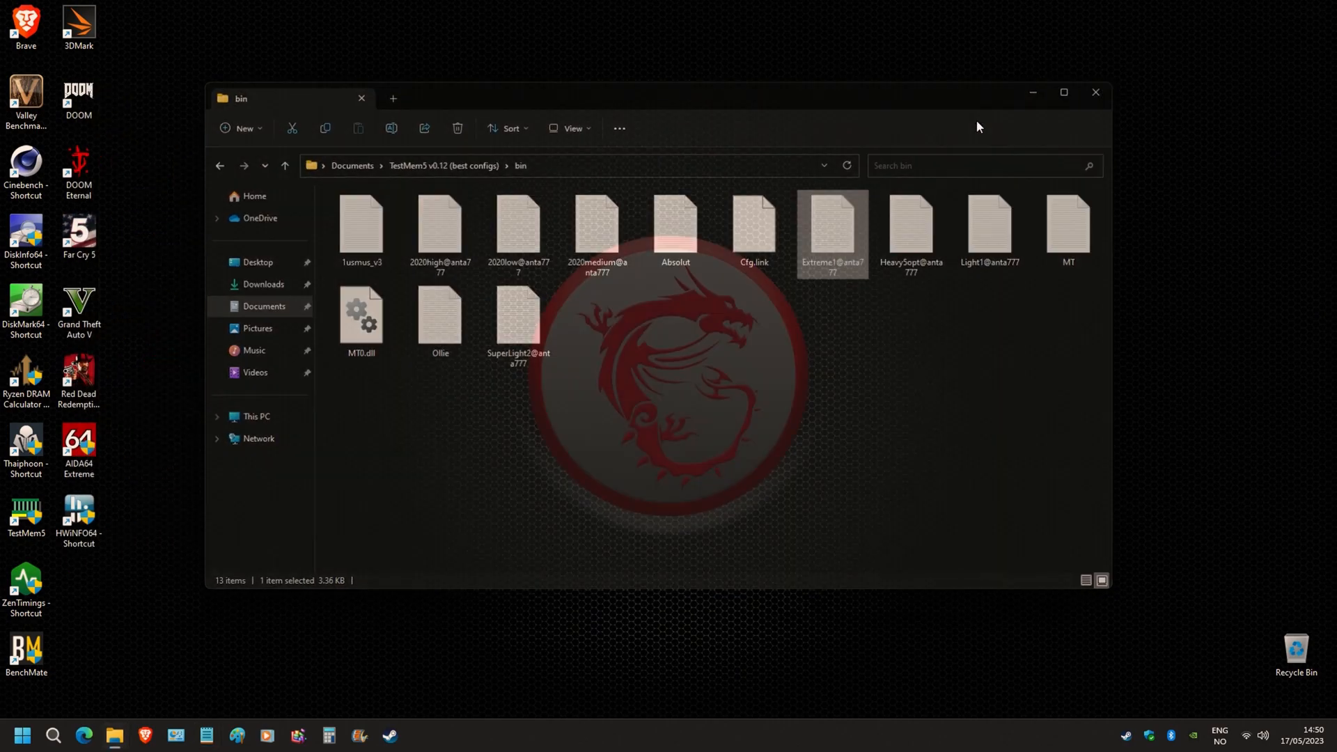
- Relaunch TestMem5 and accept the administrator warning so it loads the Cycles=3 config
{"action": "double_click", "coordinate": [832, 227]}
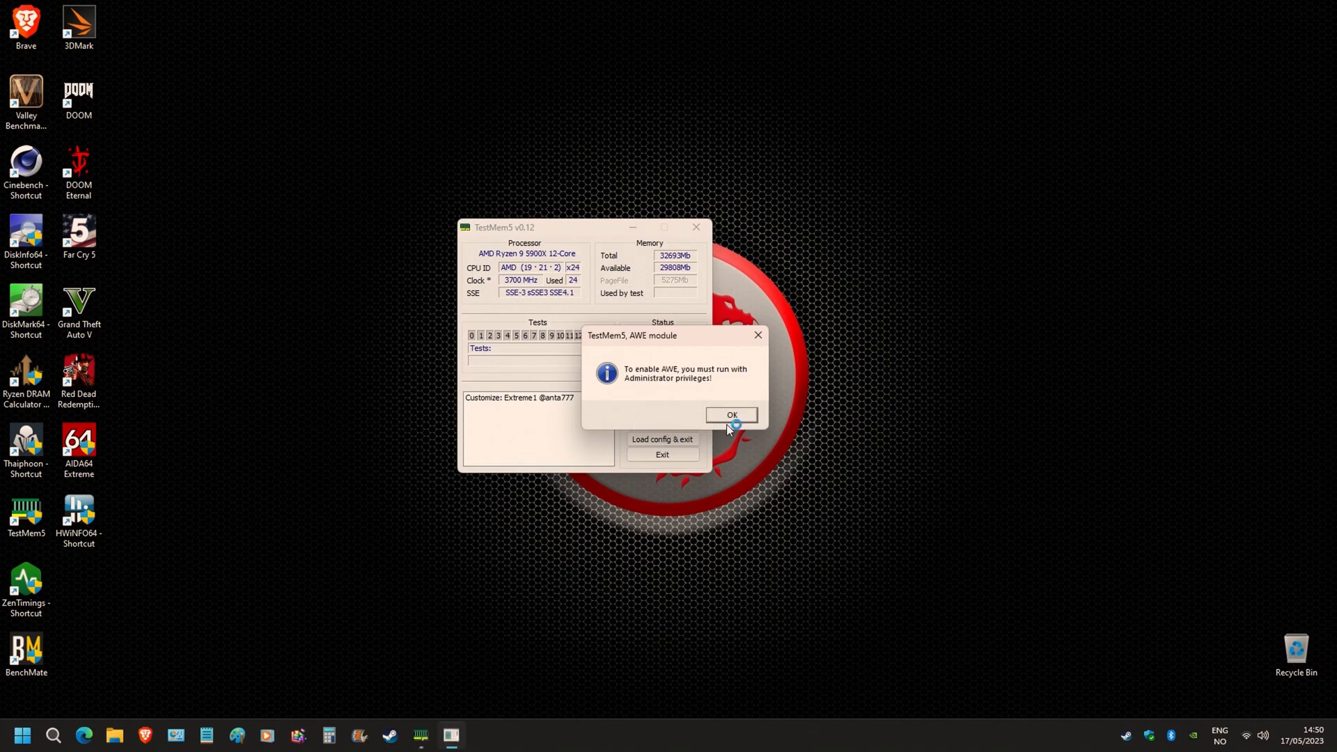
{"action": "left_click", "coordinate": [731, 415]}
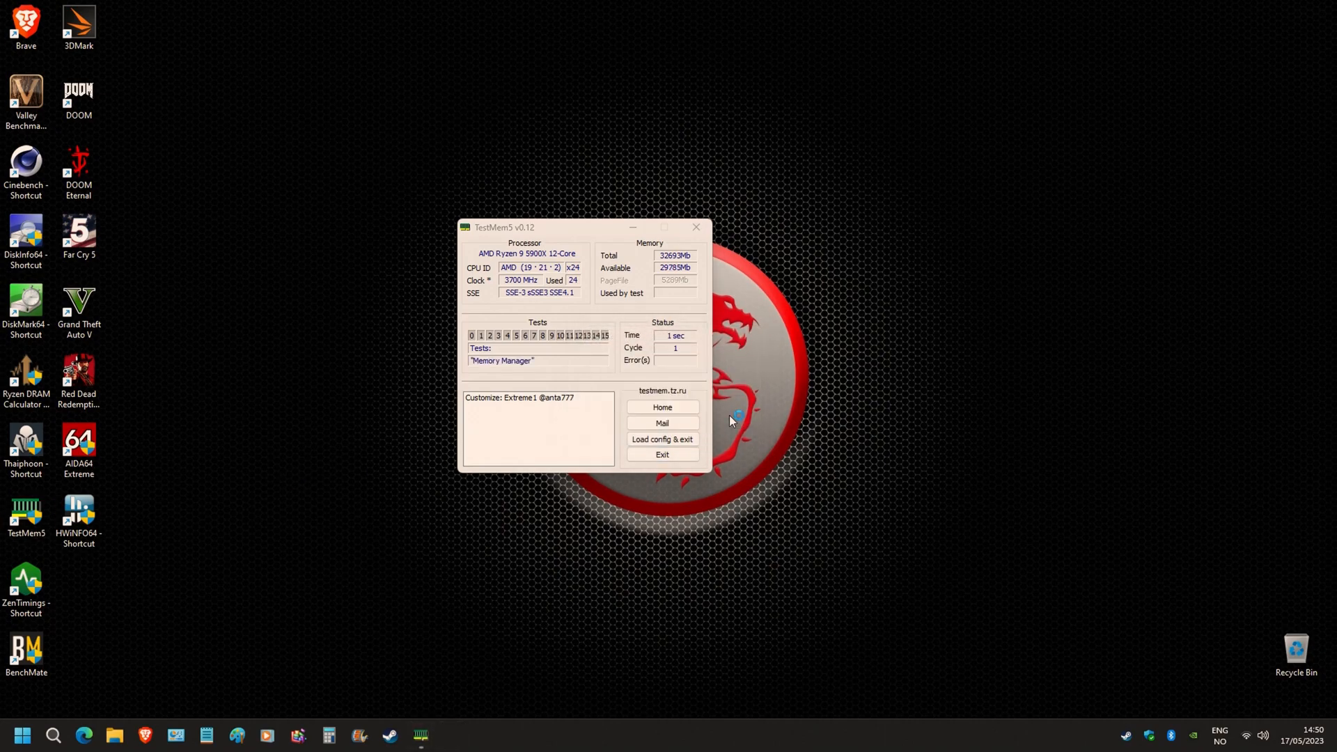